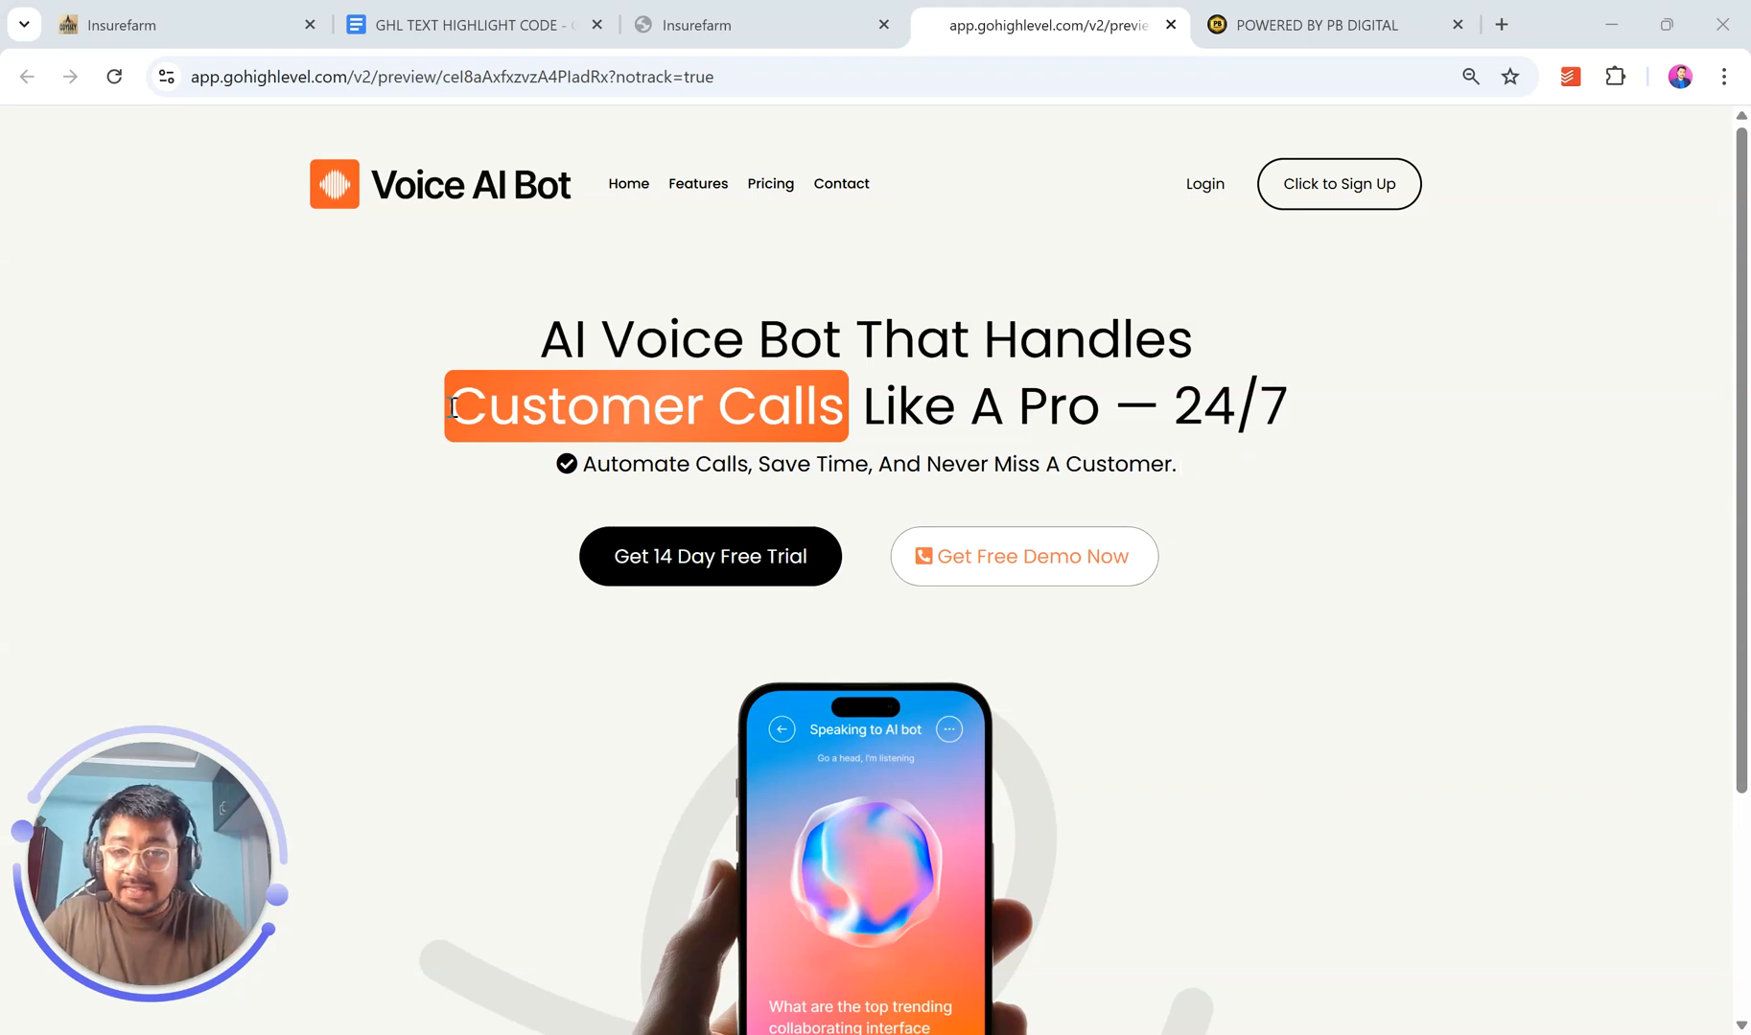
- Select 'Customer Calls' in the preview headline, check the code document and return to the preview
{"action": "left_click_drag", "start_coordinate": [452, 404], "coordinate": [840, 404]}
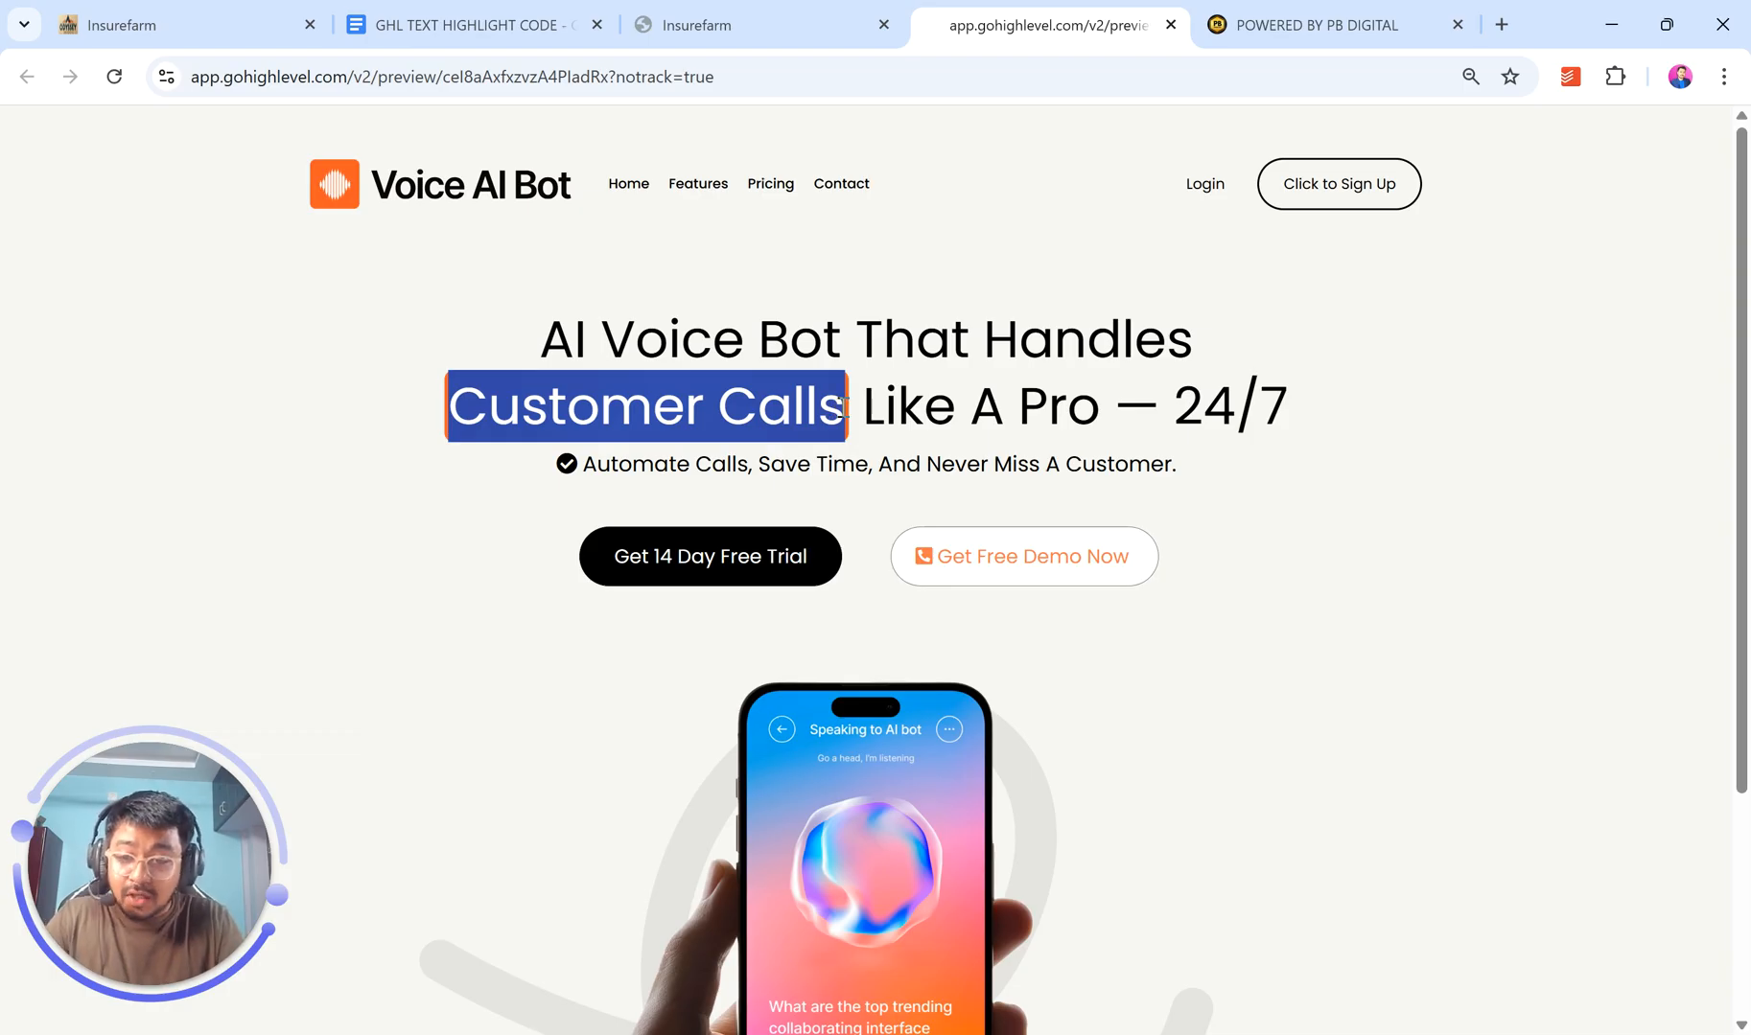
{"action": "left_click", "coordinate": [476, 26]}
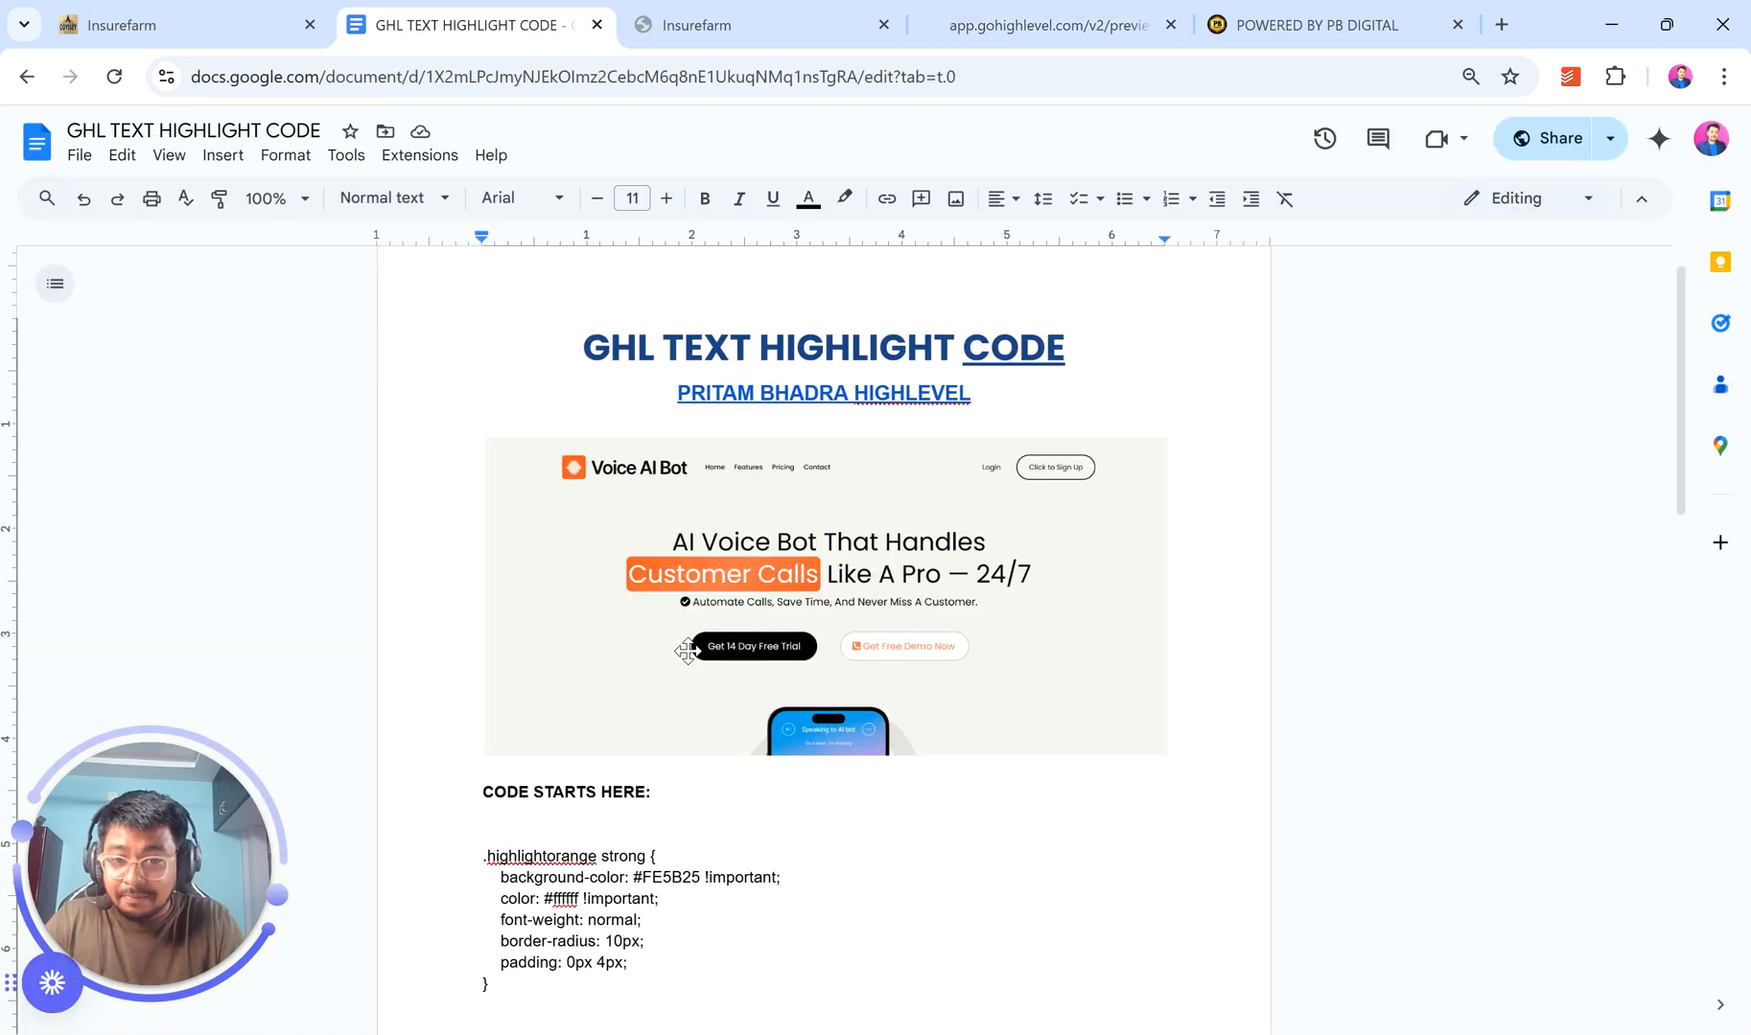
{"action": "left_click", "coordinate": [1049, 23]}
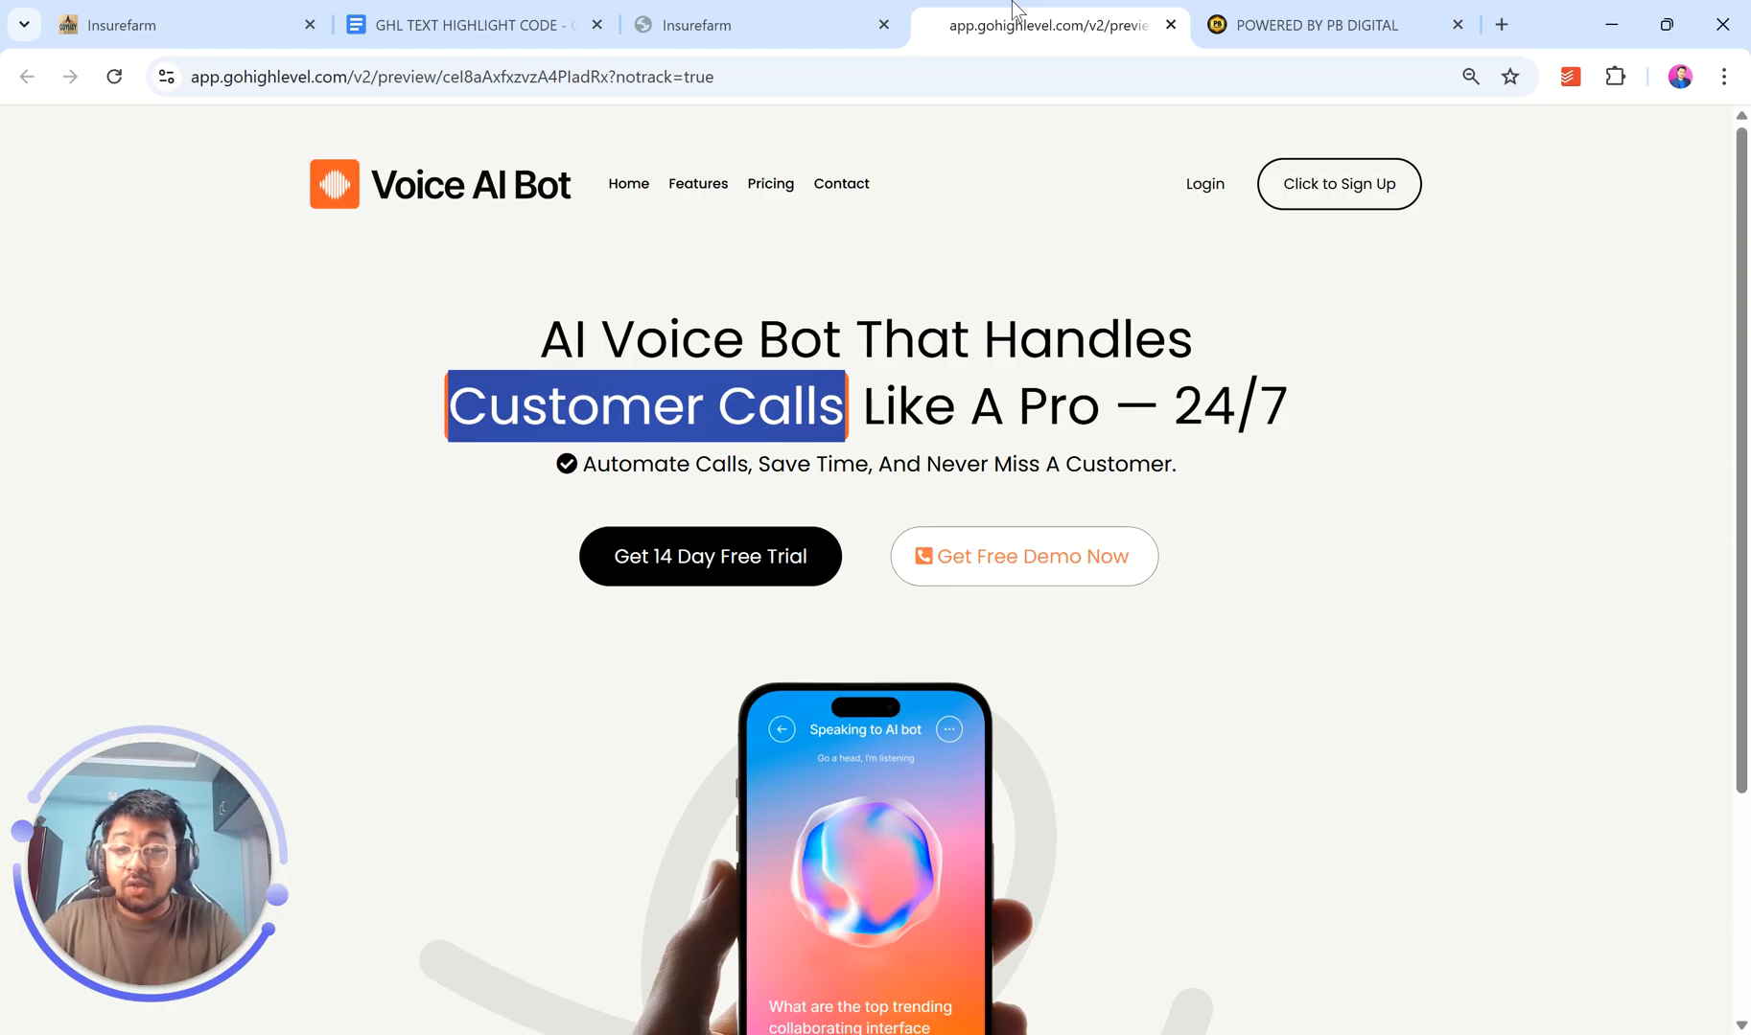
{"action": "mouse_move", "coordinate": [956, 338]}
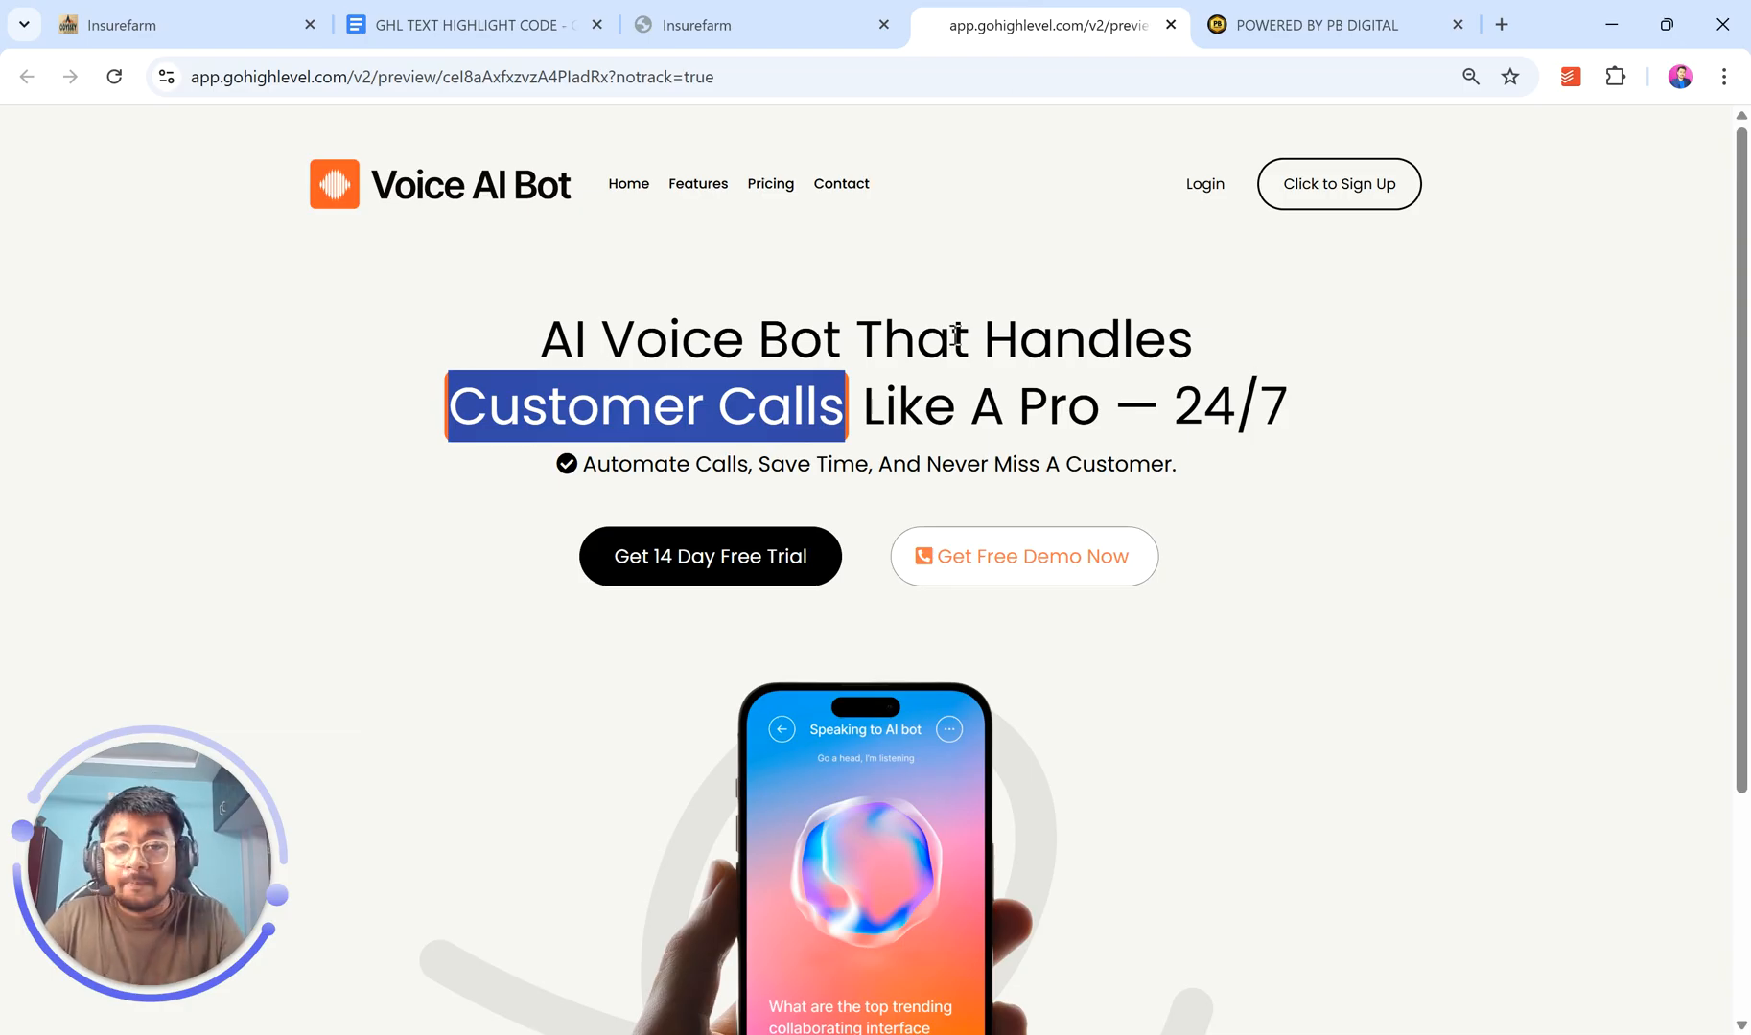
{"action": "scroll", "scroll_direction": "down", "scroll_amount": 3}
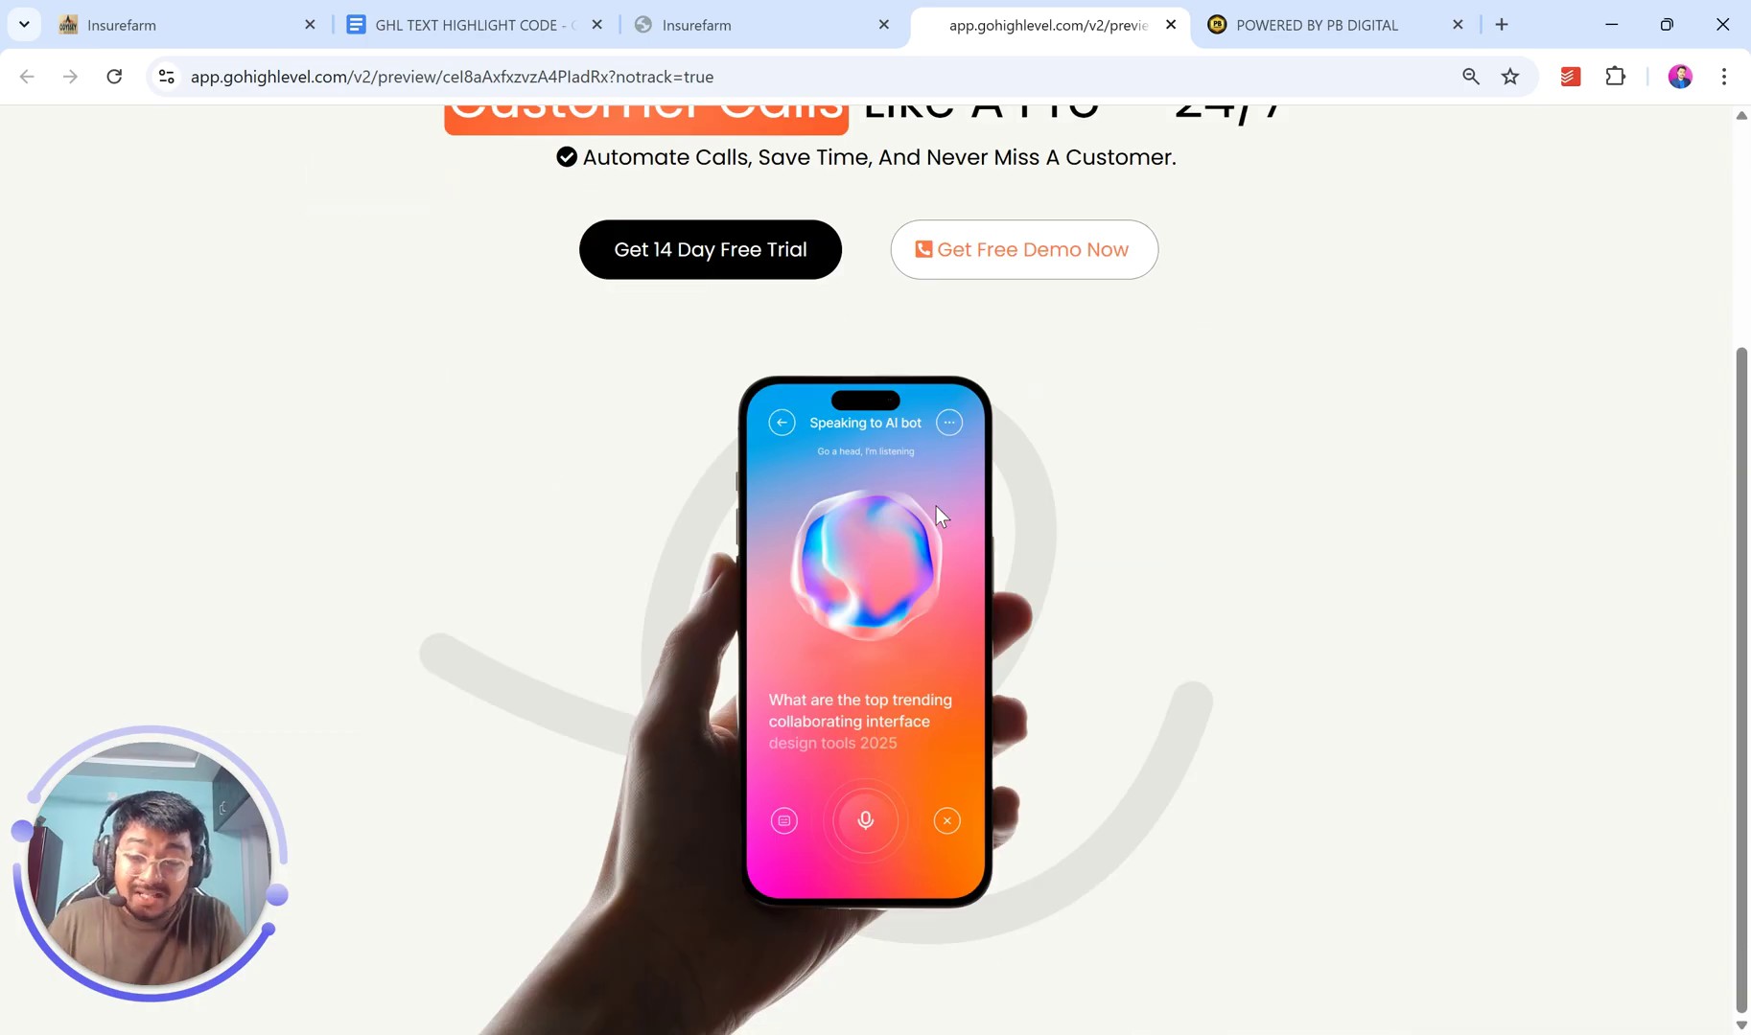
{"action": "scroll", "scroll_direction": "up", "scroll_amount": 3}
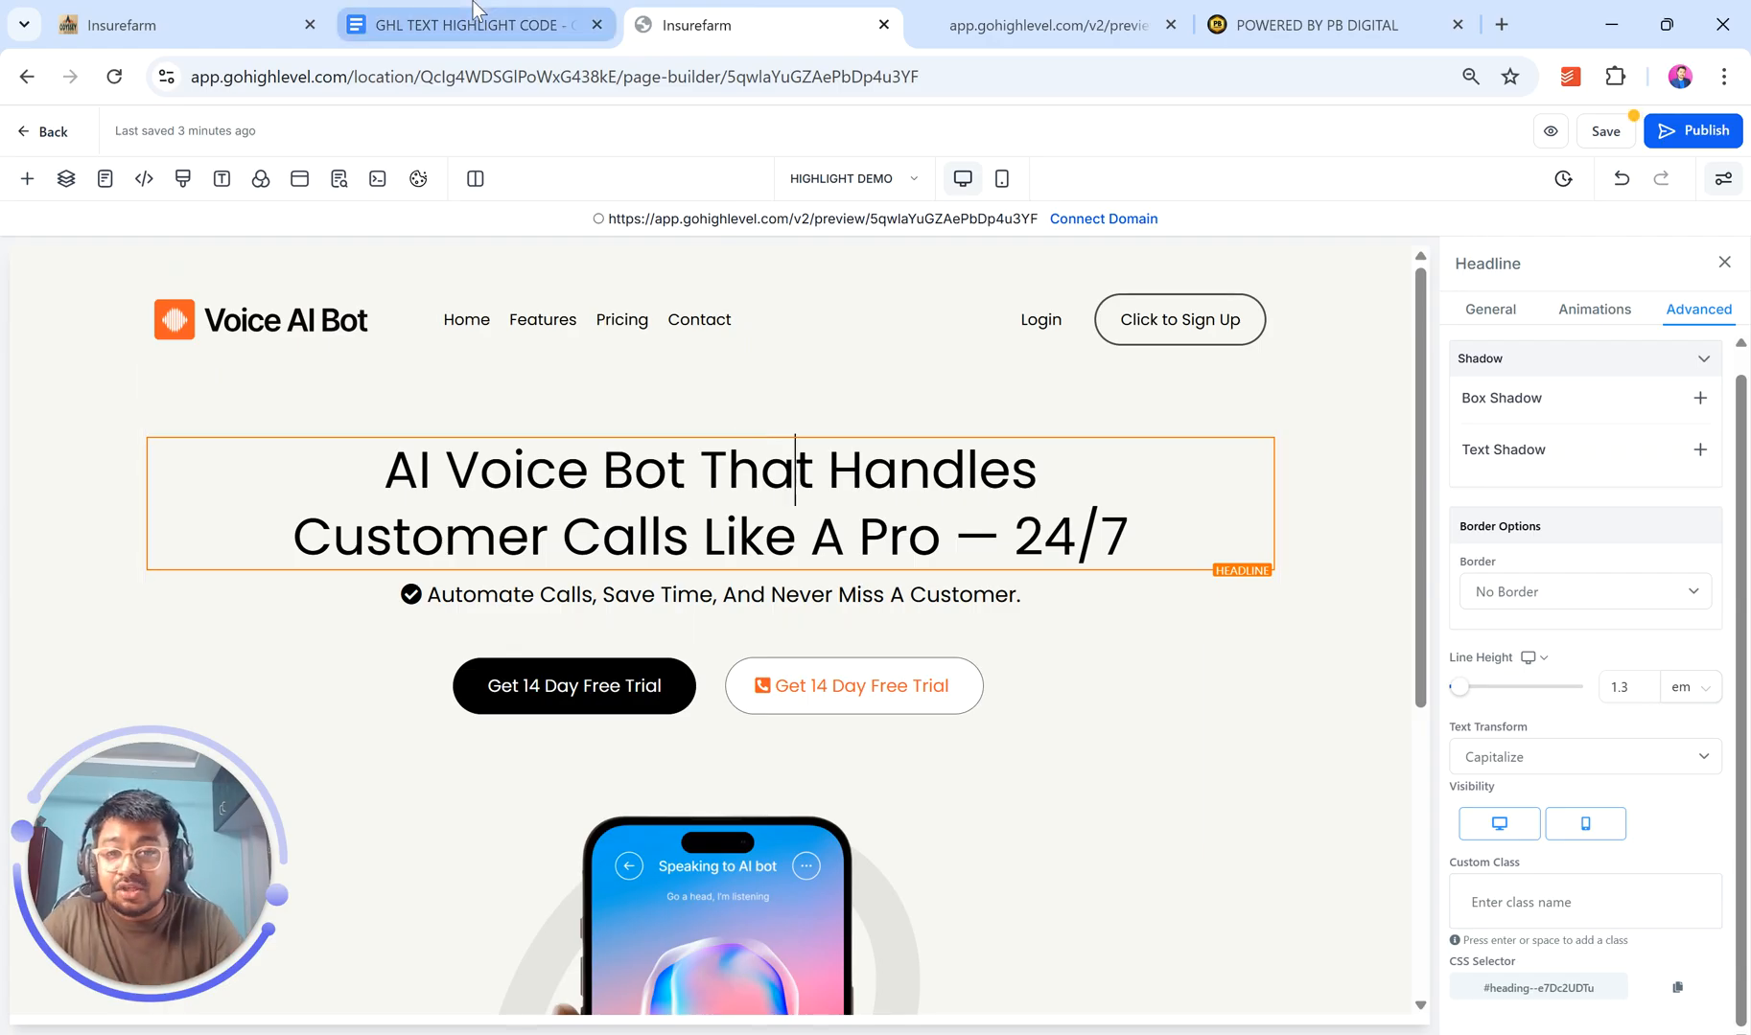
- Review the code document and live preview, then select 'Customer' in the builder headline
{"action": "left_click", "coordinate": [470, 27]}
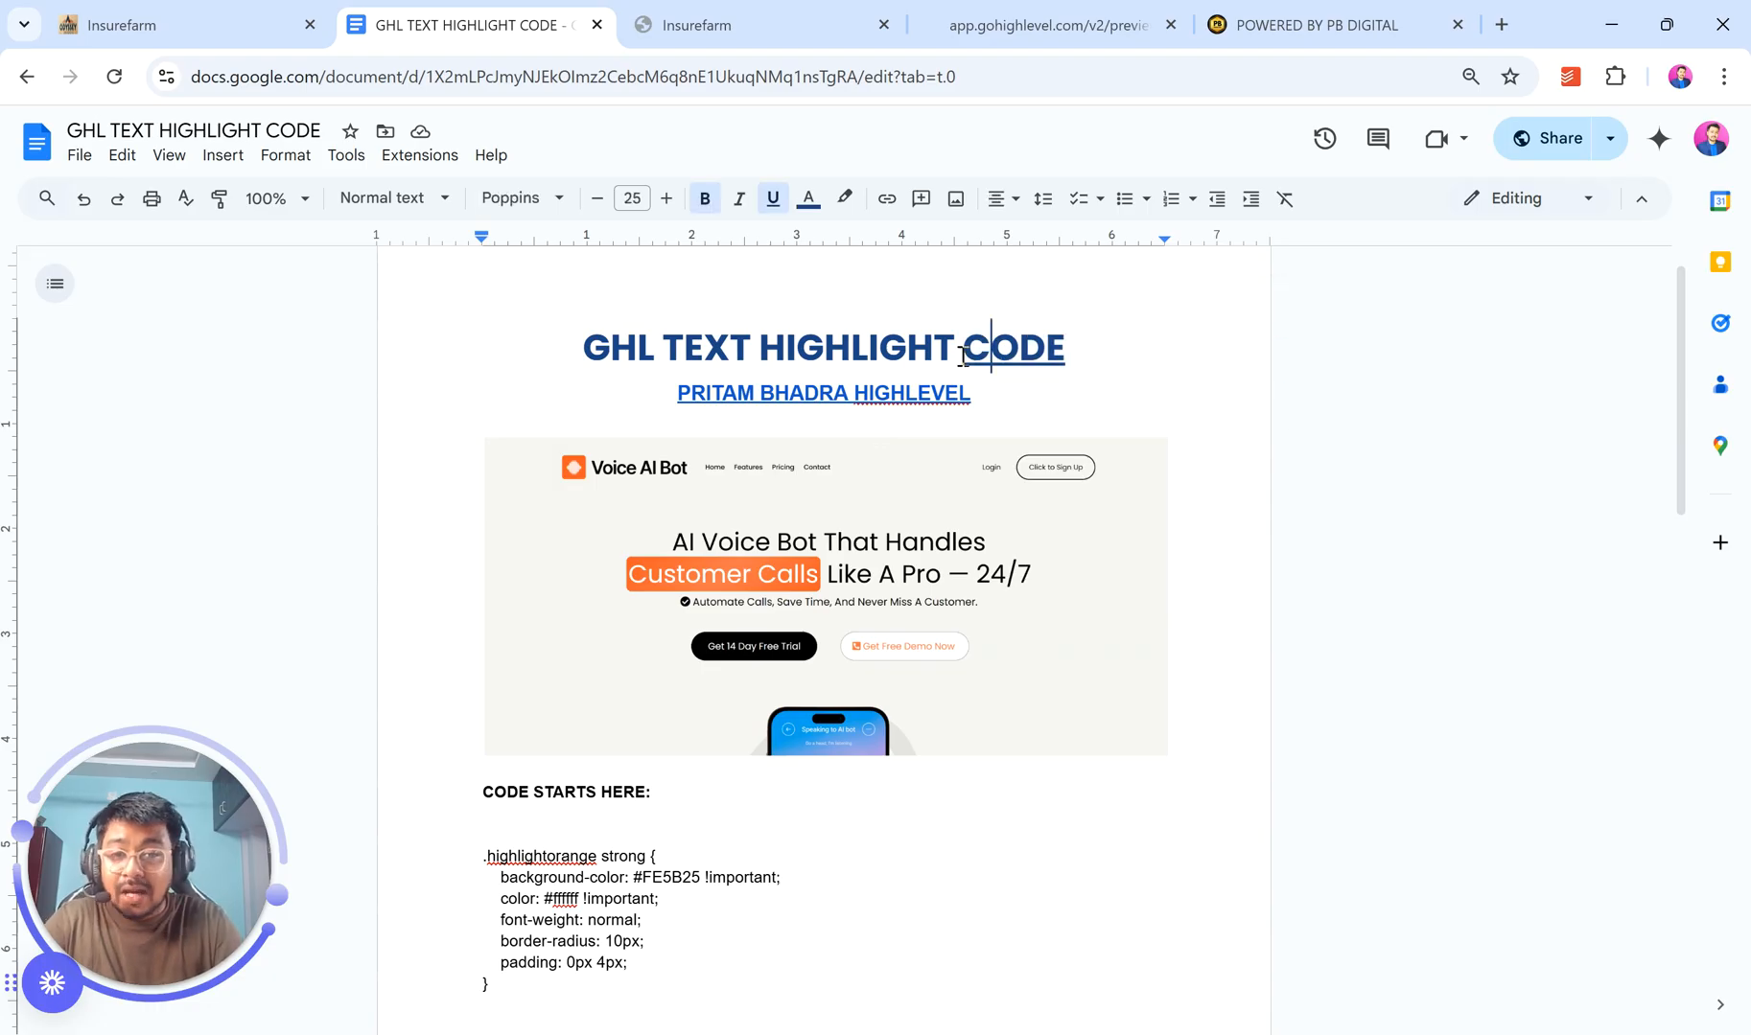
{"action": "double_click", "coordinate": [1013, 349]}
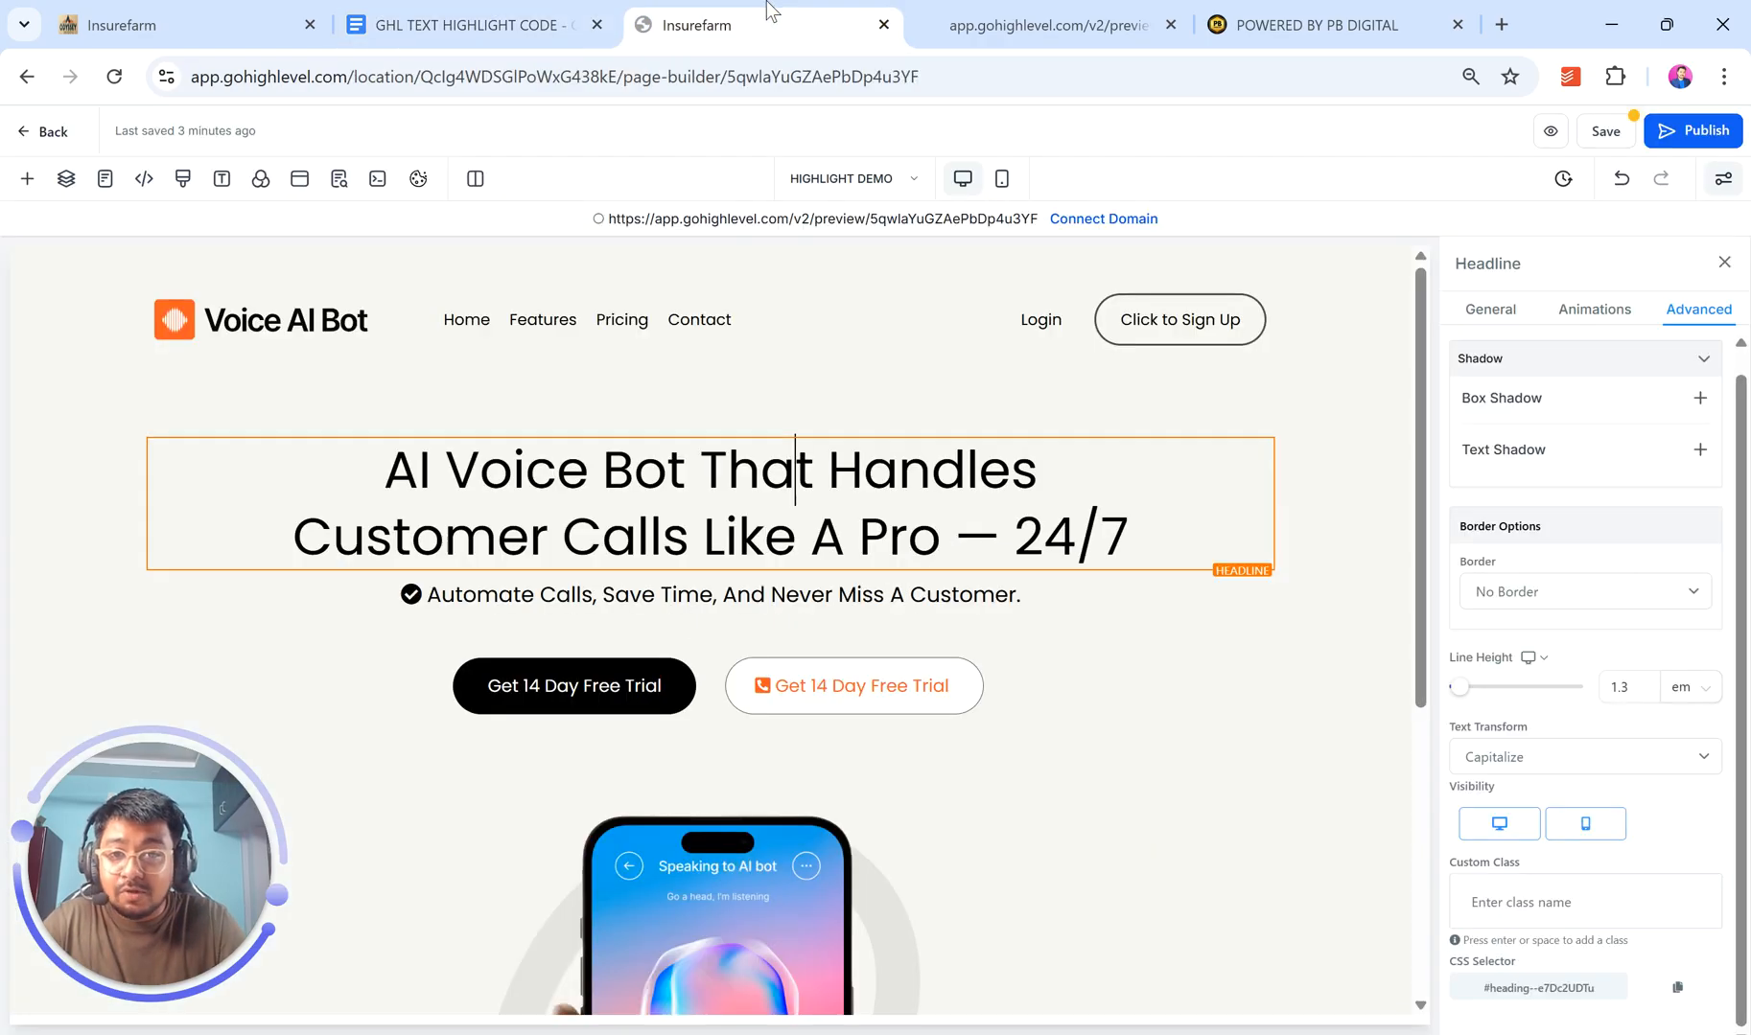
{"action": "left_click", "coordinate": [790, 470]}
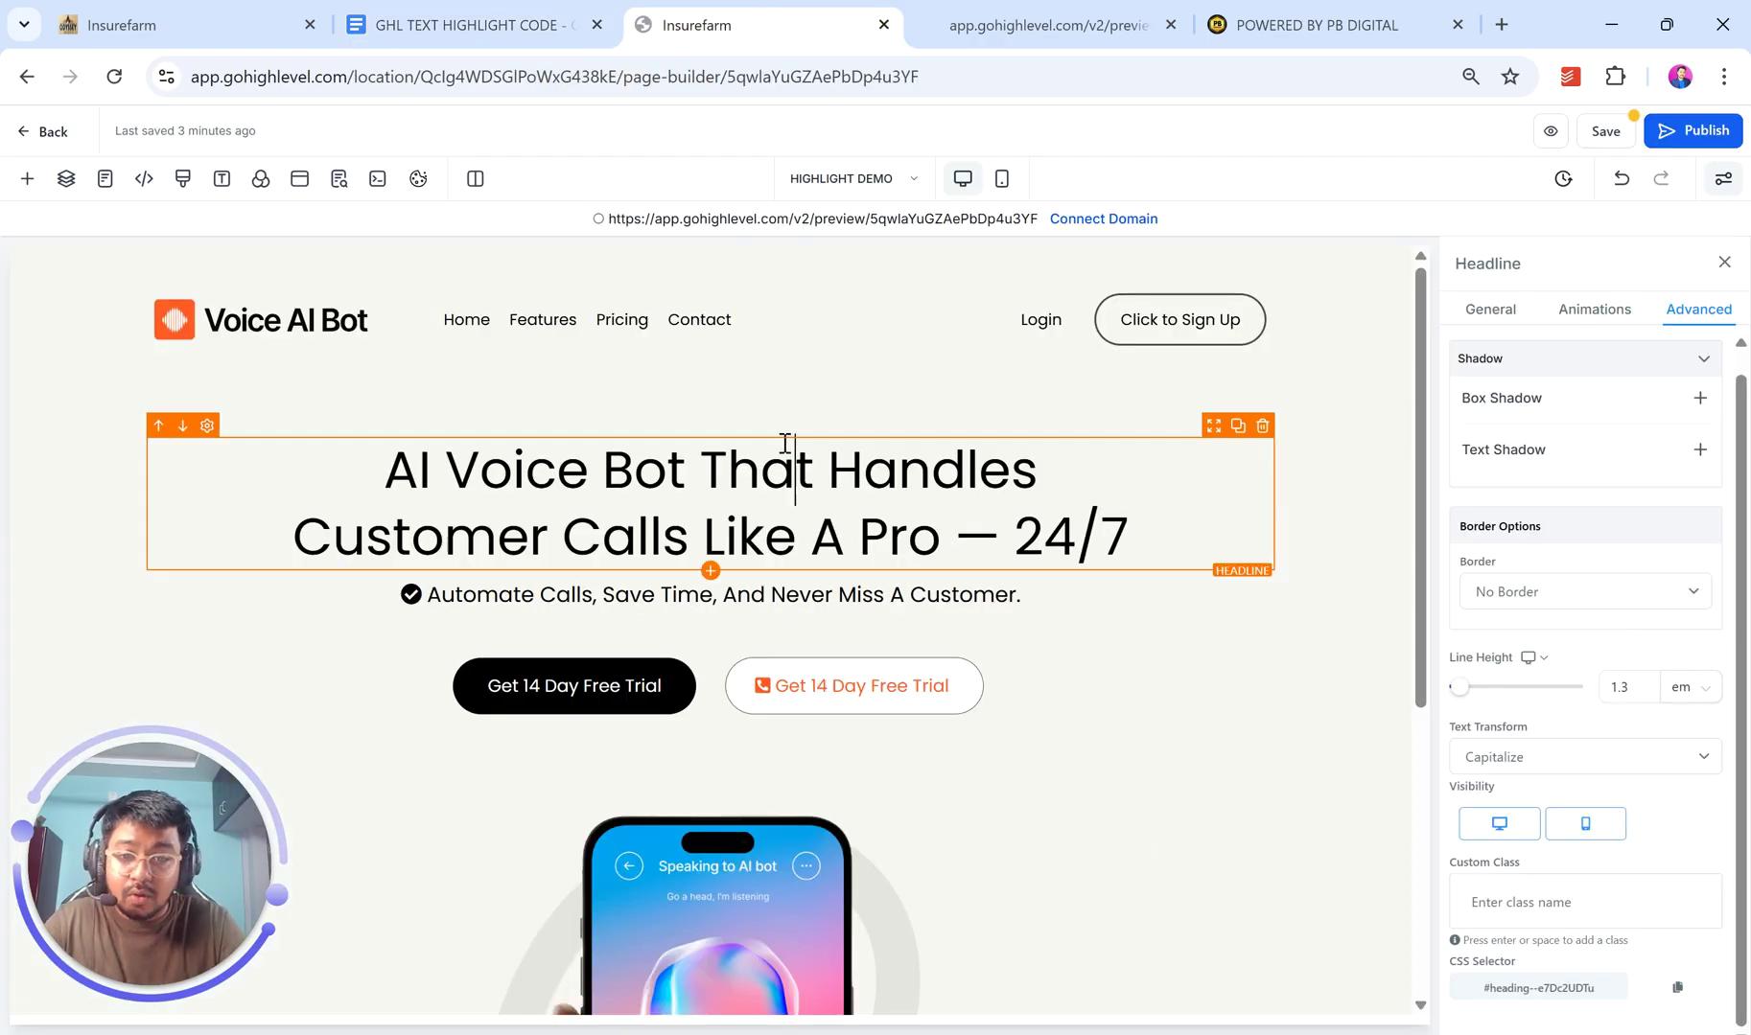
{"action": "mouse_move", "coordinate": [835, 495]}
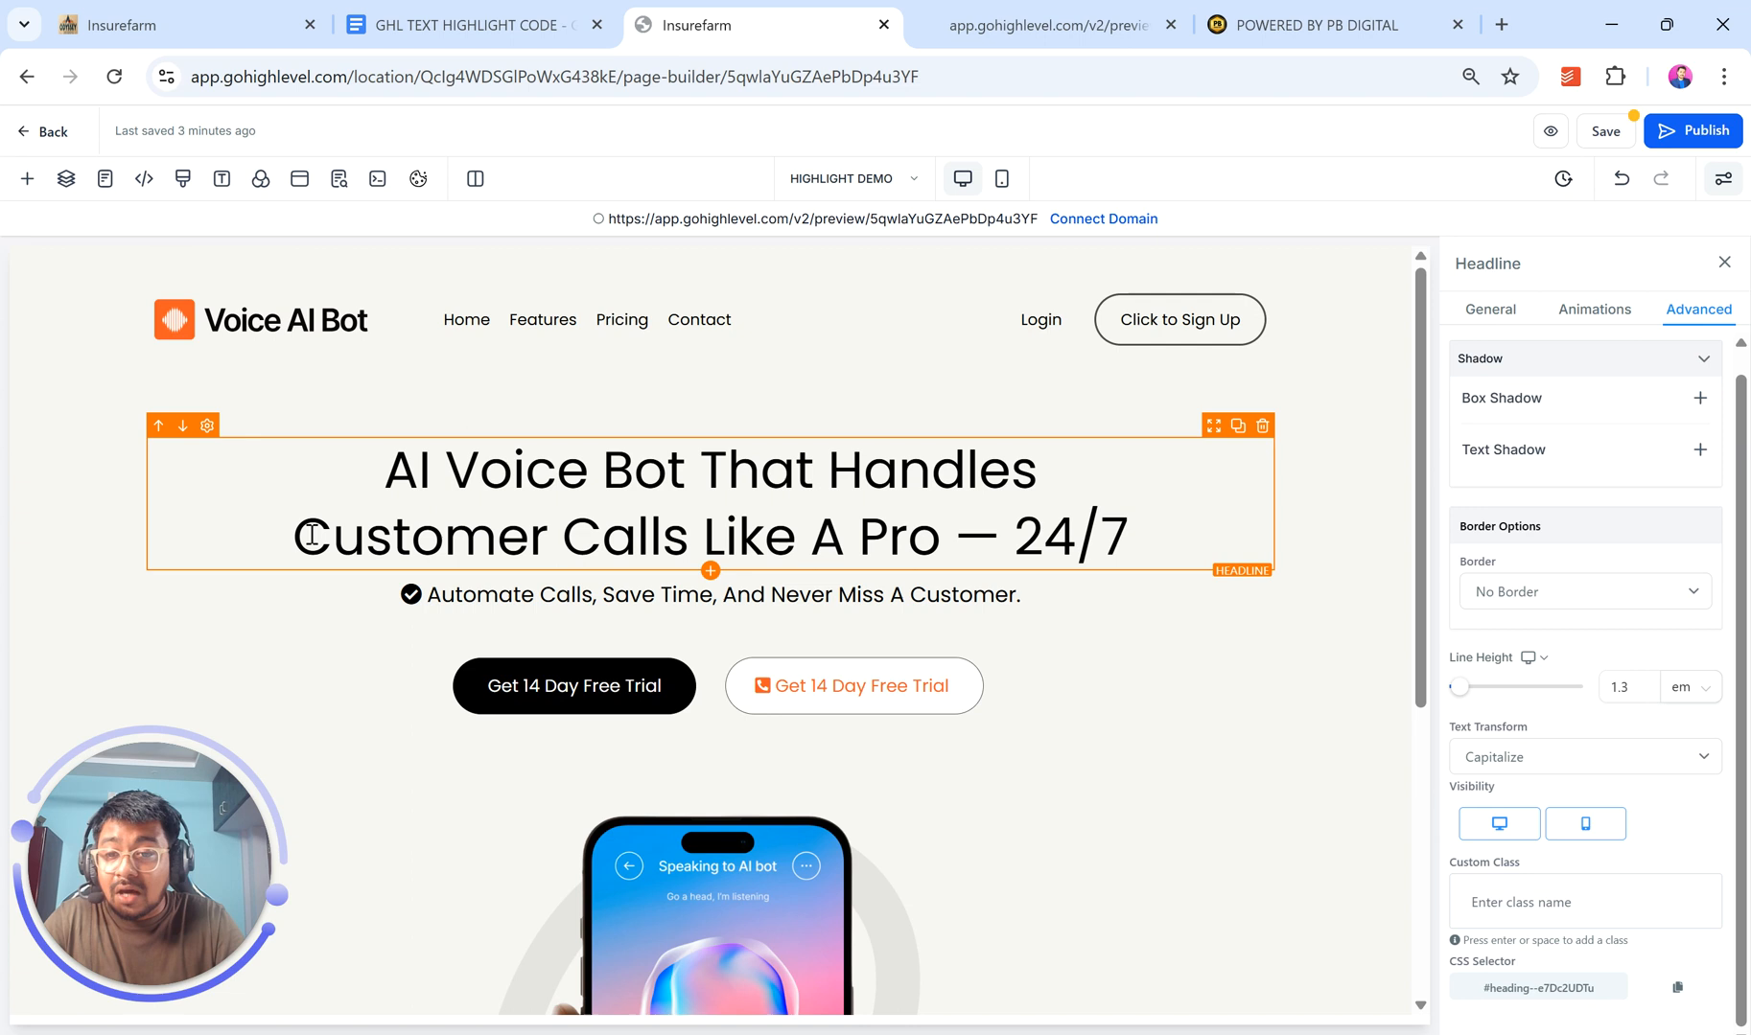
{"action": "double_click", "coordinate": [351, 537]}
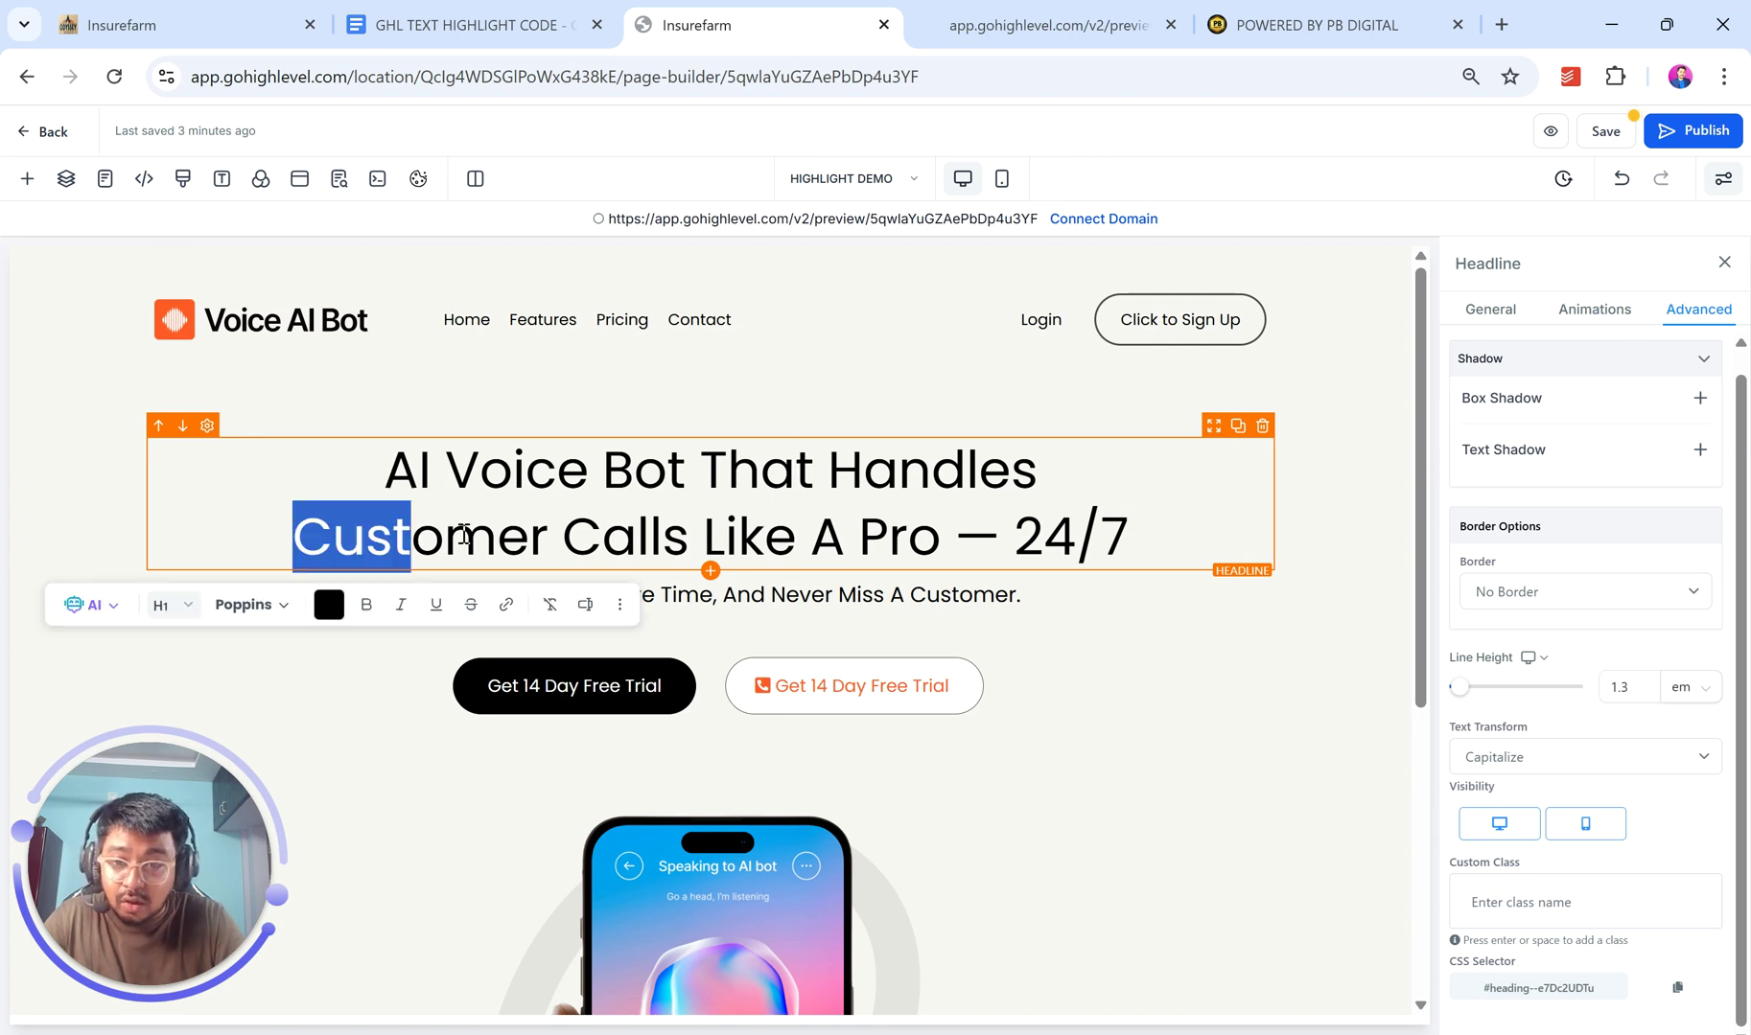
{"action": "left_click", "coordinate": [1057, 27]}
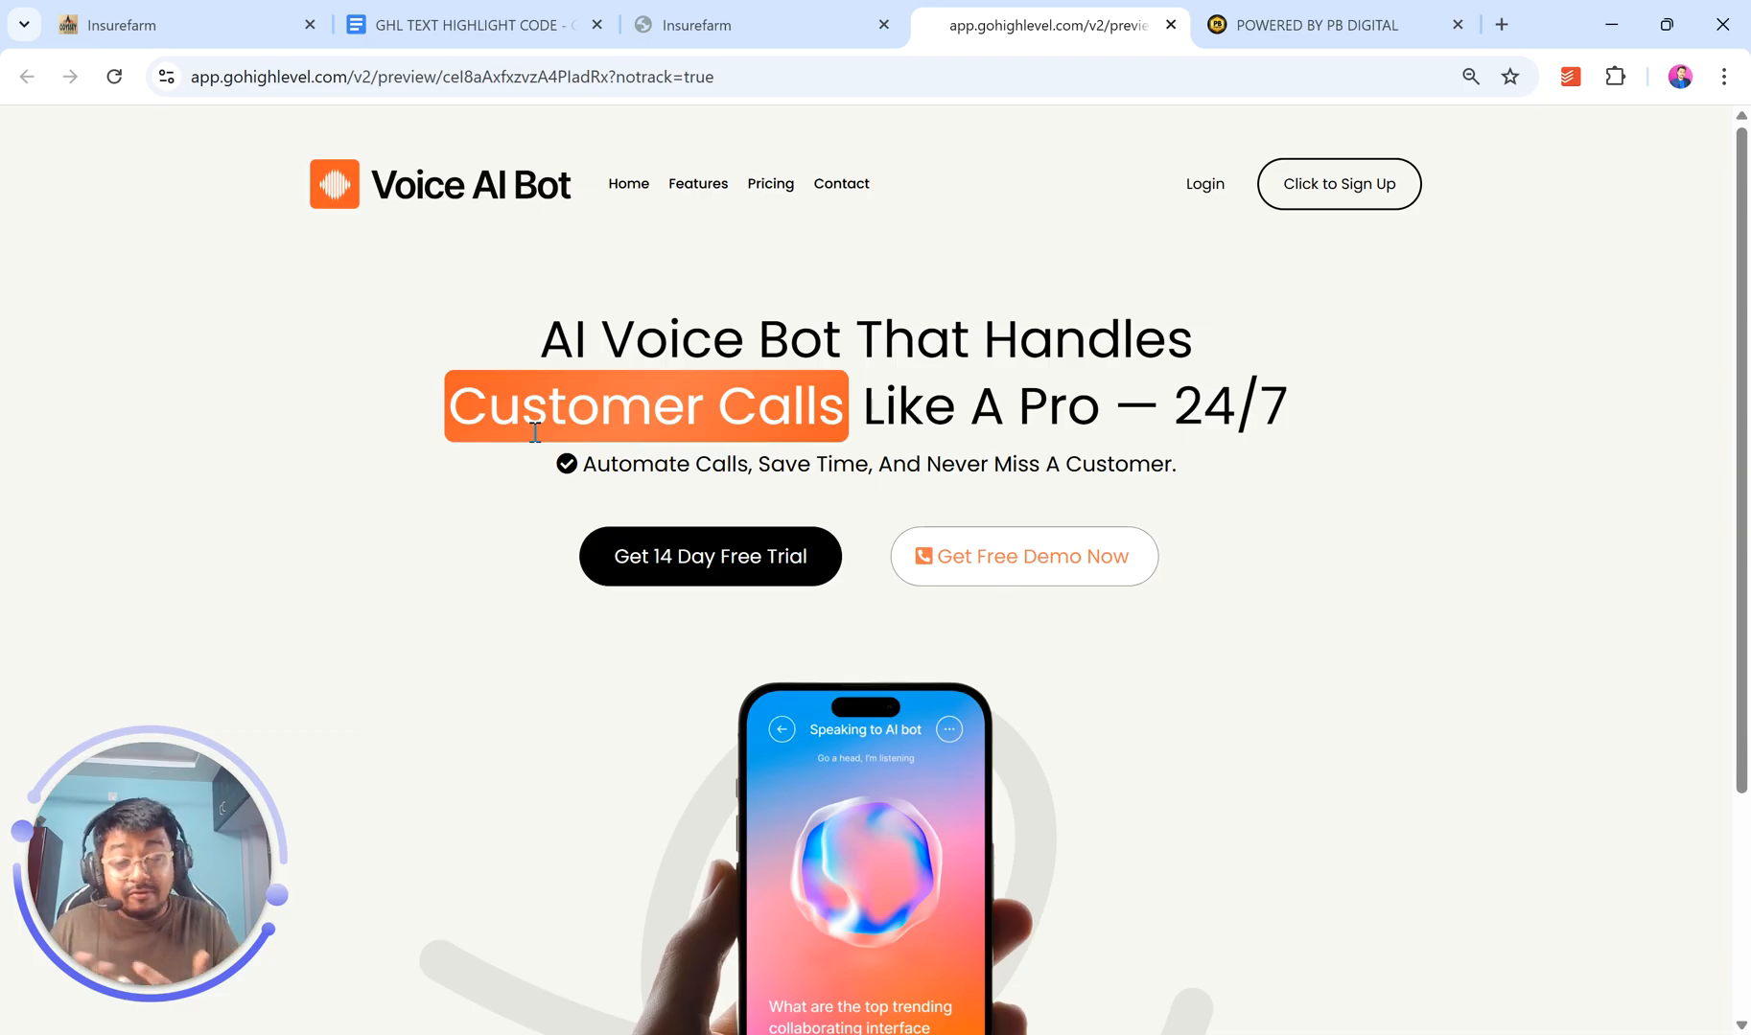
{"action": "mouse_move", "coordinate": [397, 368]}
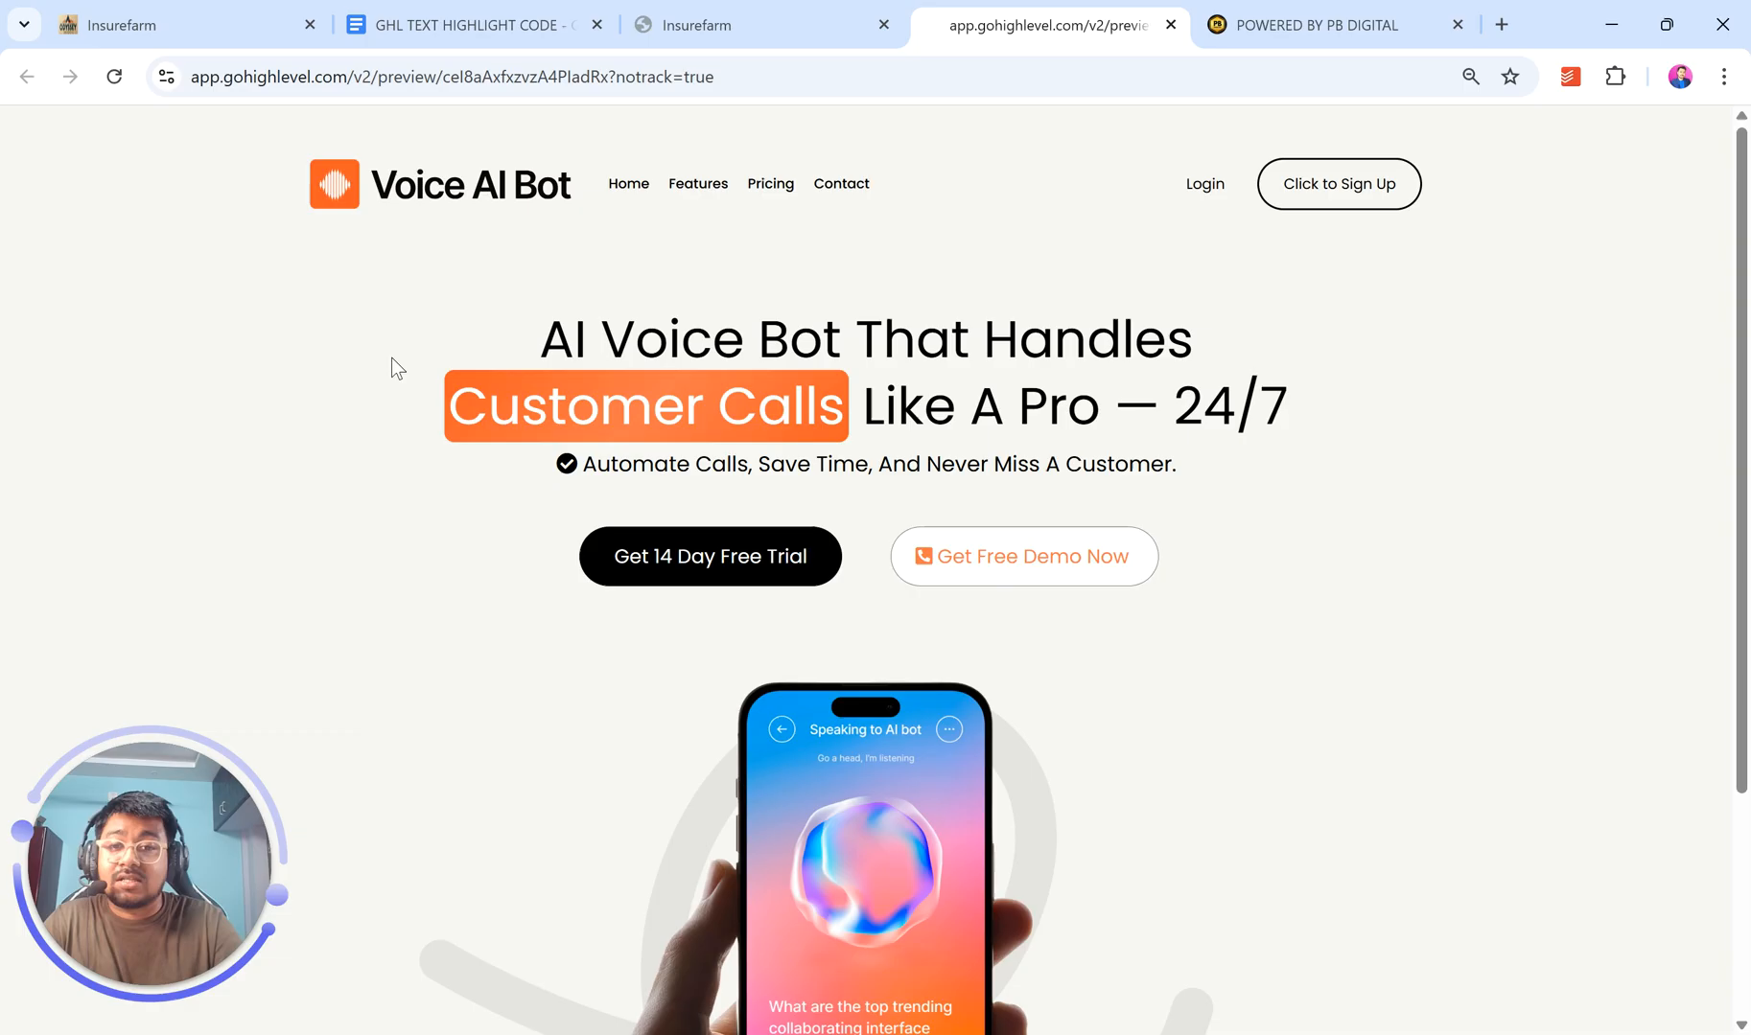
{"action": "left_click", "coordinate": [702, 25]}
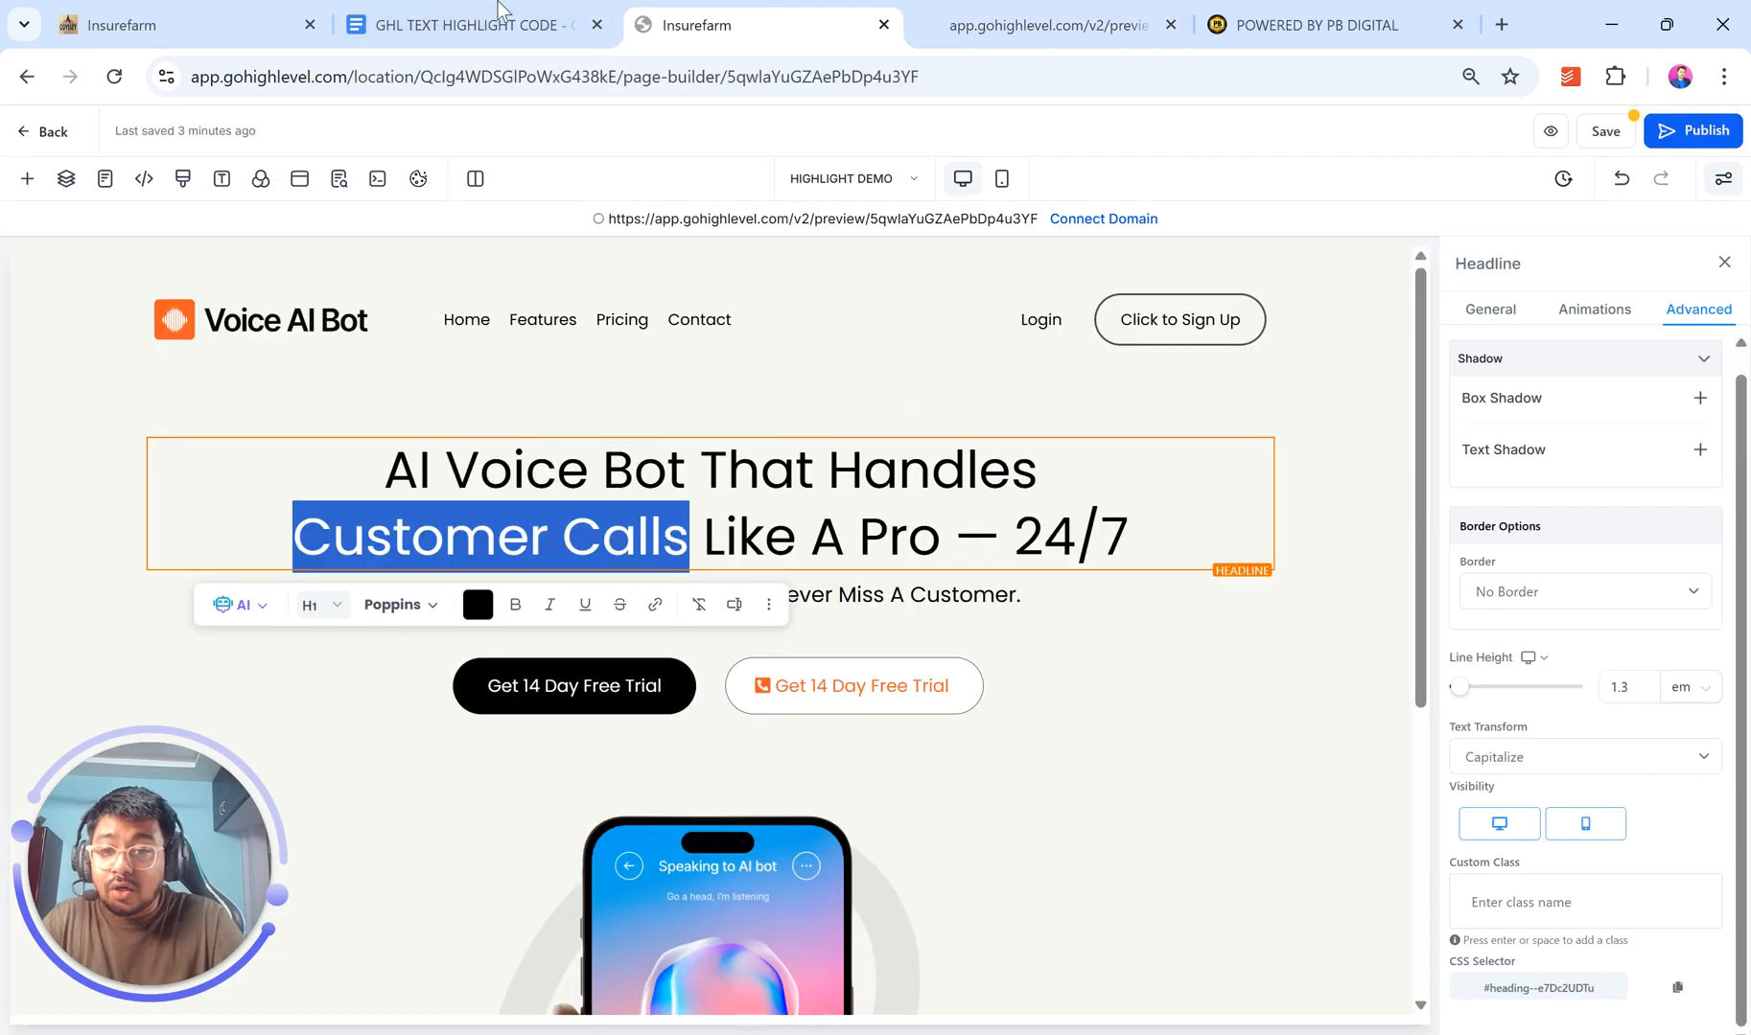
- In the code document, scroll to the .highlightorange CSS block and select it for copying
{"action": "left_click", "coordinate": [466, 27]}
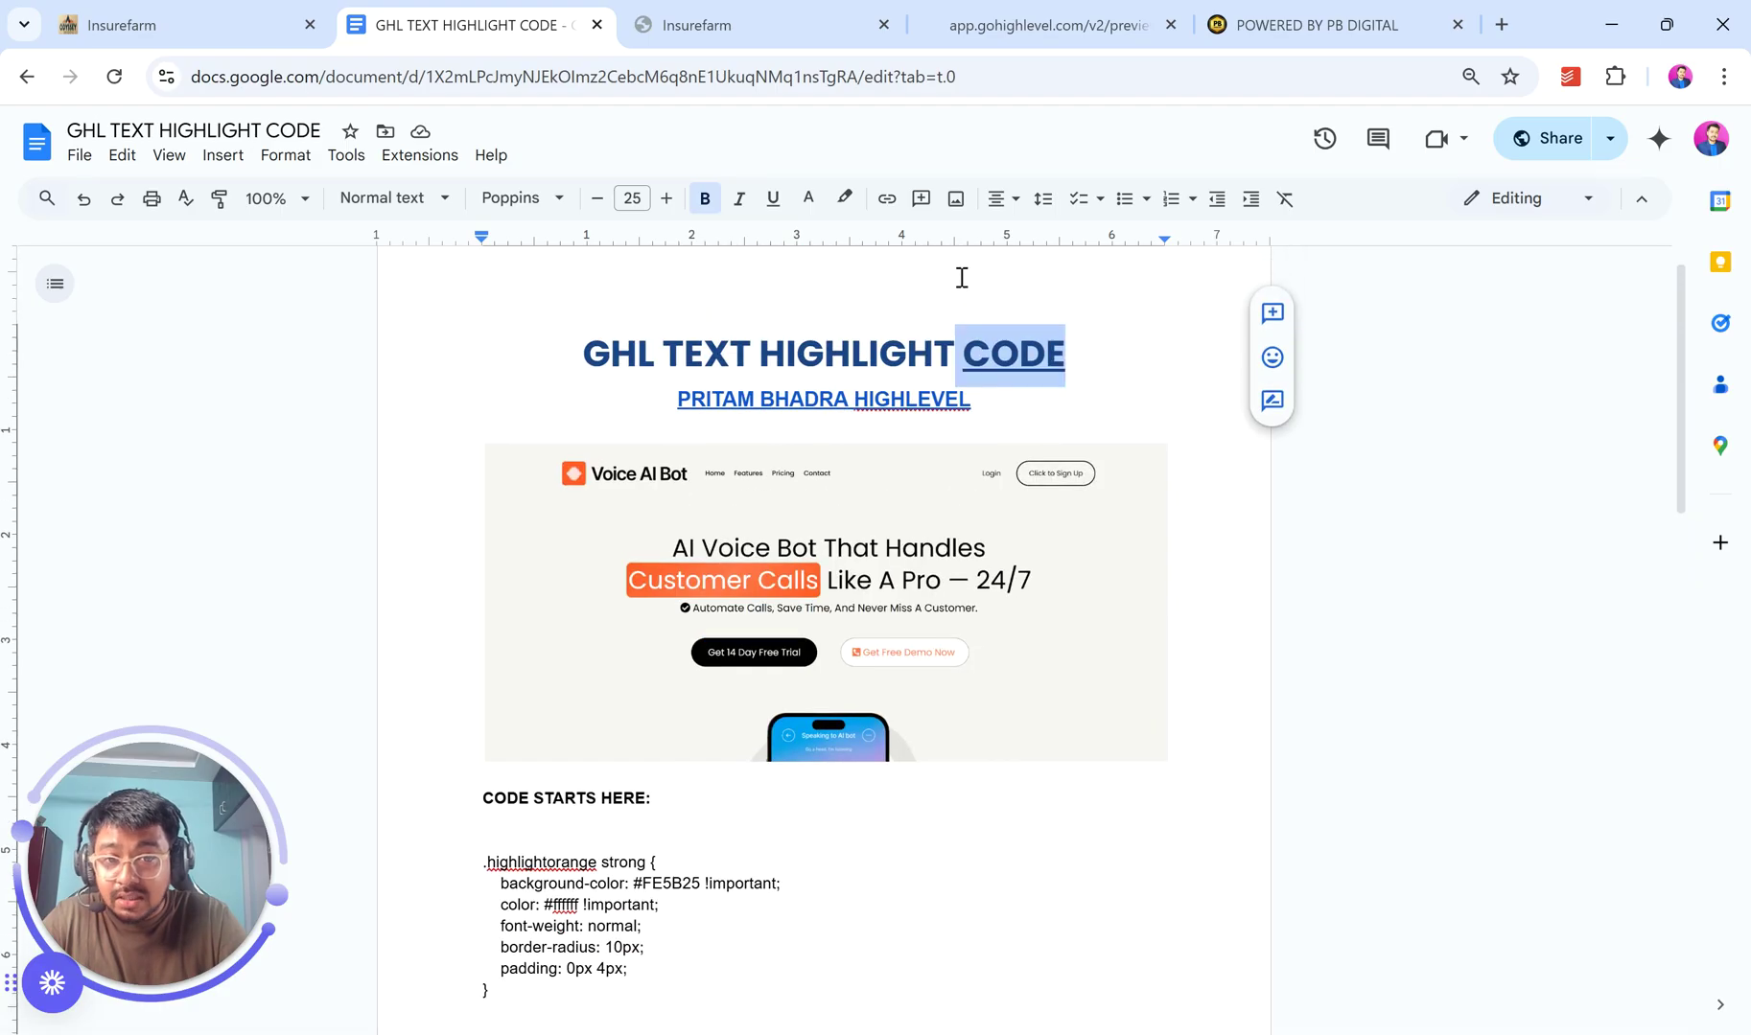
{"action": "left_click", "coordinate": [772, 200]}
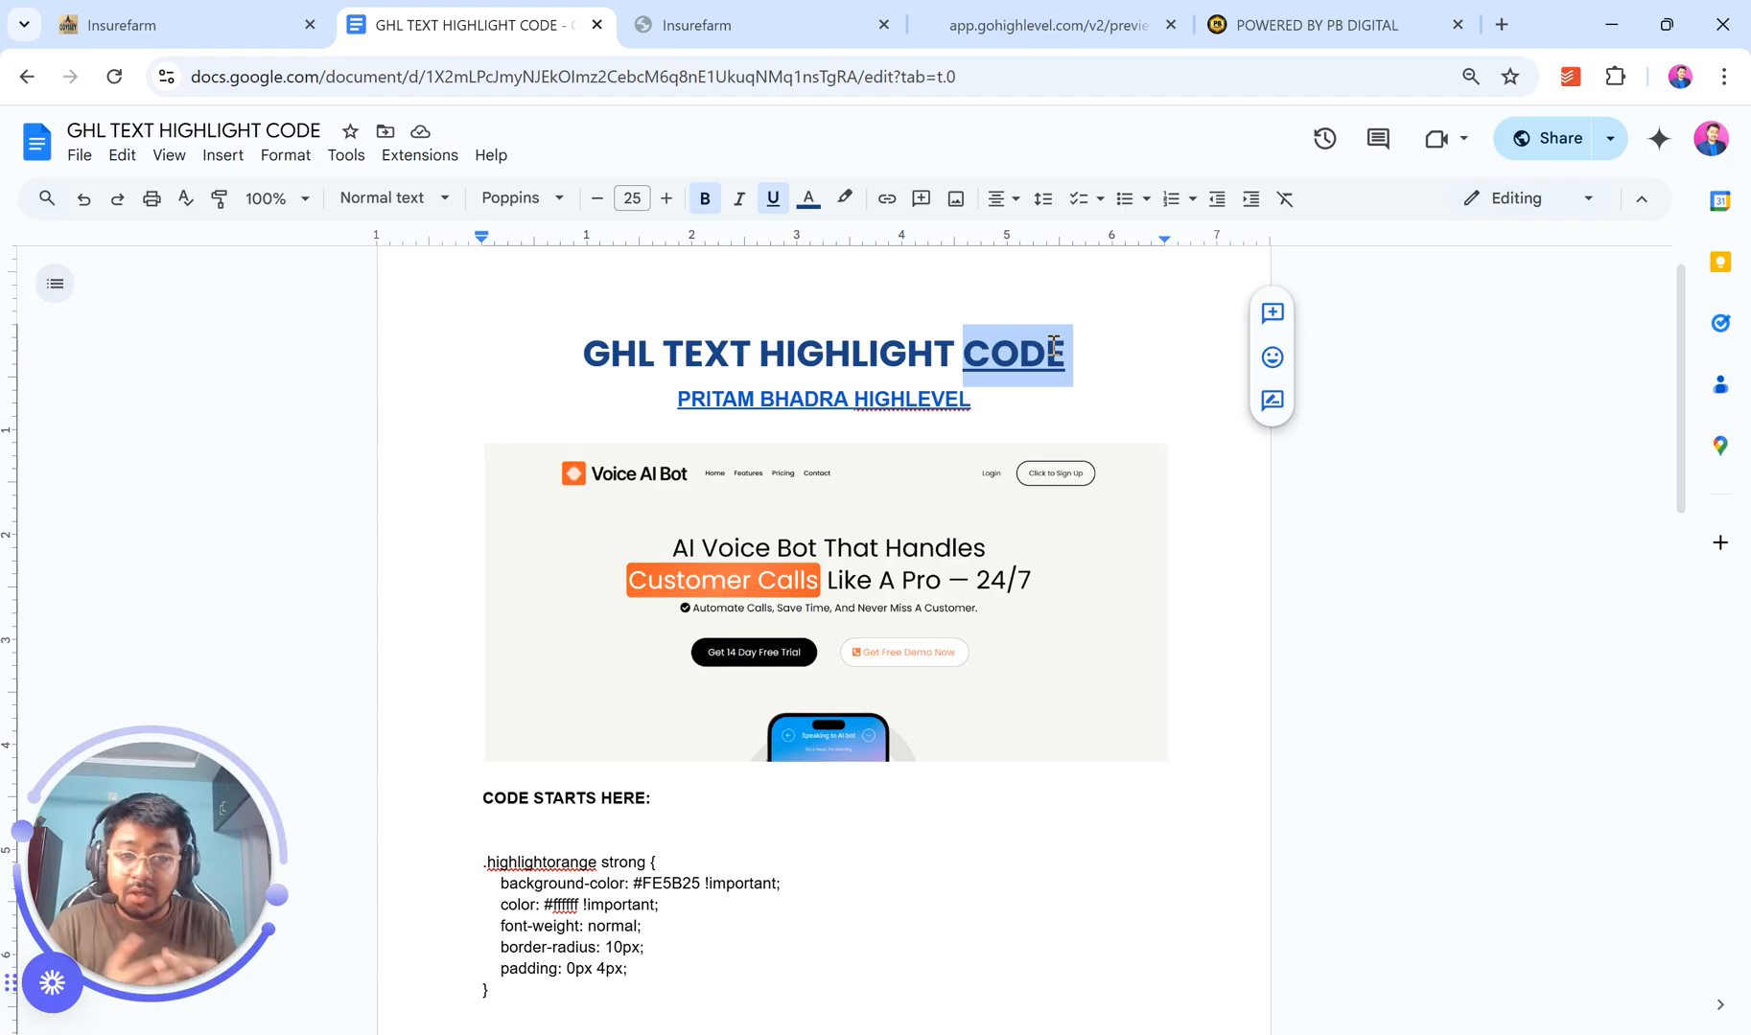
{"action": "scroll", "scroll_direction": "down", "scroll_amount": 3}
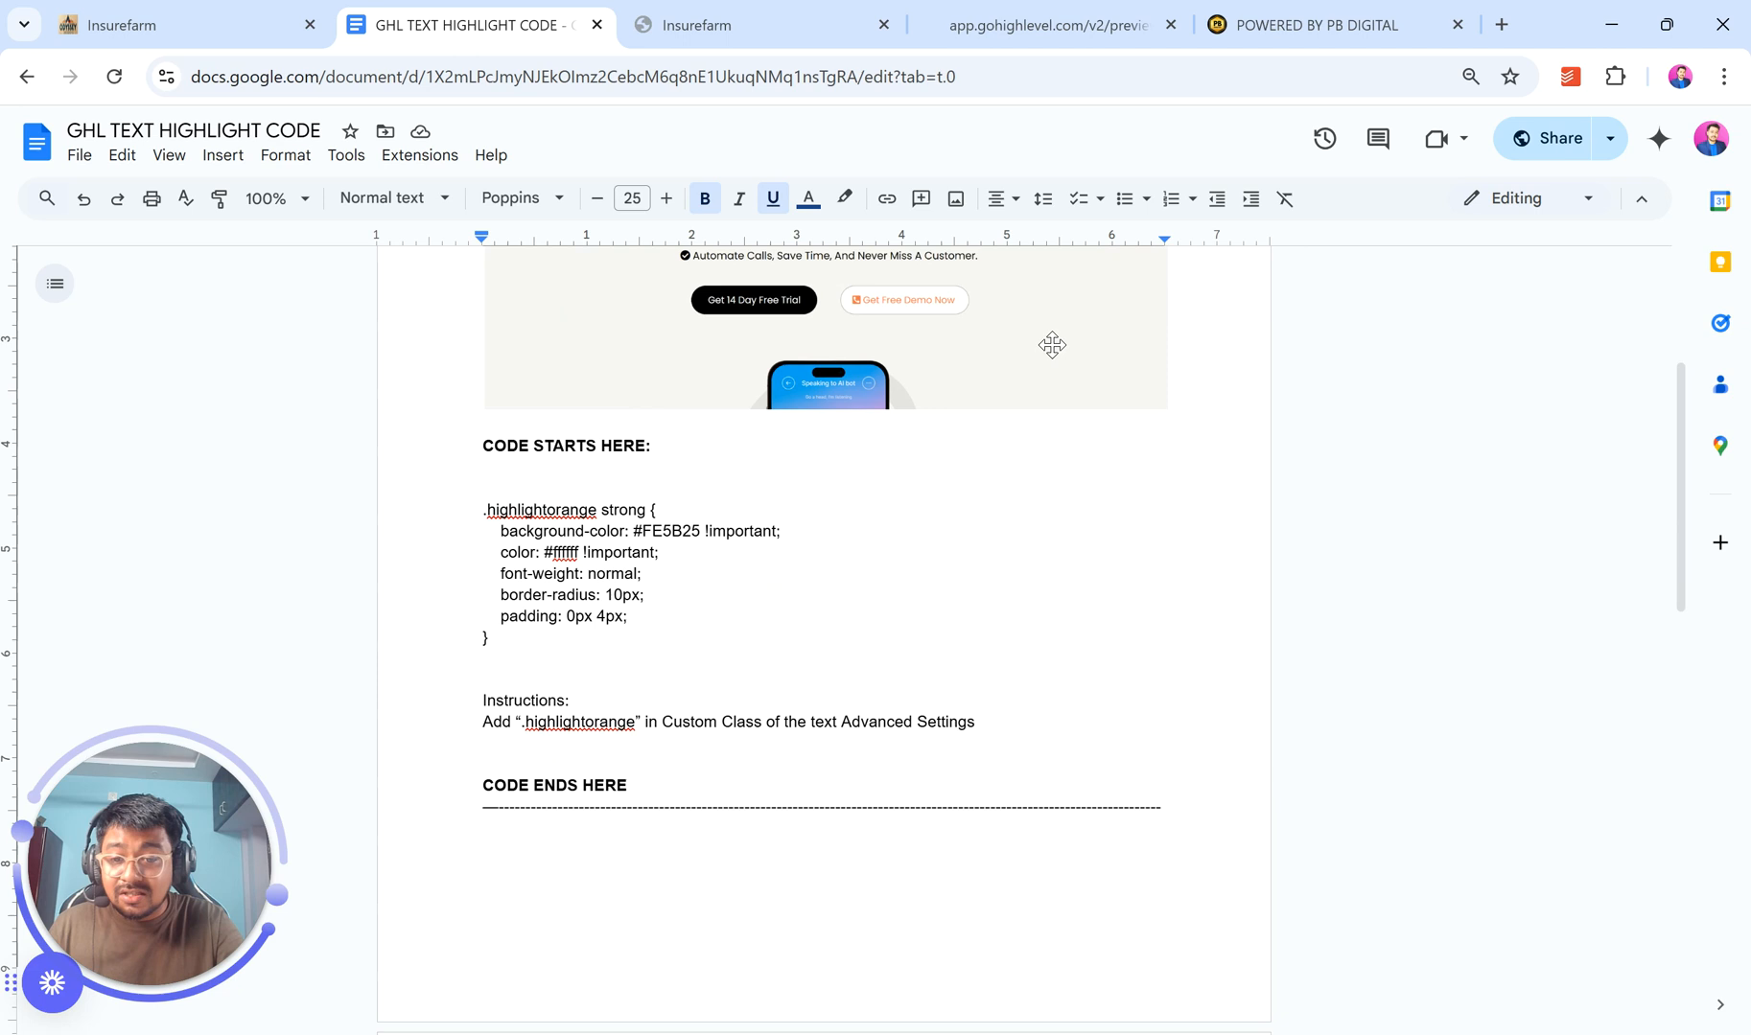
{"action": "scroll", "scroll_direction": "down", "scroll_amount": 3}
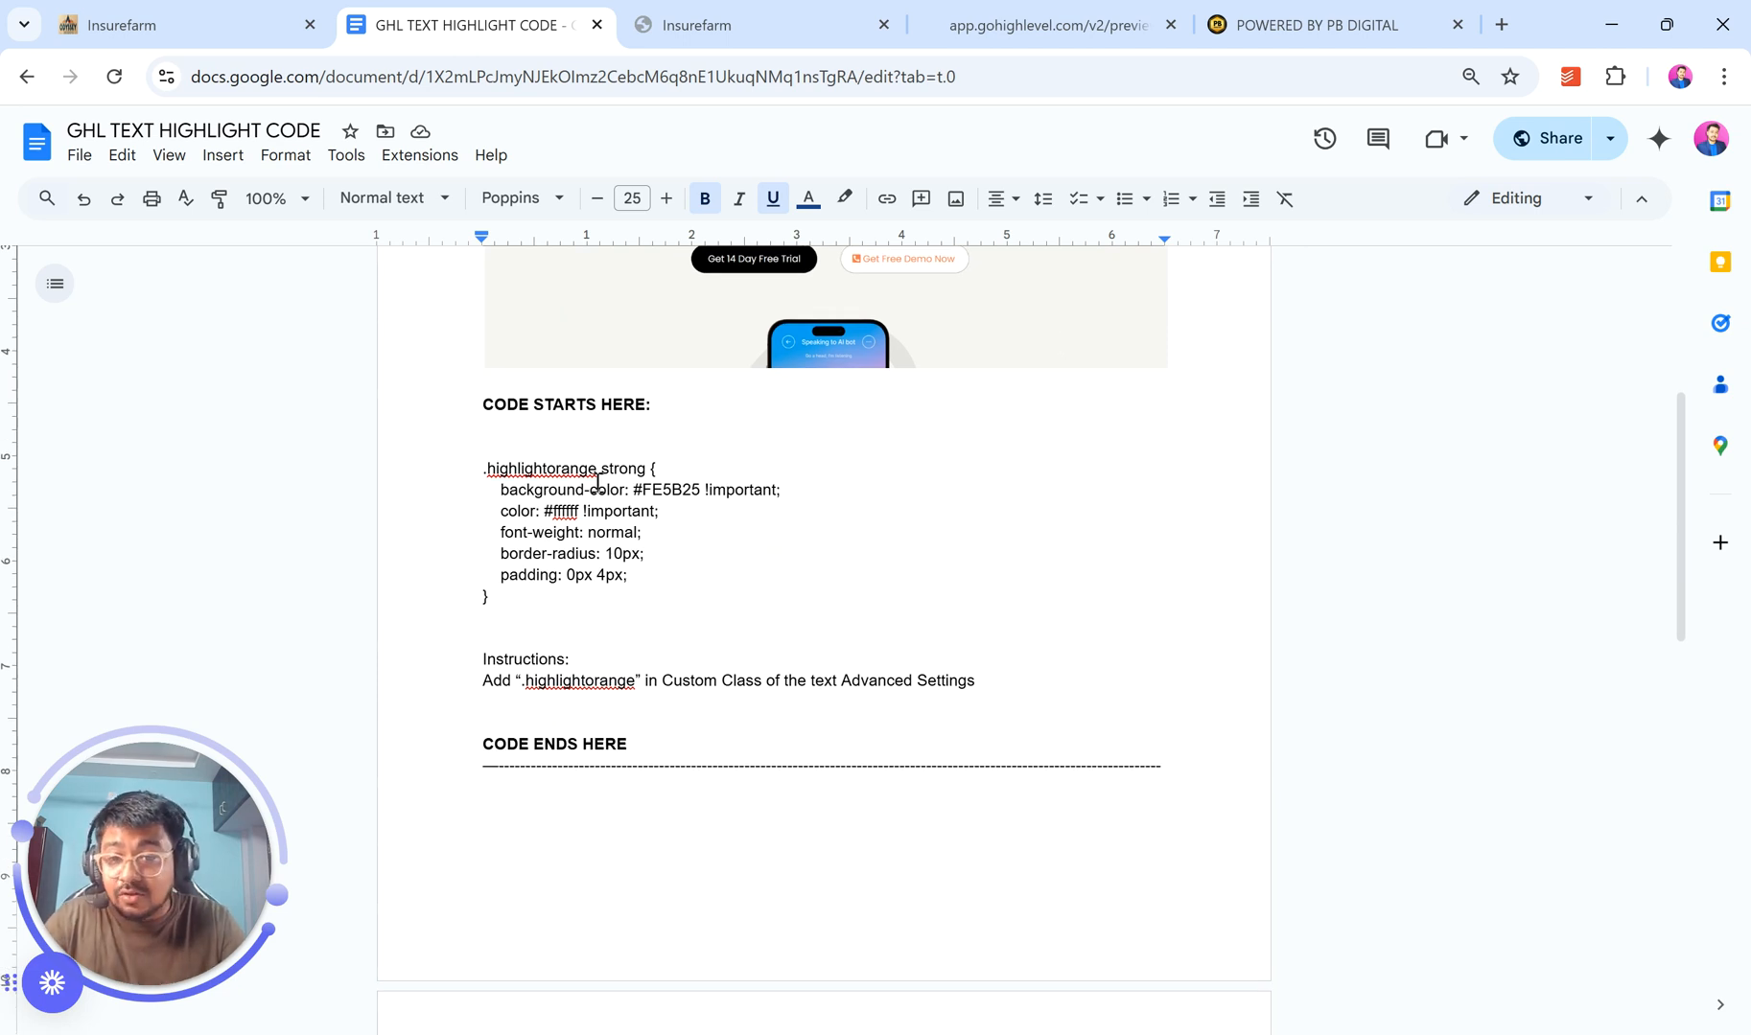
{"action": "scroll", "scroll_direction": "down", "scroll_amount": 3}
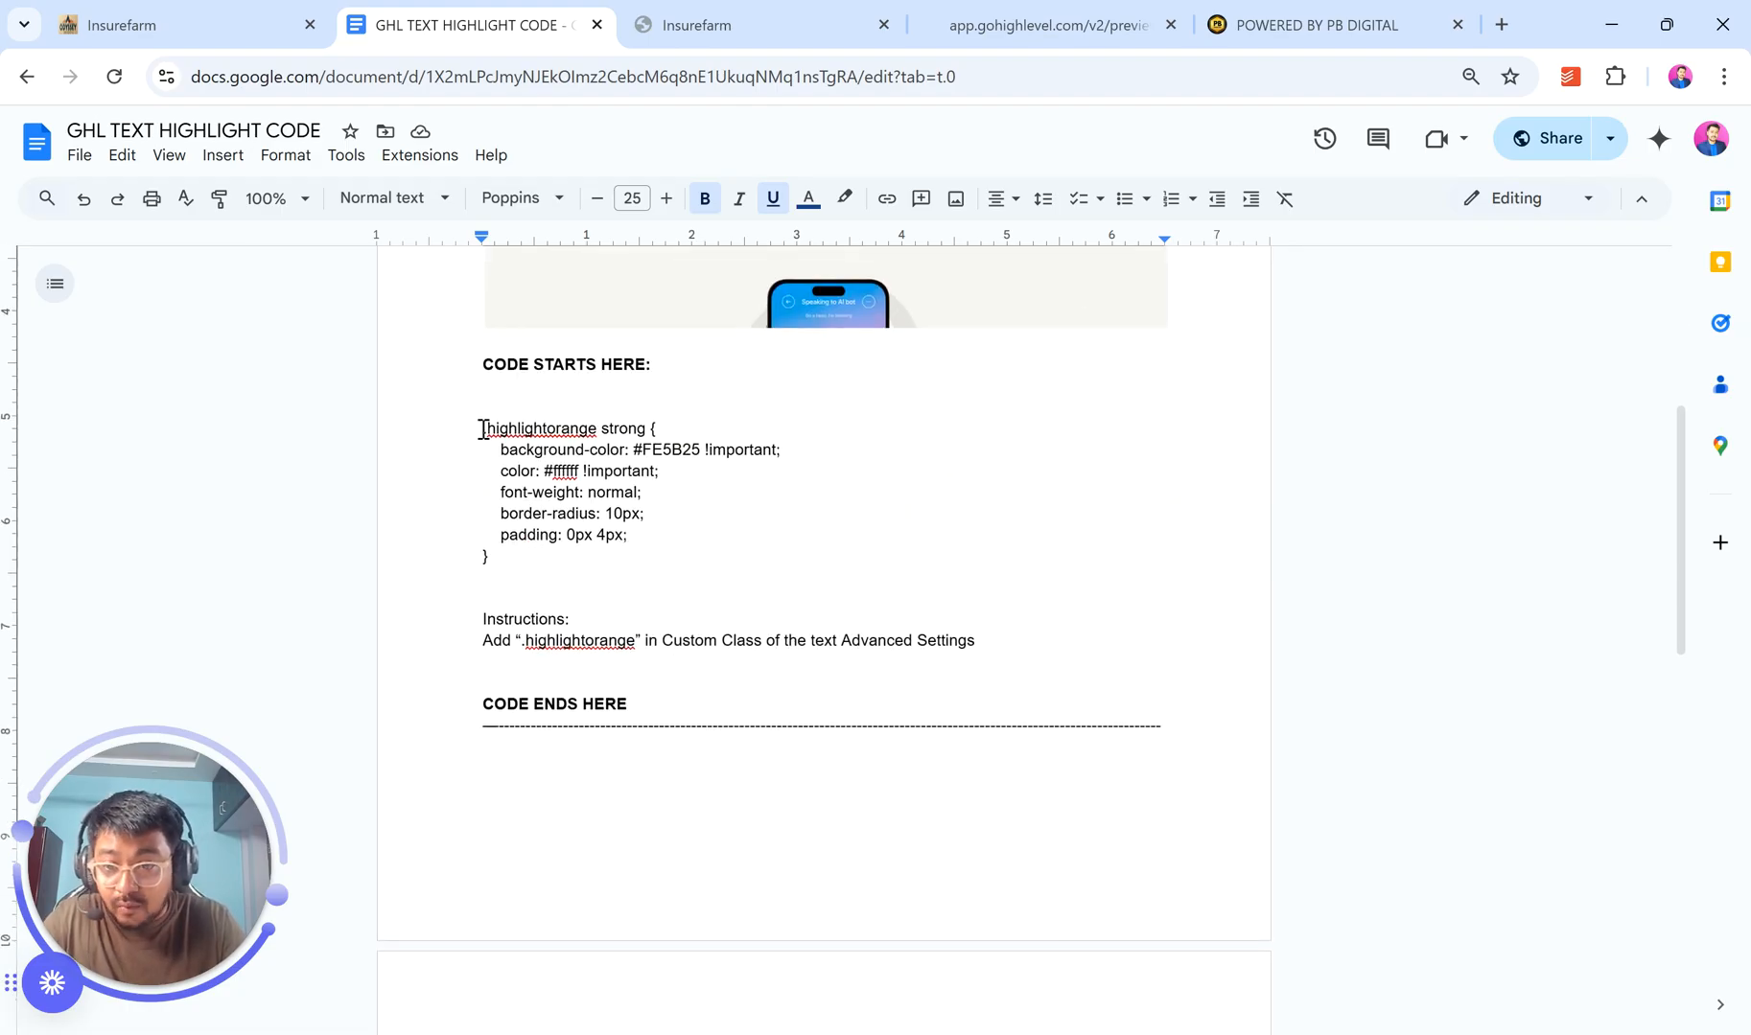
{"action": "left_click_drag", "start_coordinate": [477, 427], "coordinate": [506, 556]}
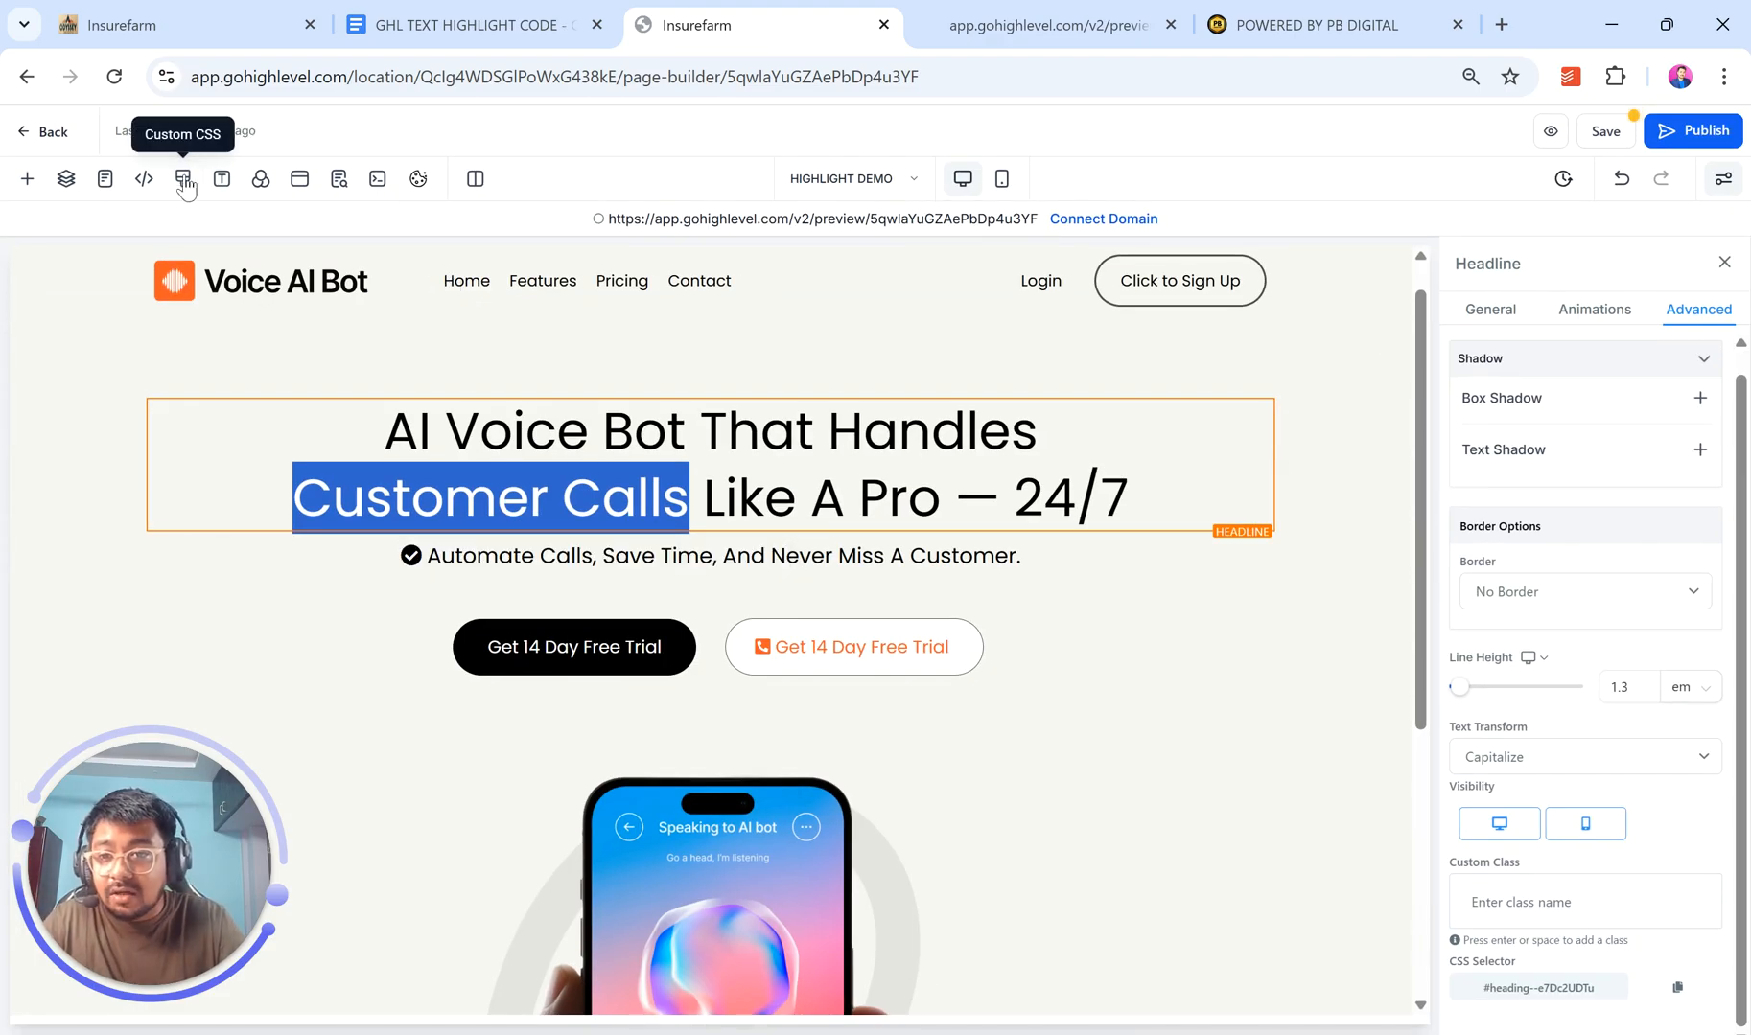
- Open and close the page's empty Custom CSS editor, then return to the code document
{"action": "left_click", "coordinate": [183, 180]}
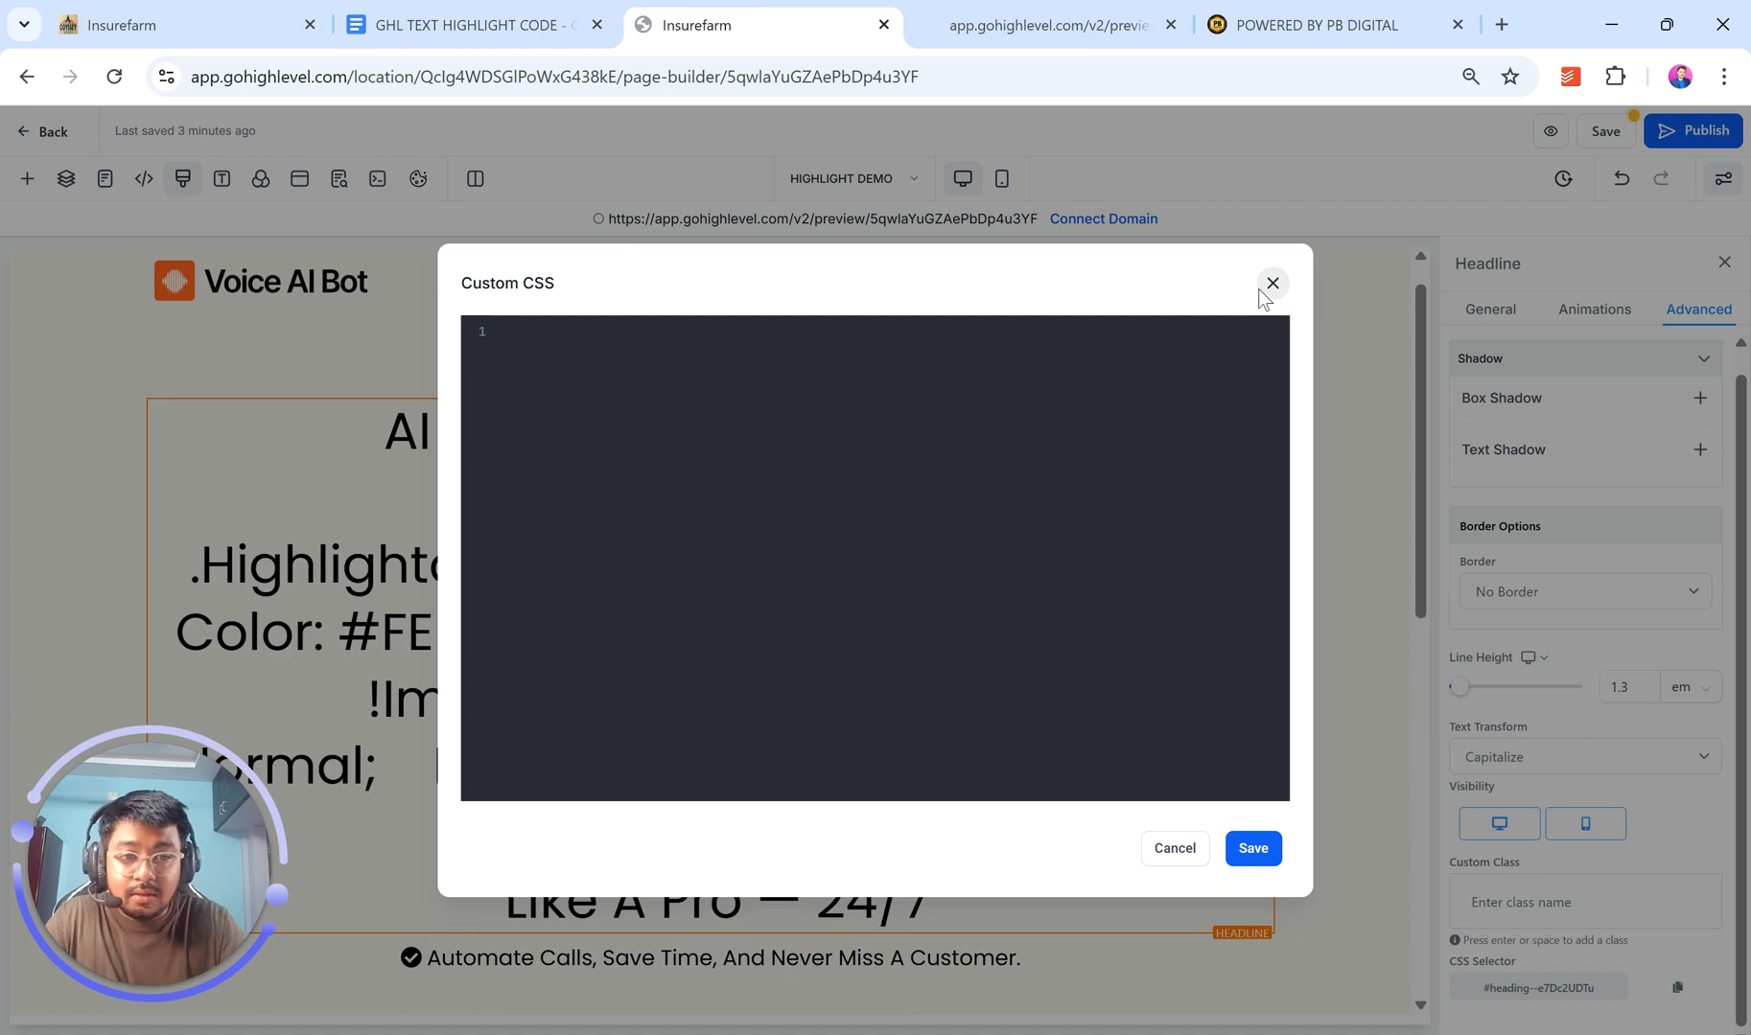
{"action": "left_click", "coordinate": [1273, 283]}
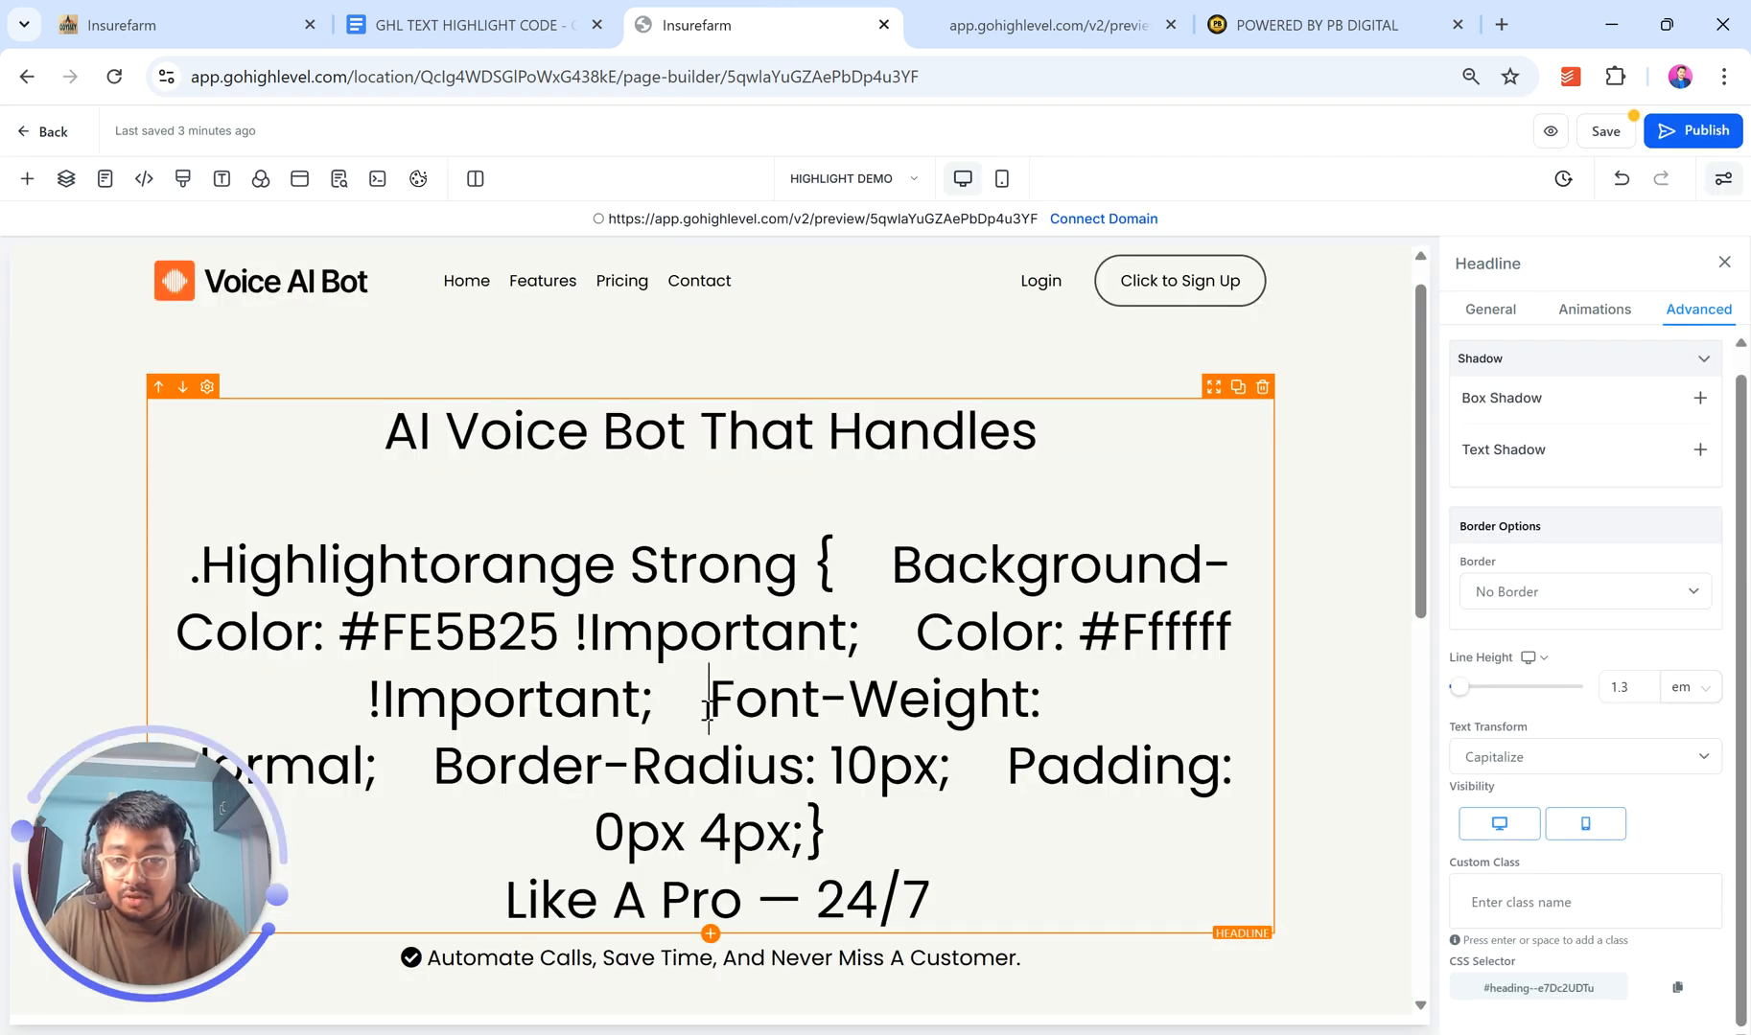
{"action": "left_click", "coordinate": [182, 181]}
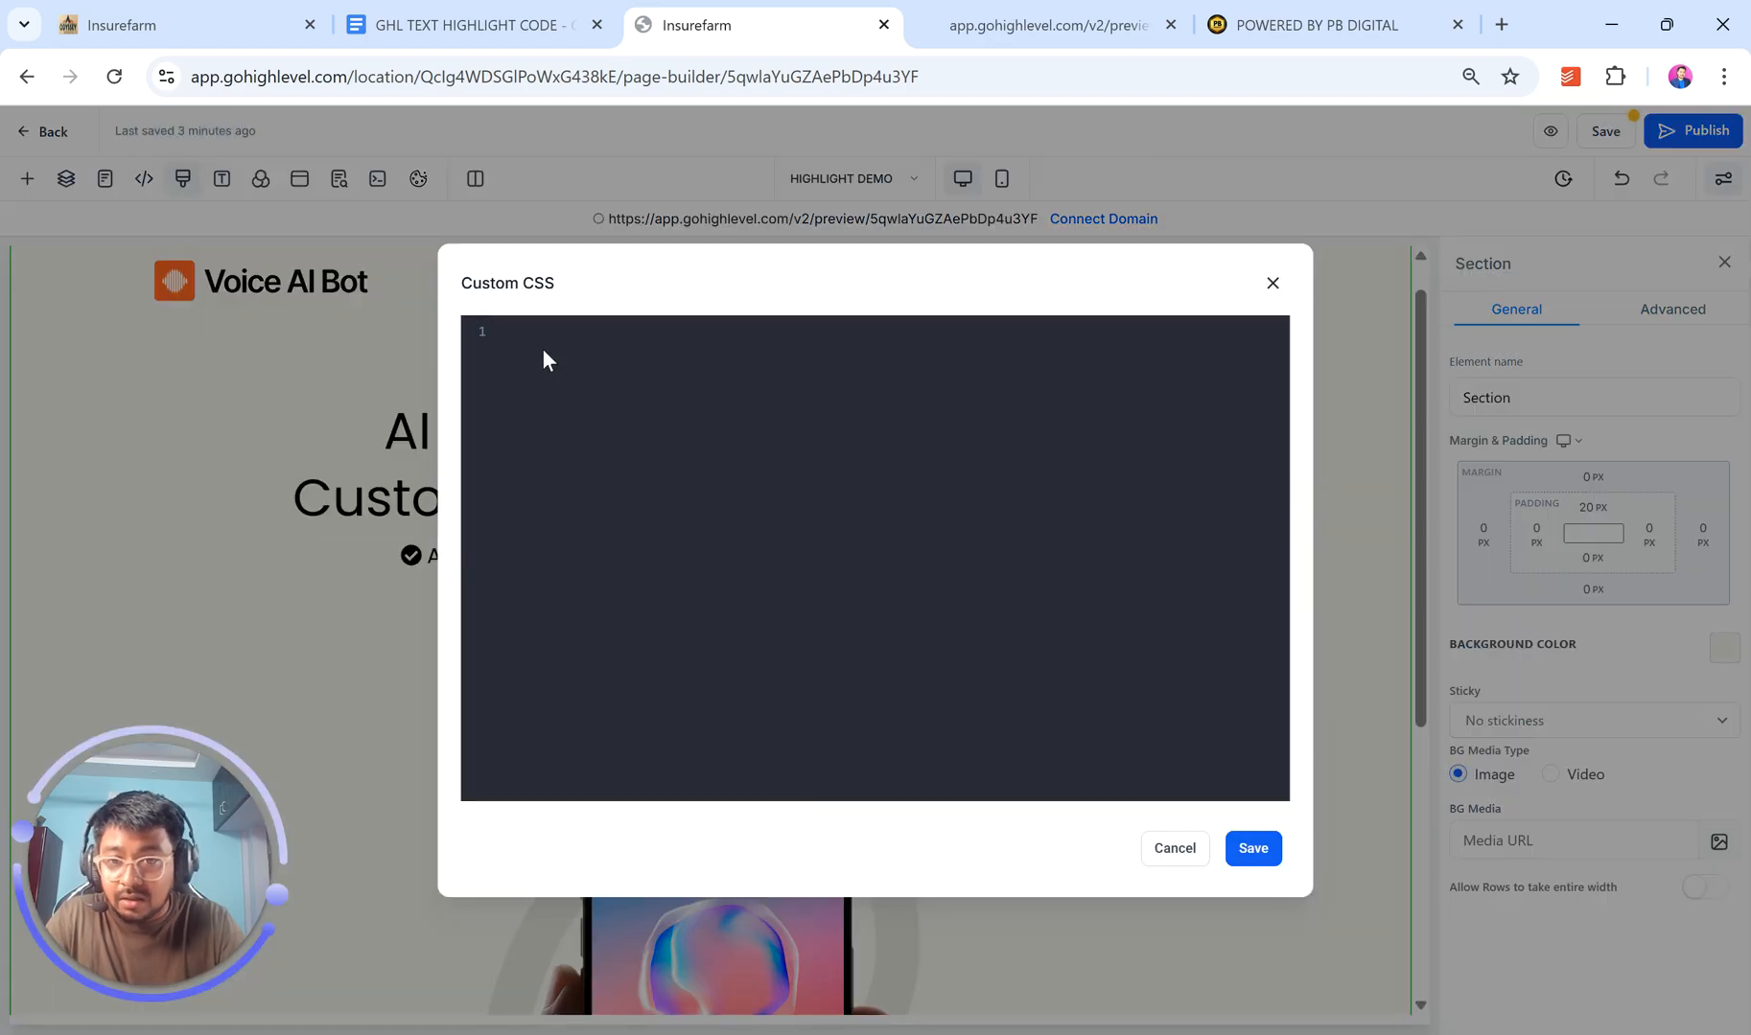
{"action": "left_click", "coordinate": [470, 27]}
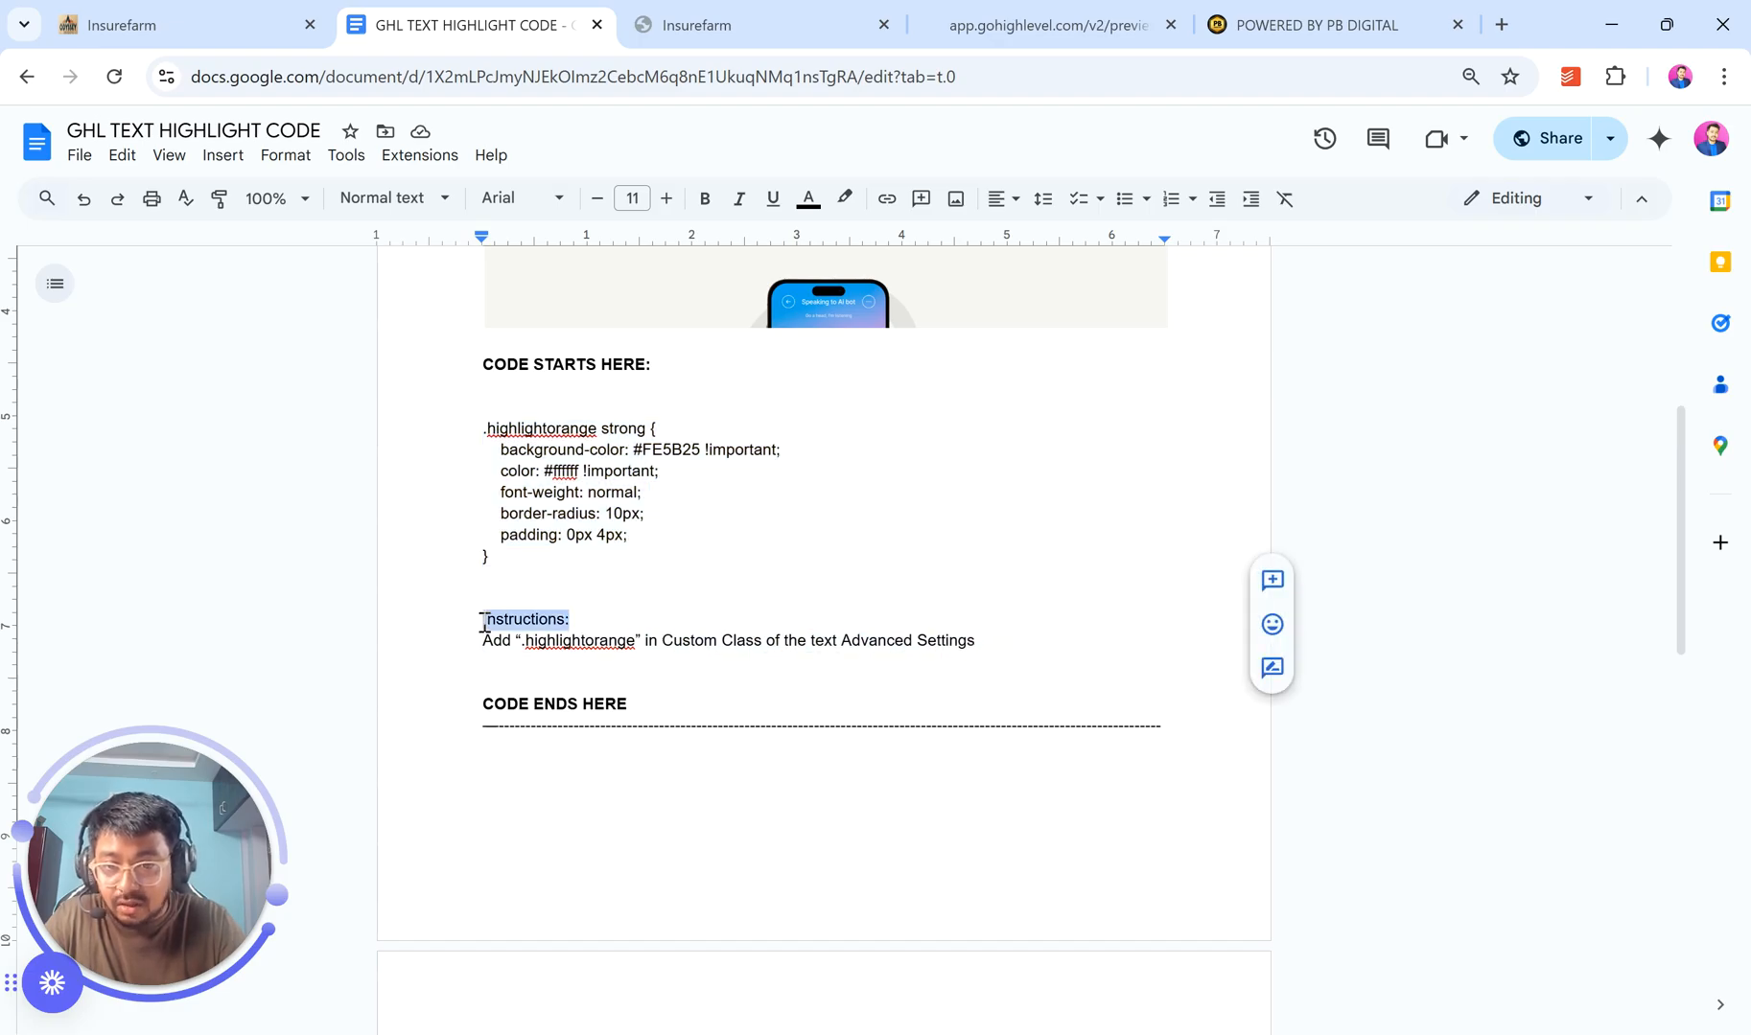
- Paste the highlightorange rules into Custom CSS, inspect the FE5B25 background value, and open a new tab
{"action": "left_click", "coordinate": [704, 199]}
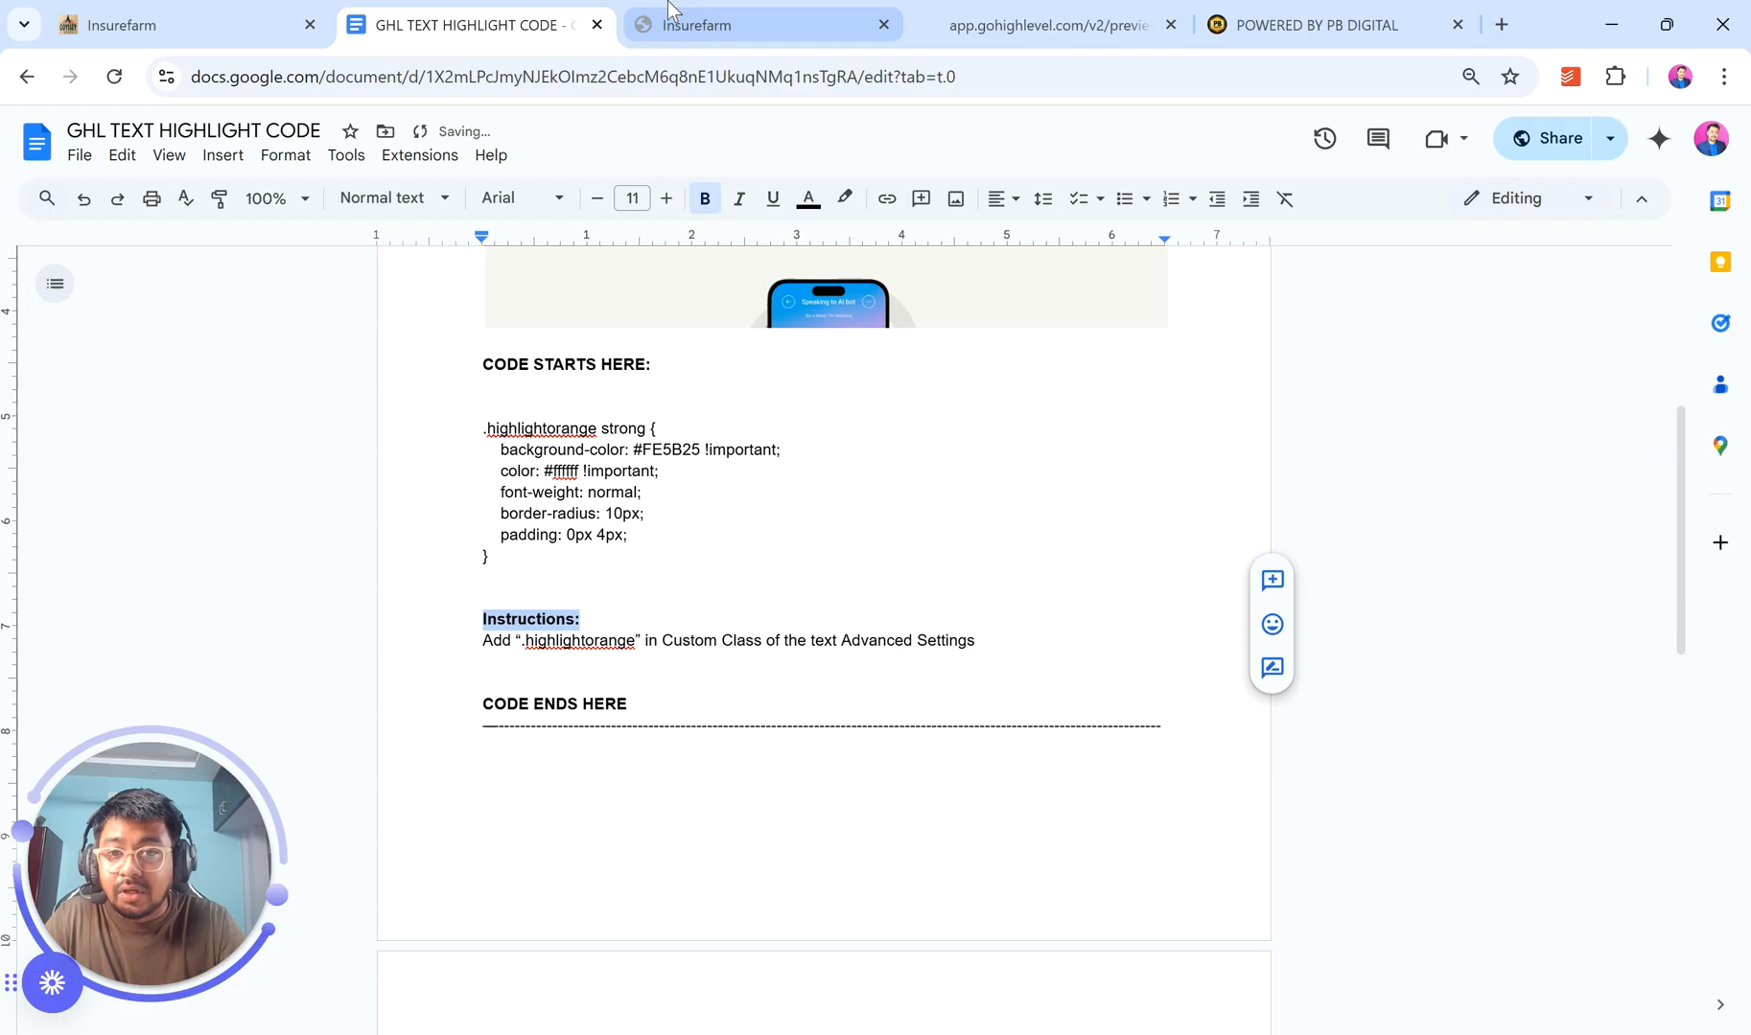
{"action": "left_click", "coordinate": [715, 26]}
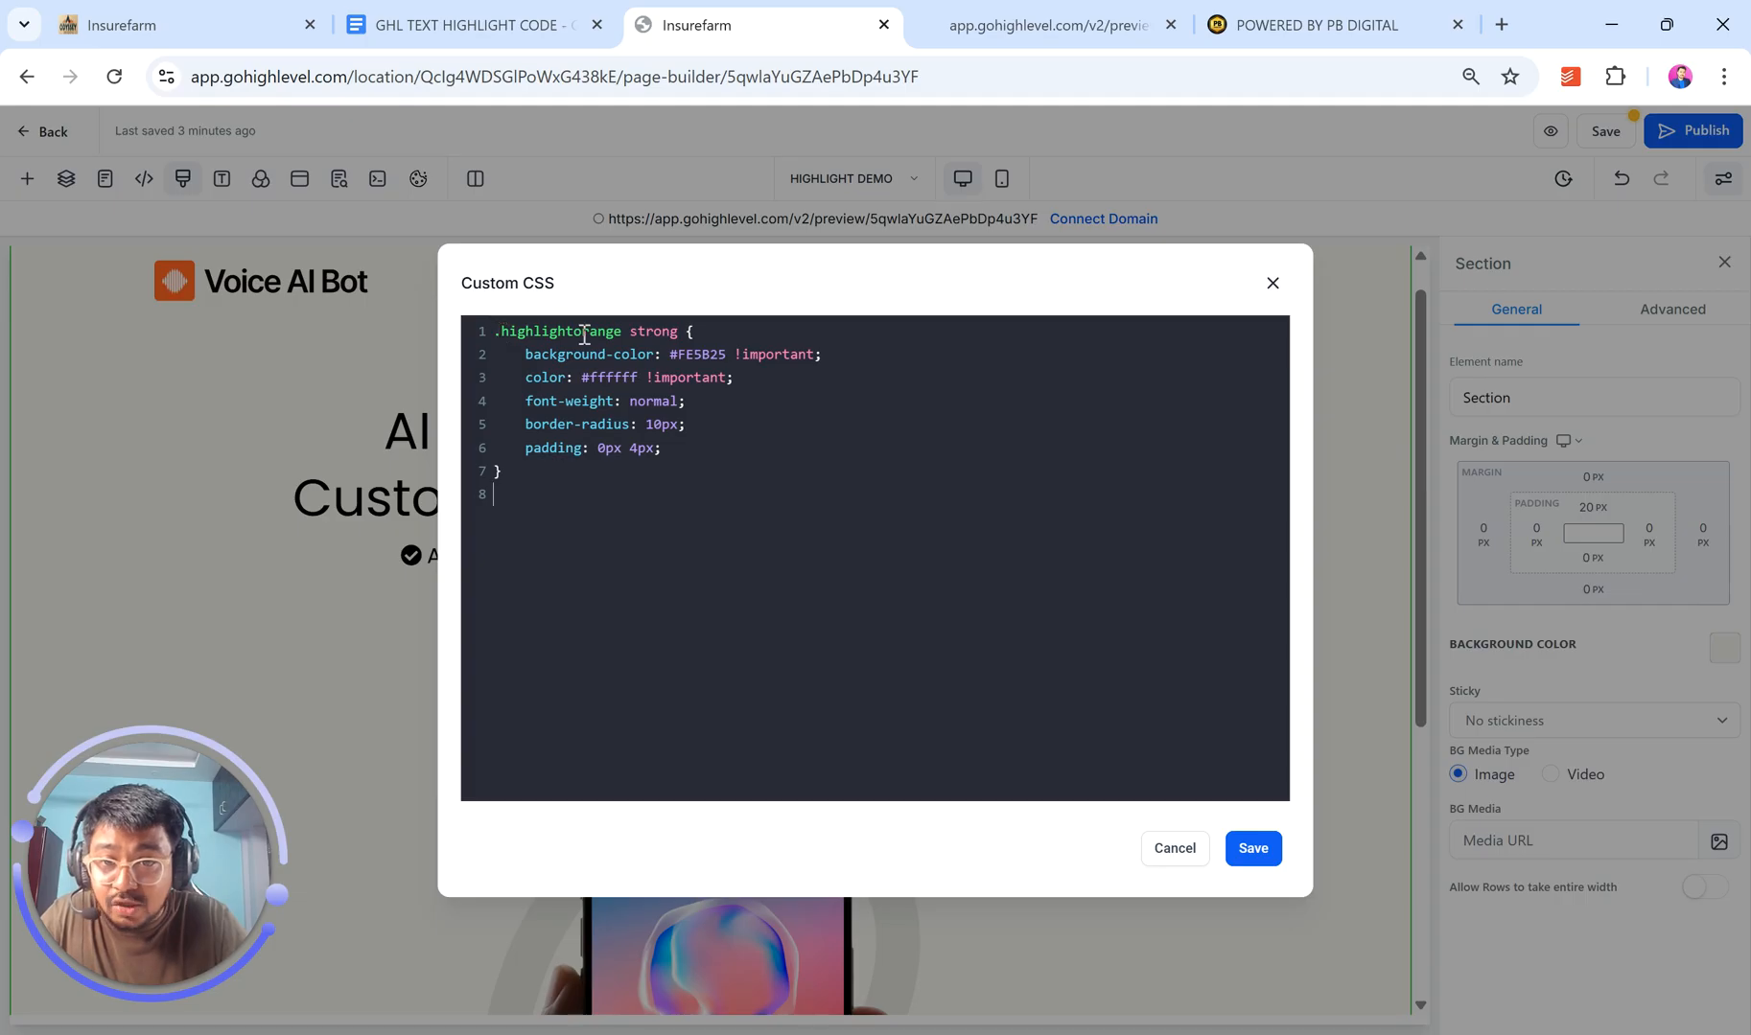
{"action": "left_click", "coordinate": [470, 27]}
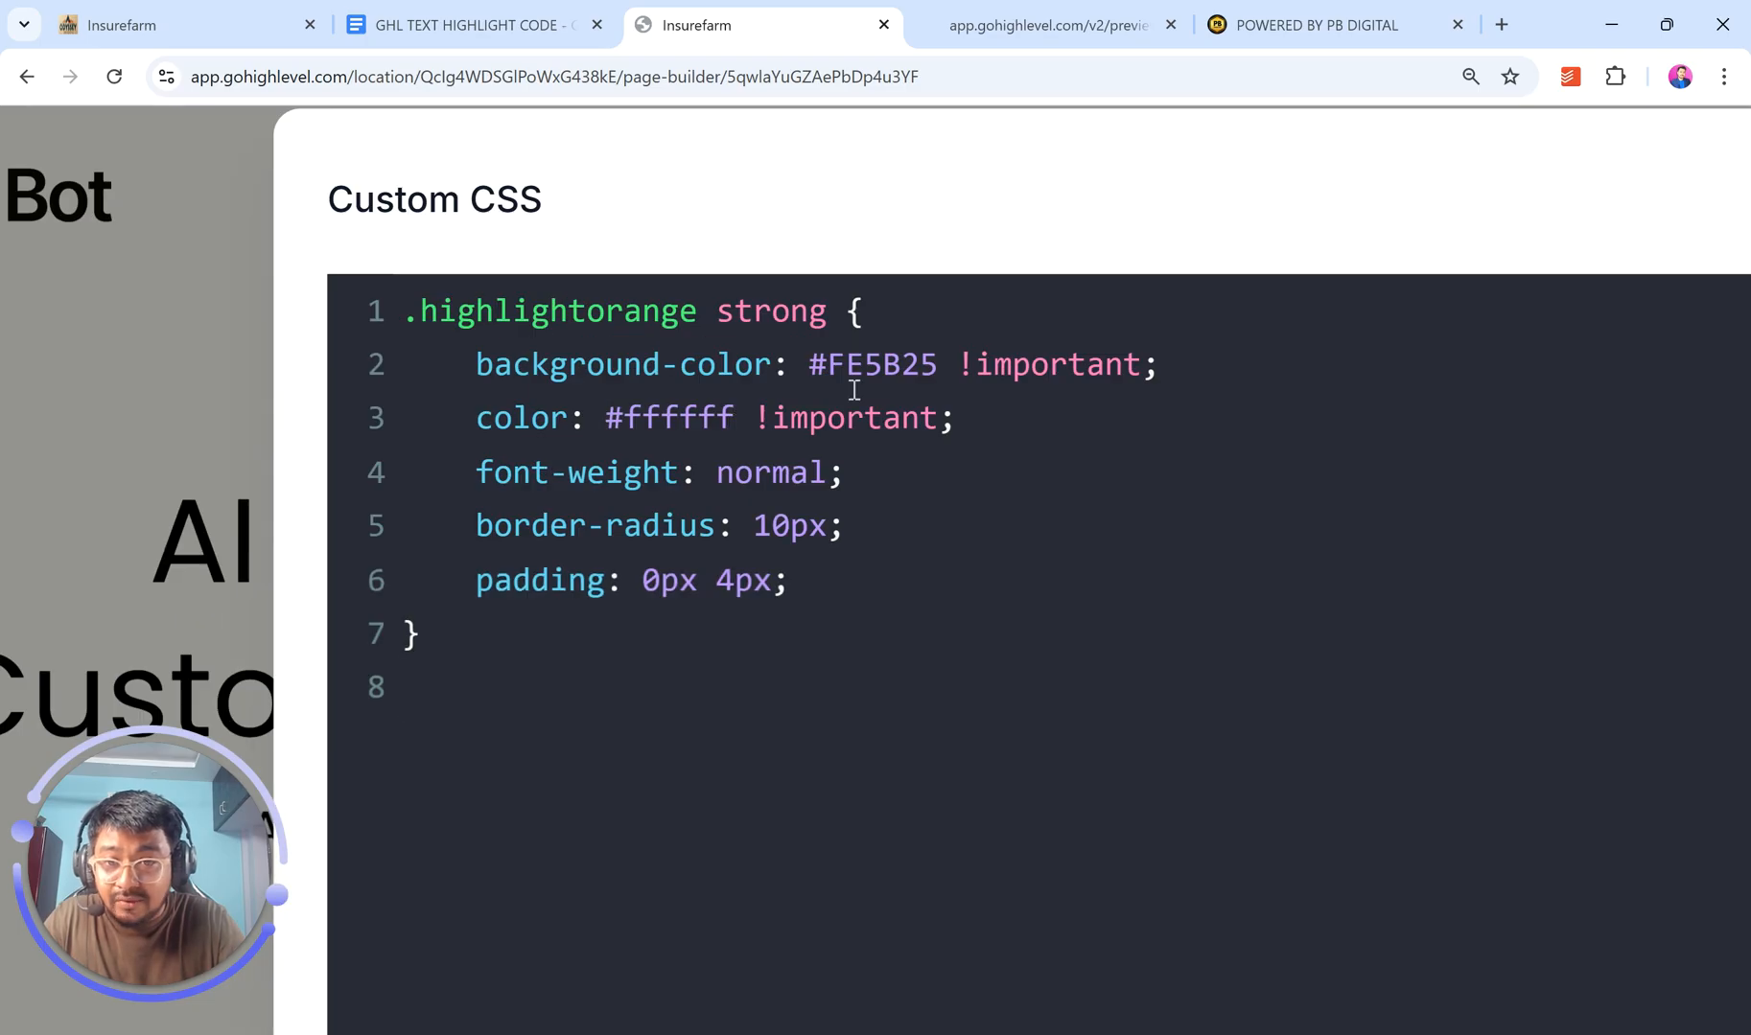
{"action": "double_click", "coordinate": [873, 364]}
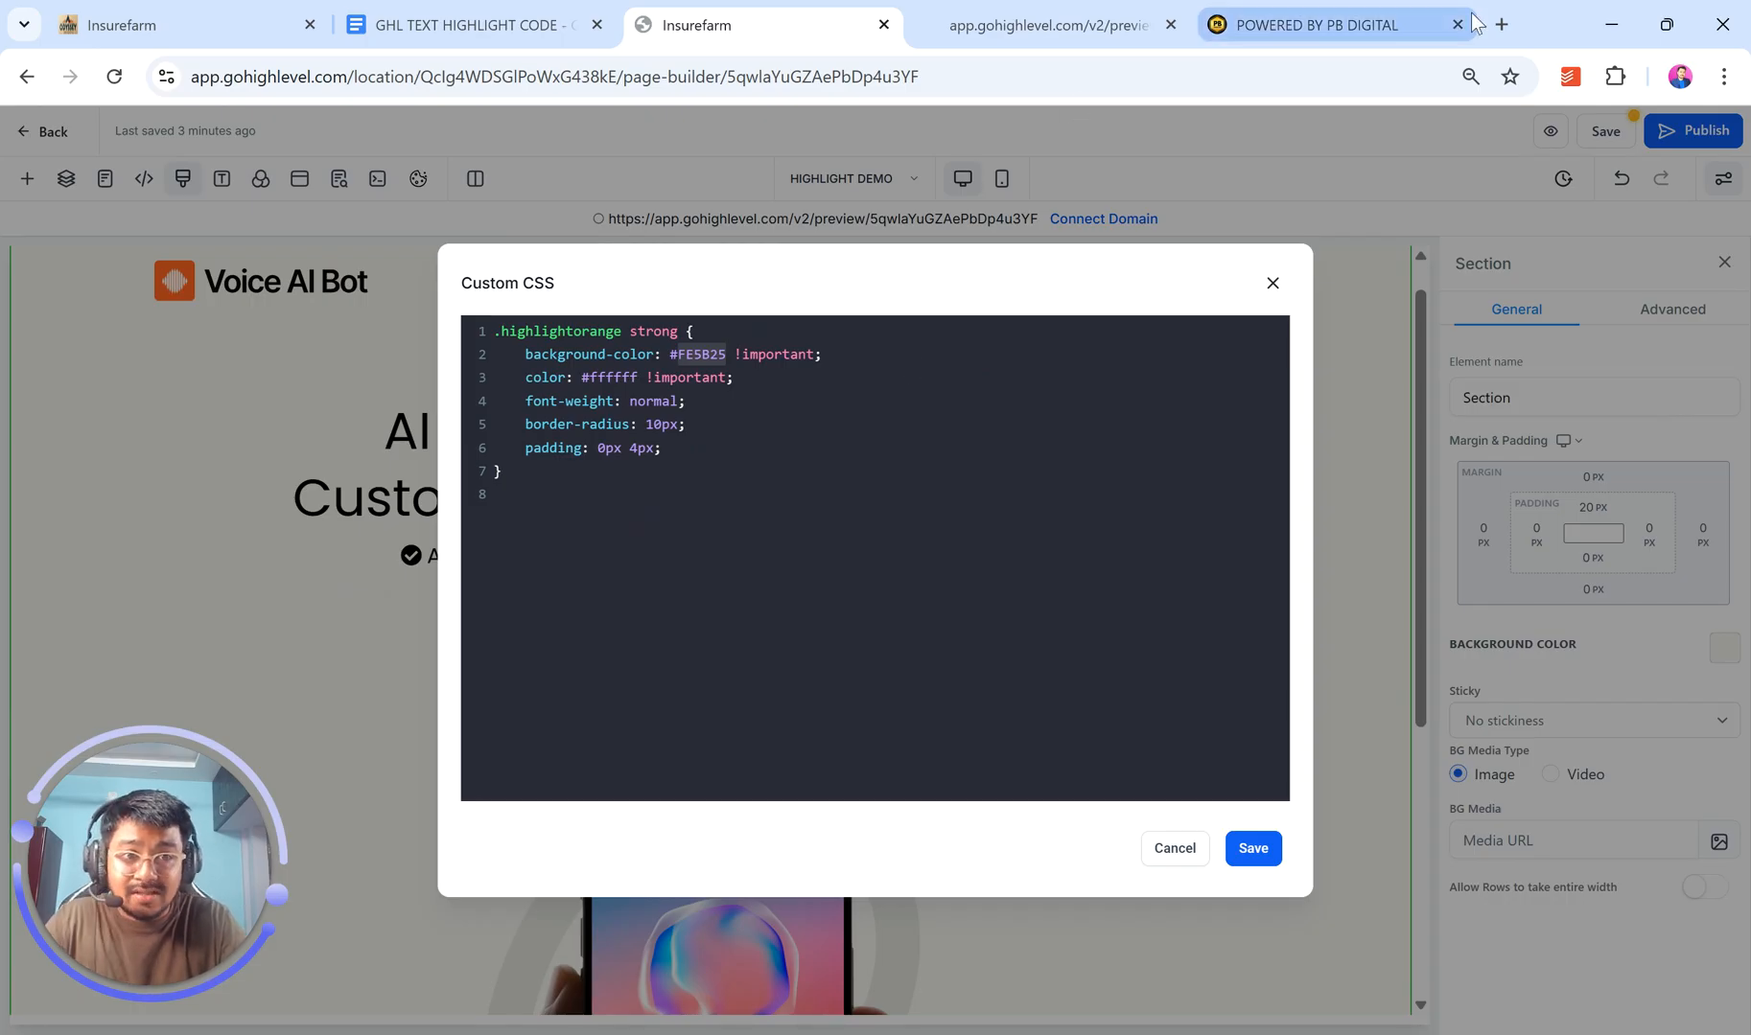
{"action": "left_click", "coordinate": [1507, 21]}
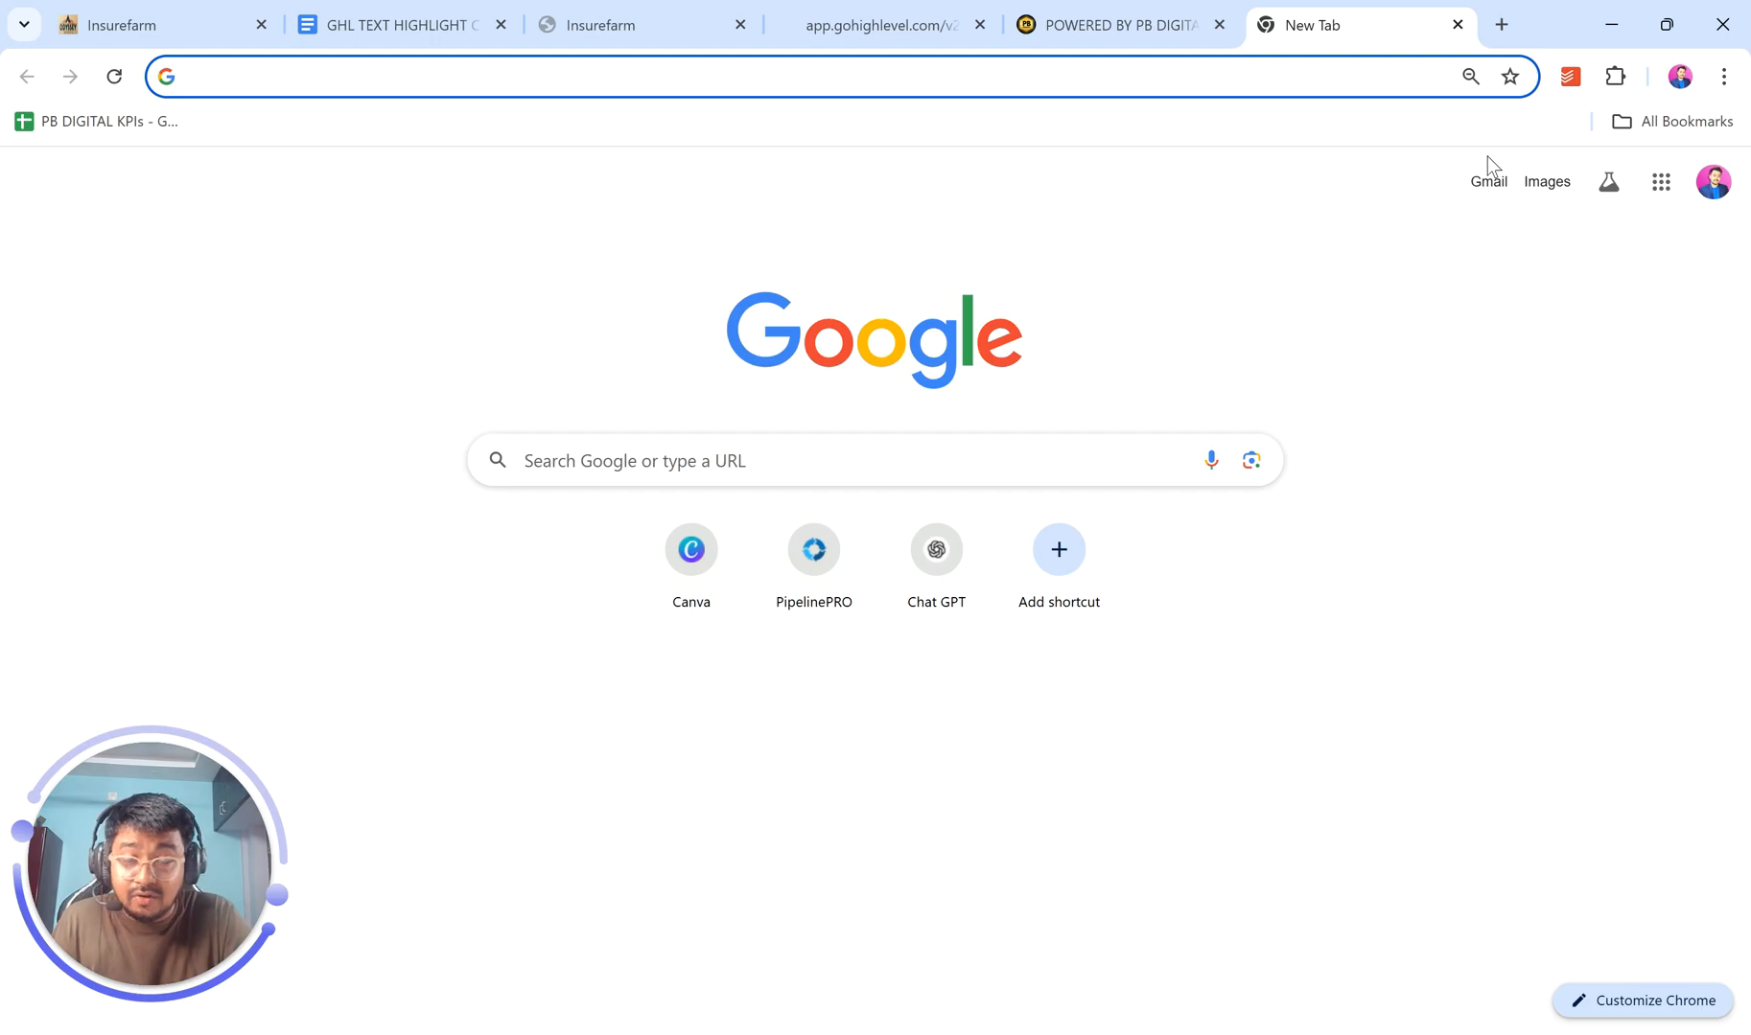
- With ColorZilla, sample the Google logo red #EA4335 to the clipboard and return to the builder
{"action": "left_click", "coordinate": [1615, 76]}
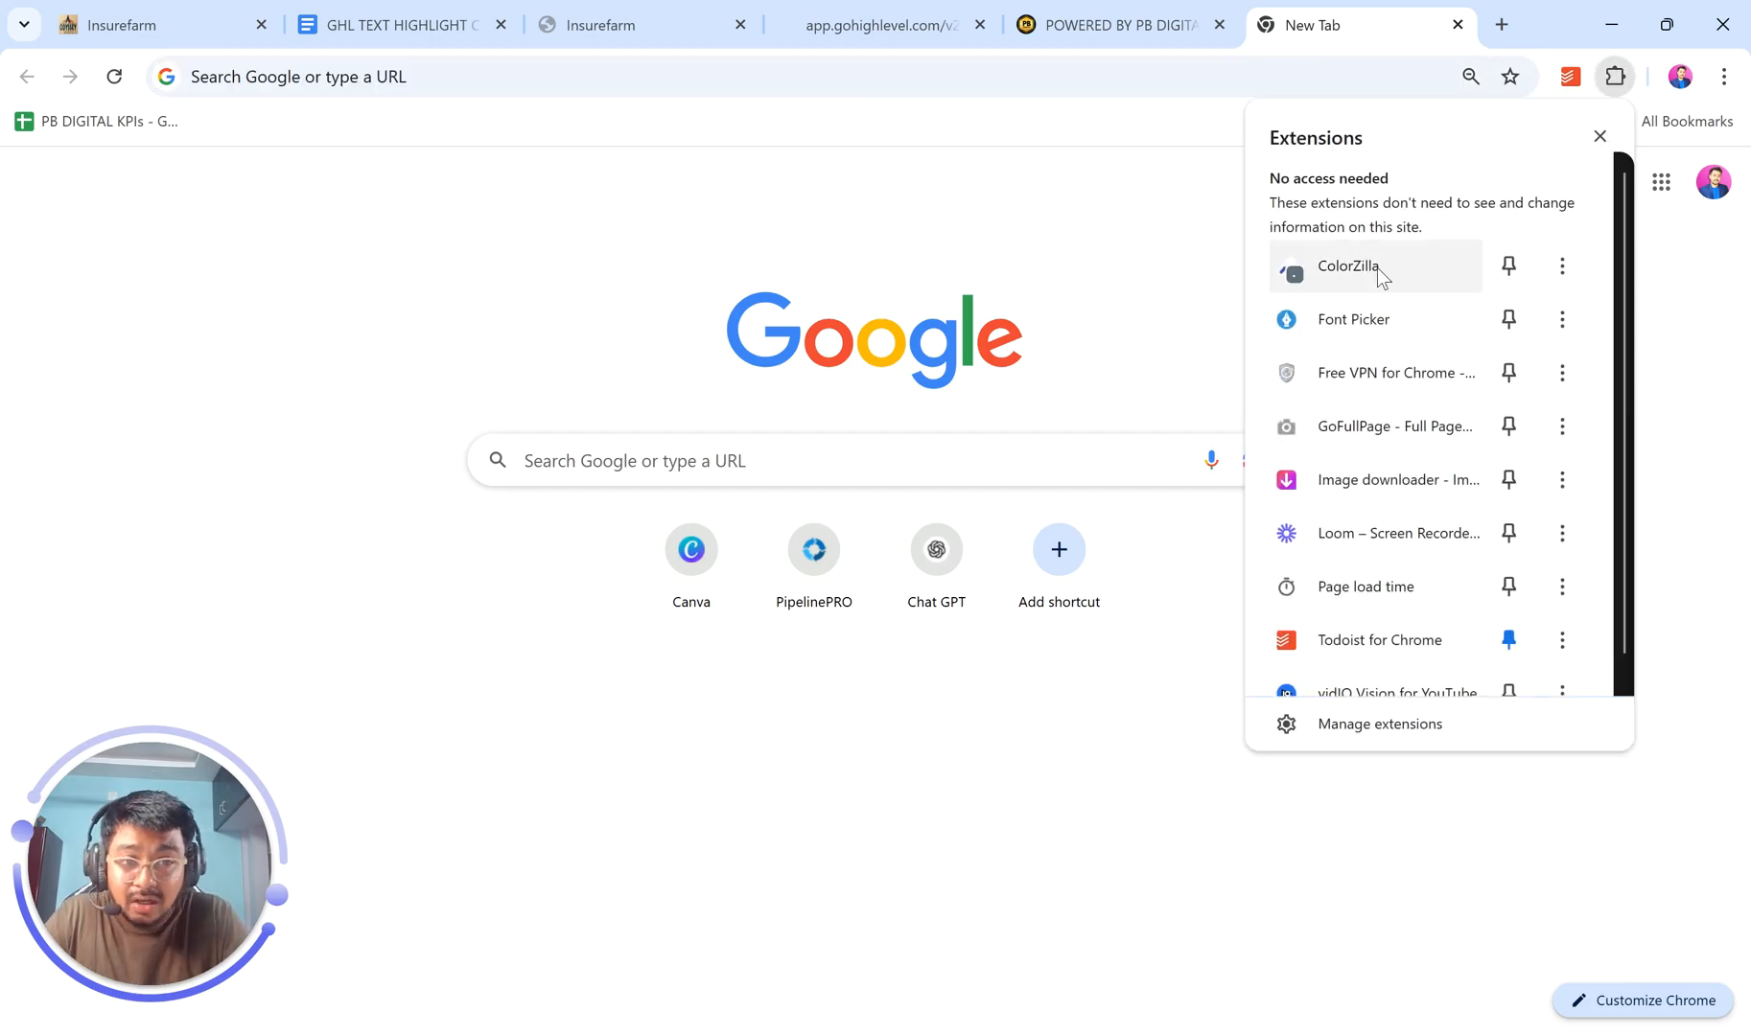
{"action": "mouse_move", "coordinate": [1379, 276]}
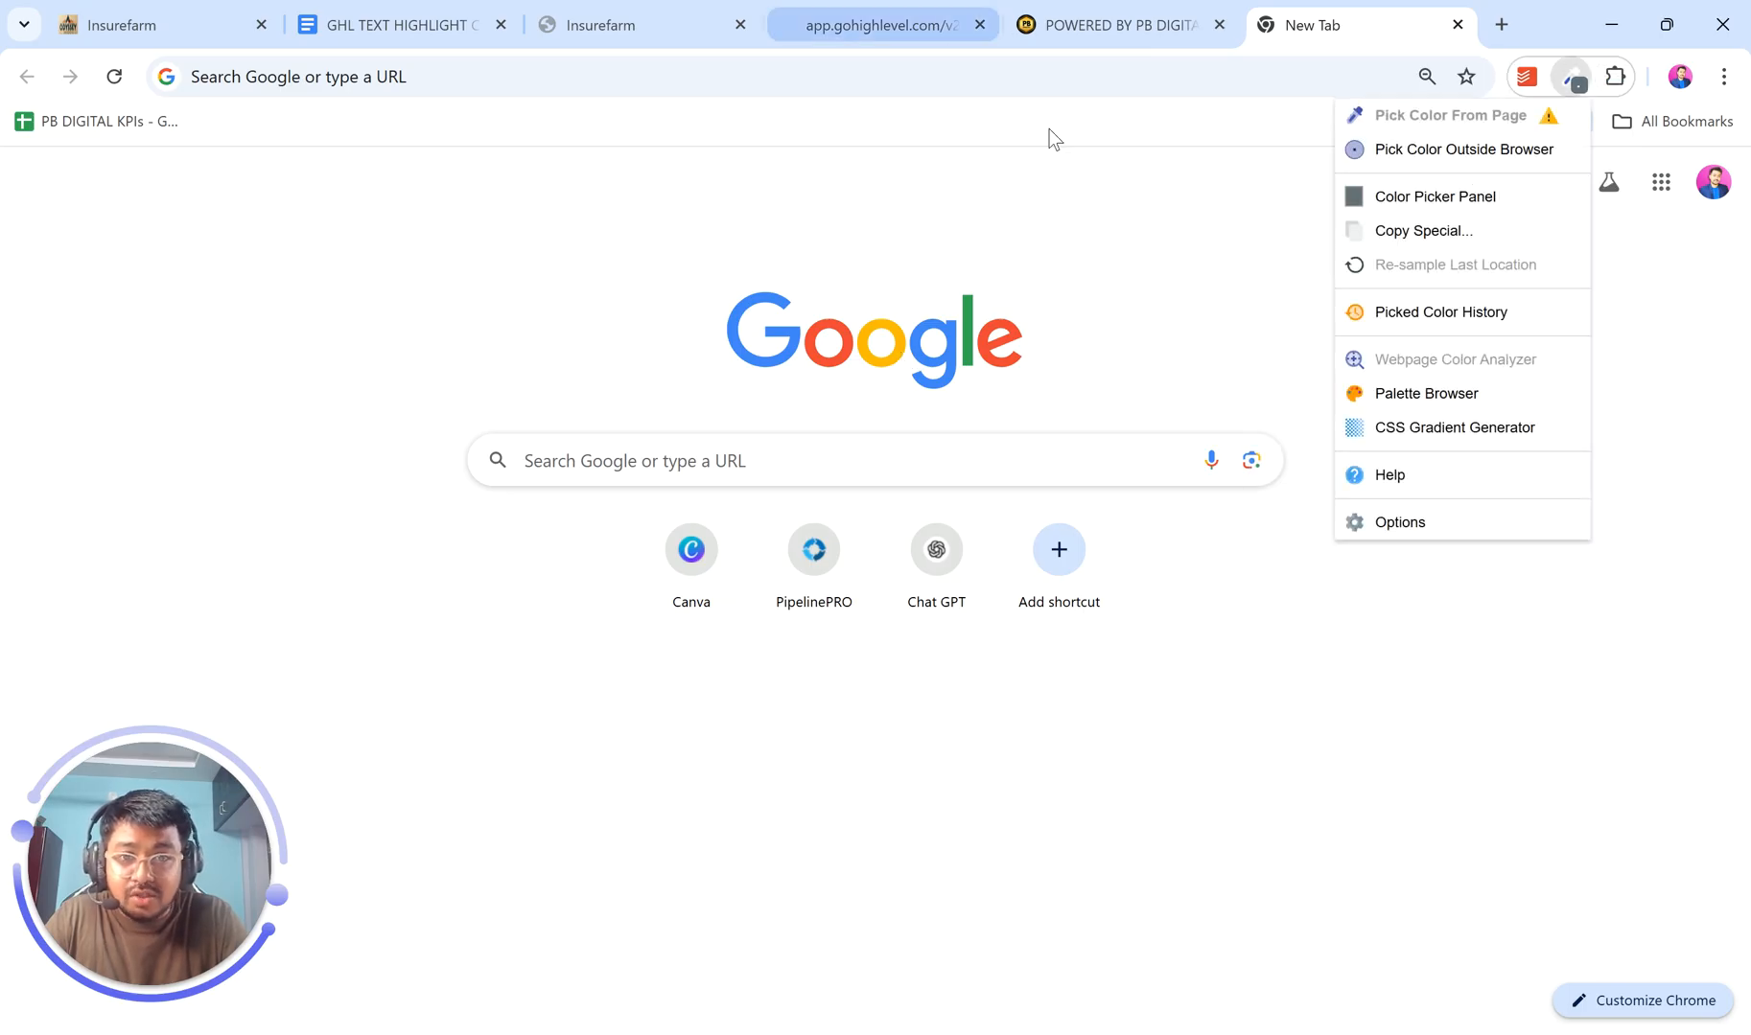
{"action": "mouse_move", "coordinate": [1396, 165]}
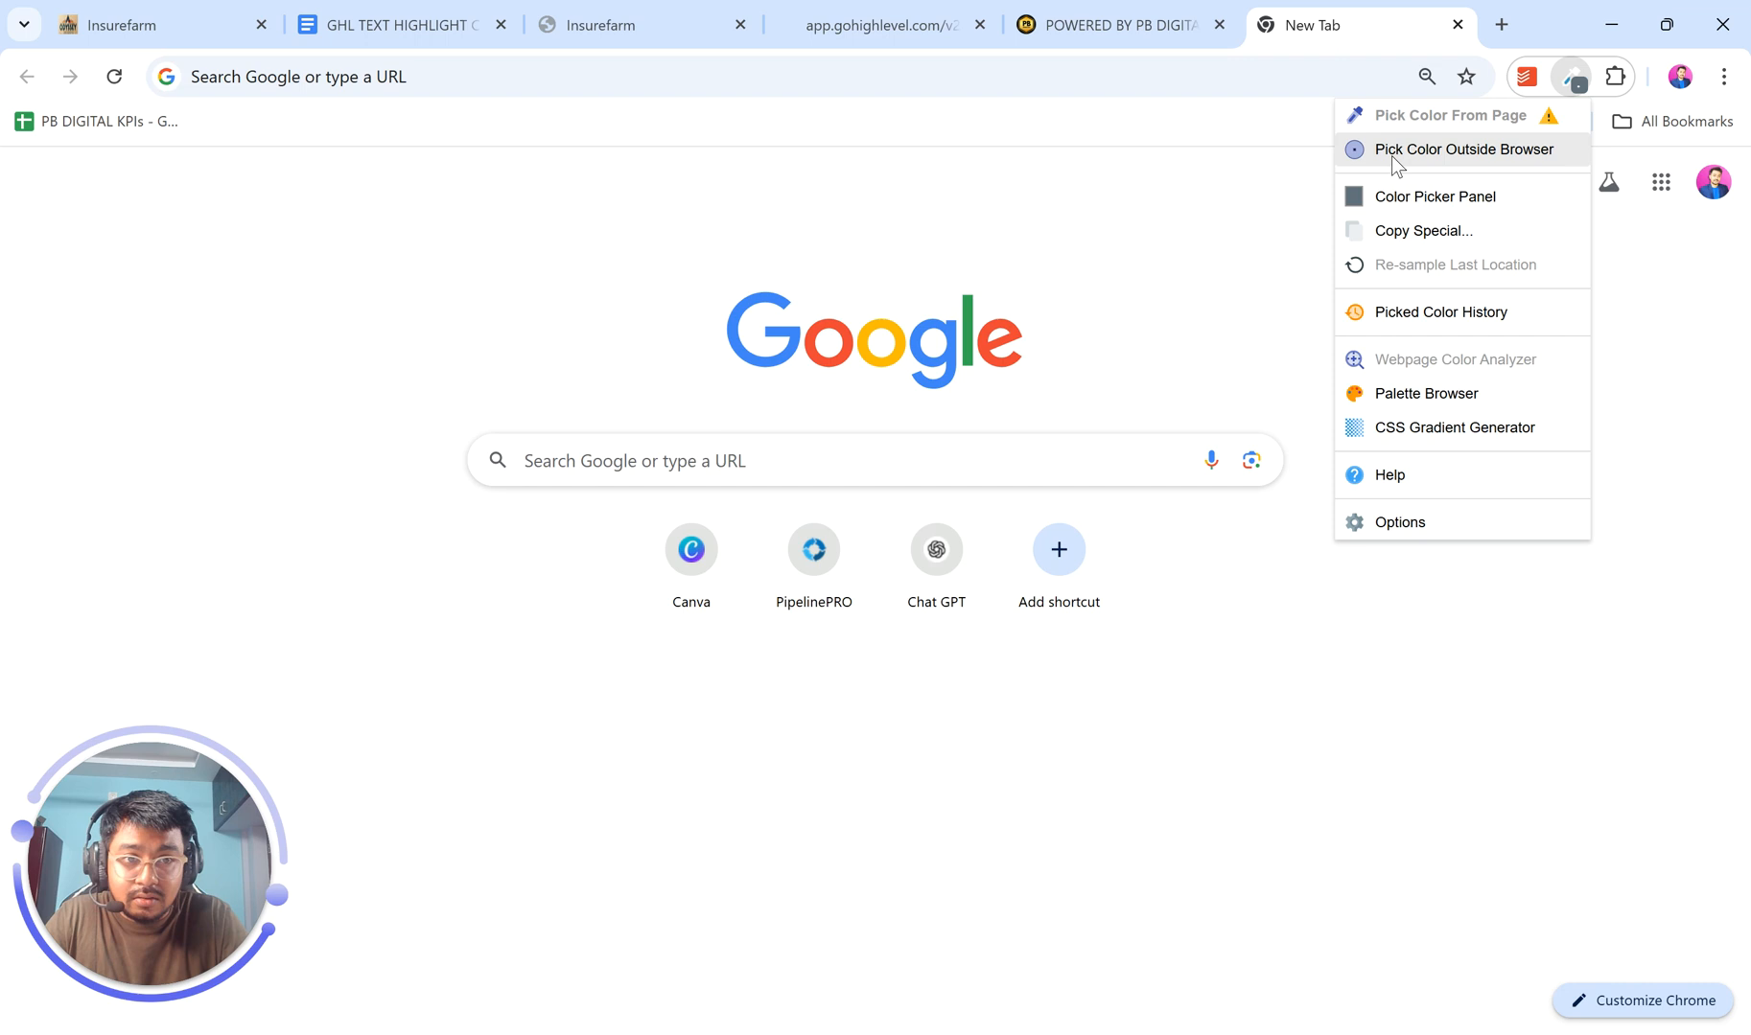
{"action": "left_click", "coordinate": [1464, 150]}
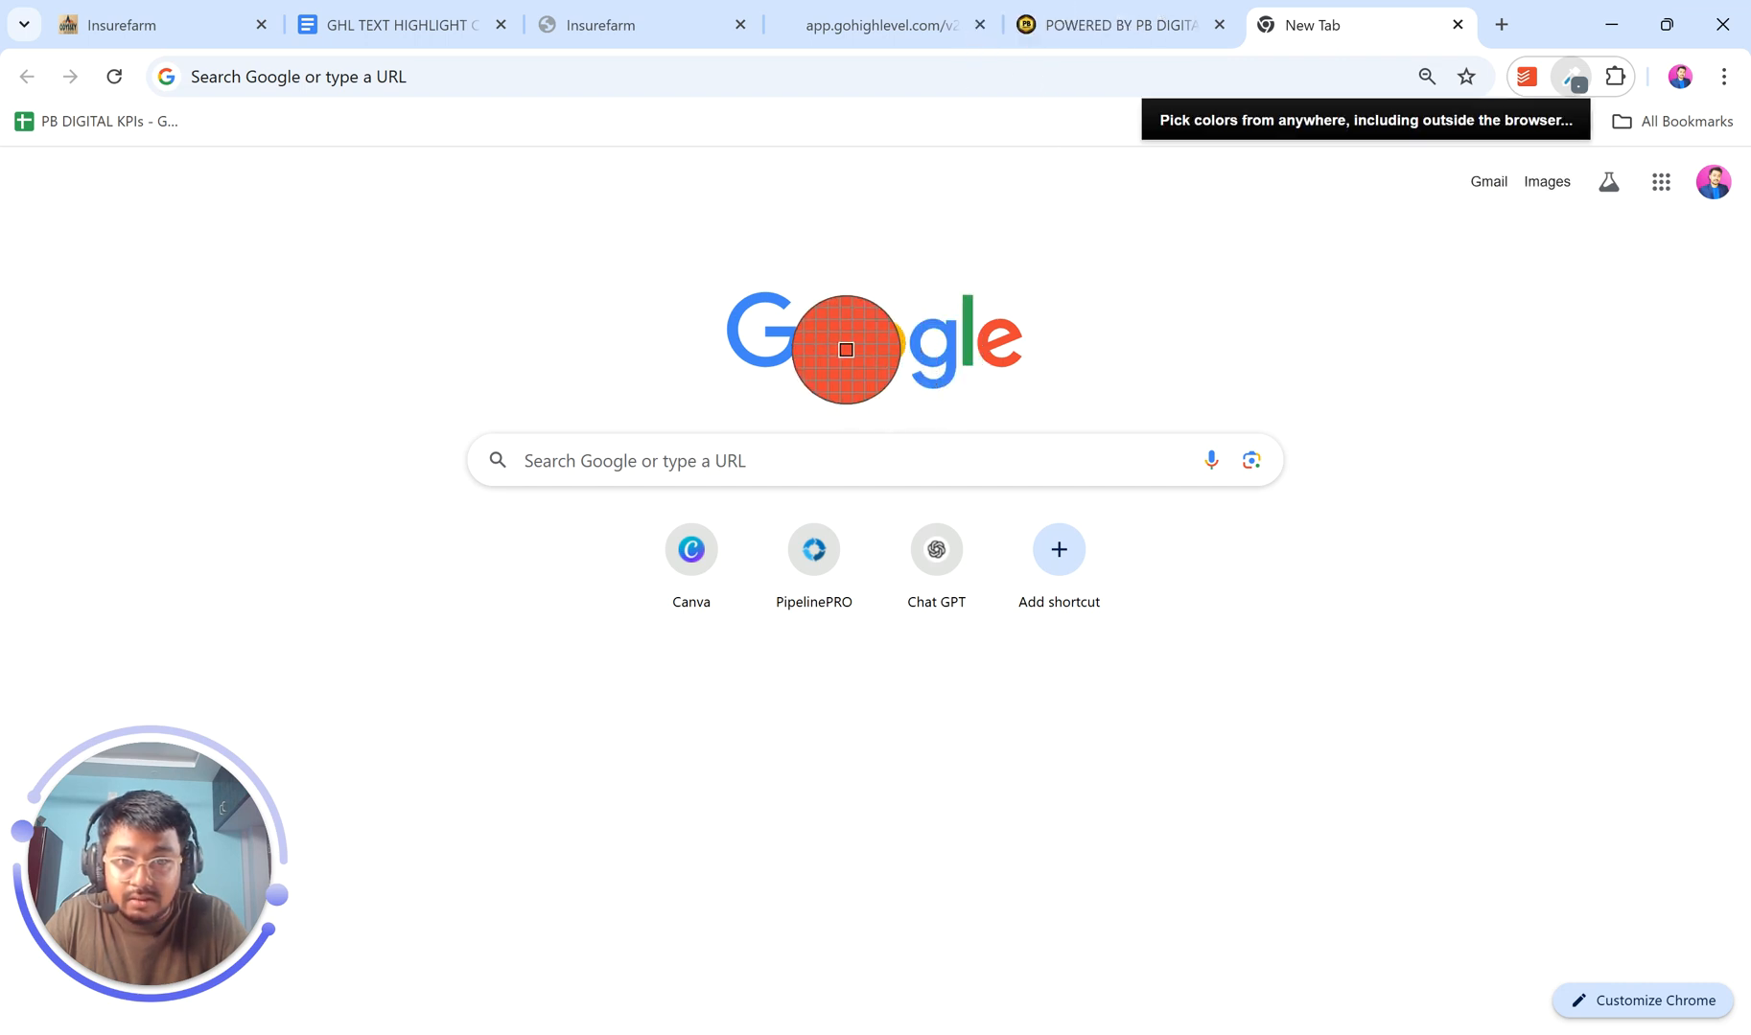
{"action": "left_click", "coordinate": [846, 351]}
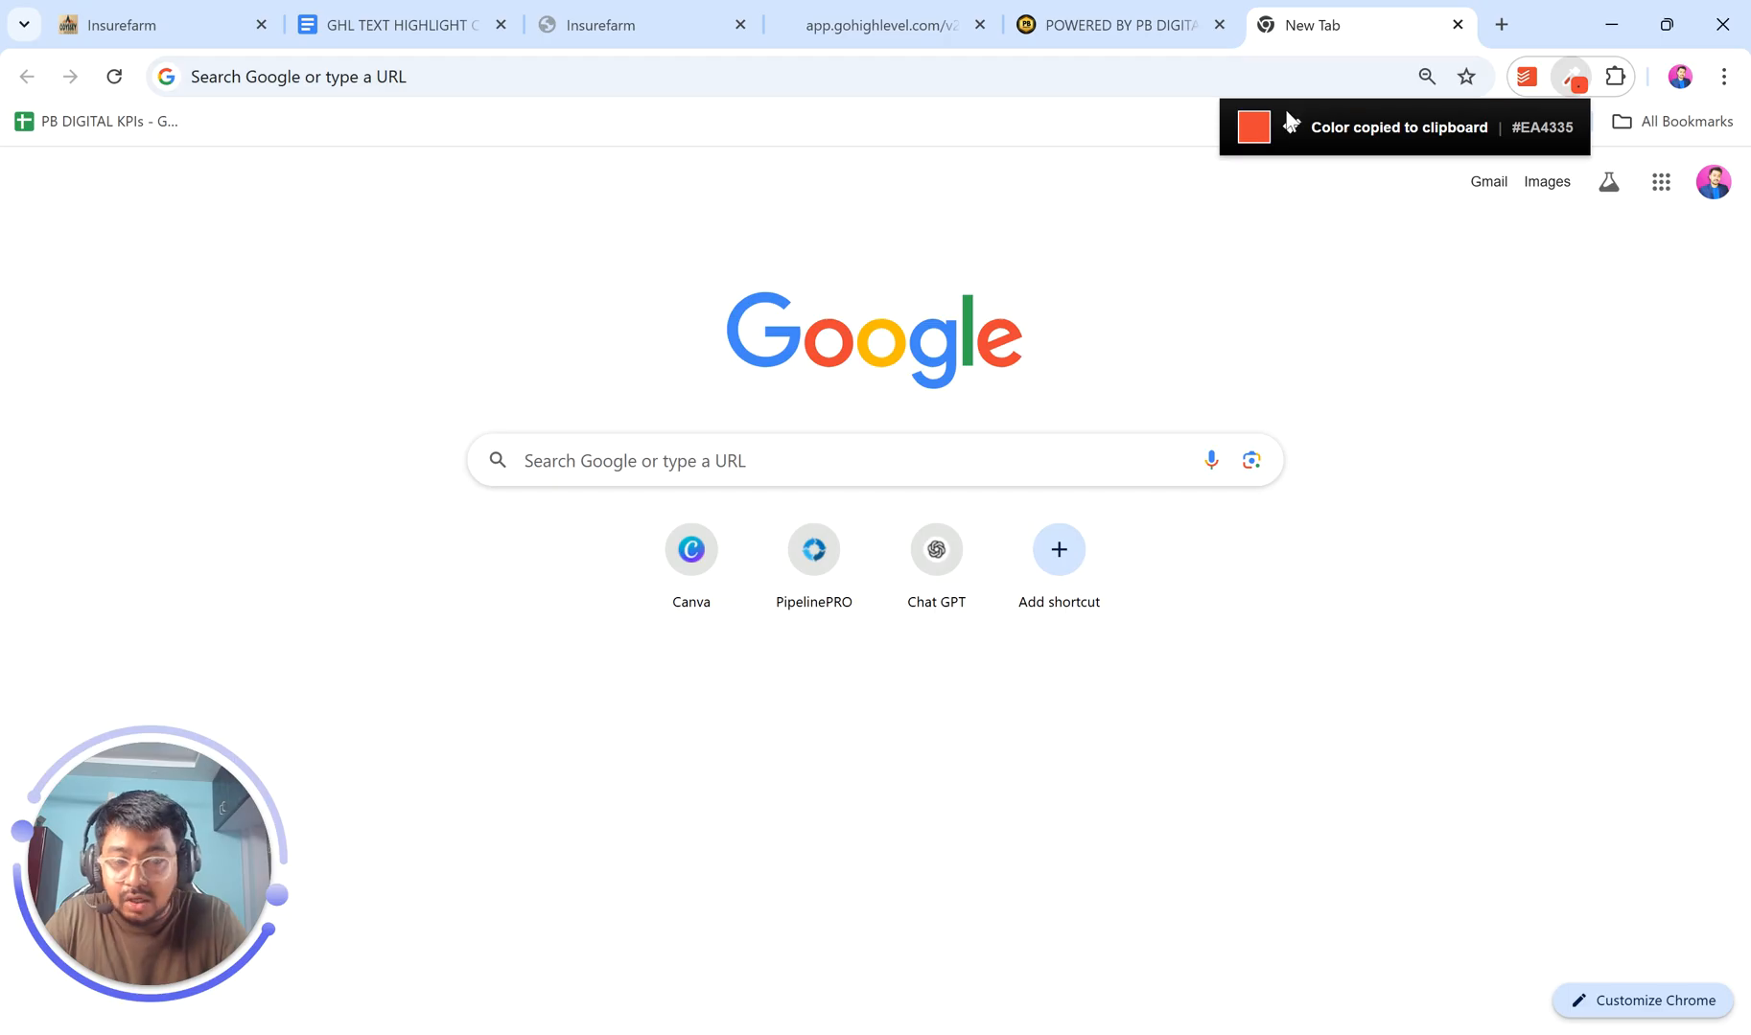
{"action": "left_click", "coordinate": [614, 27]}
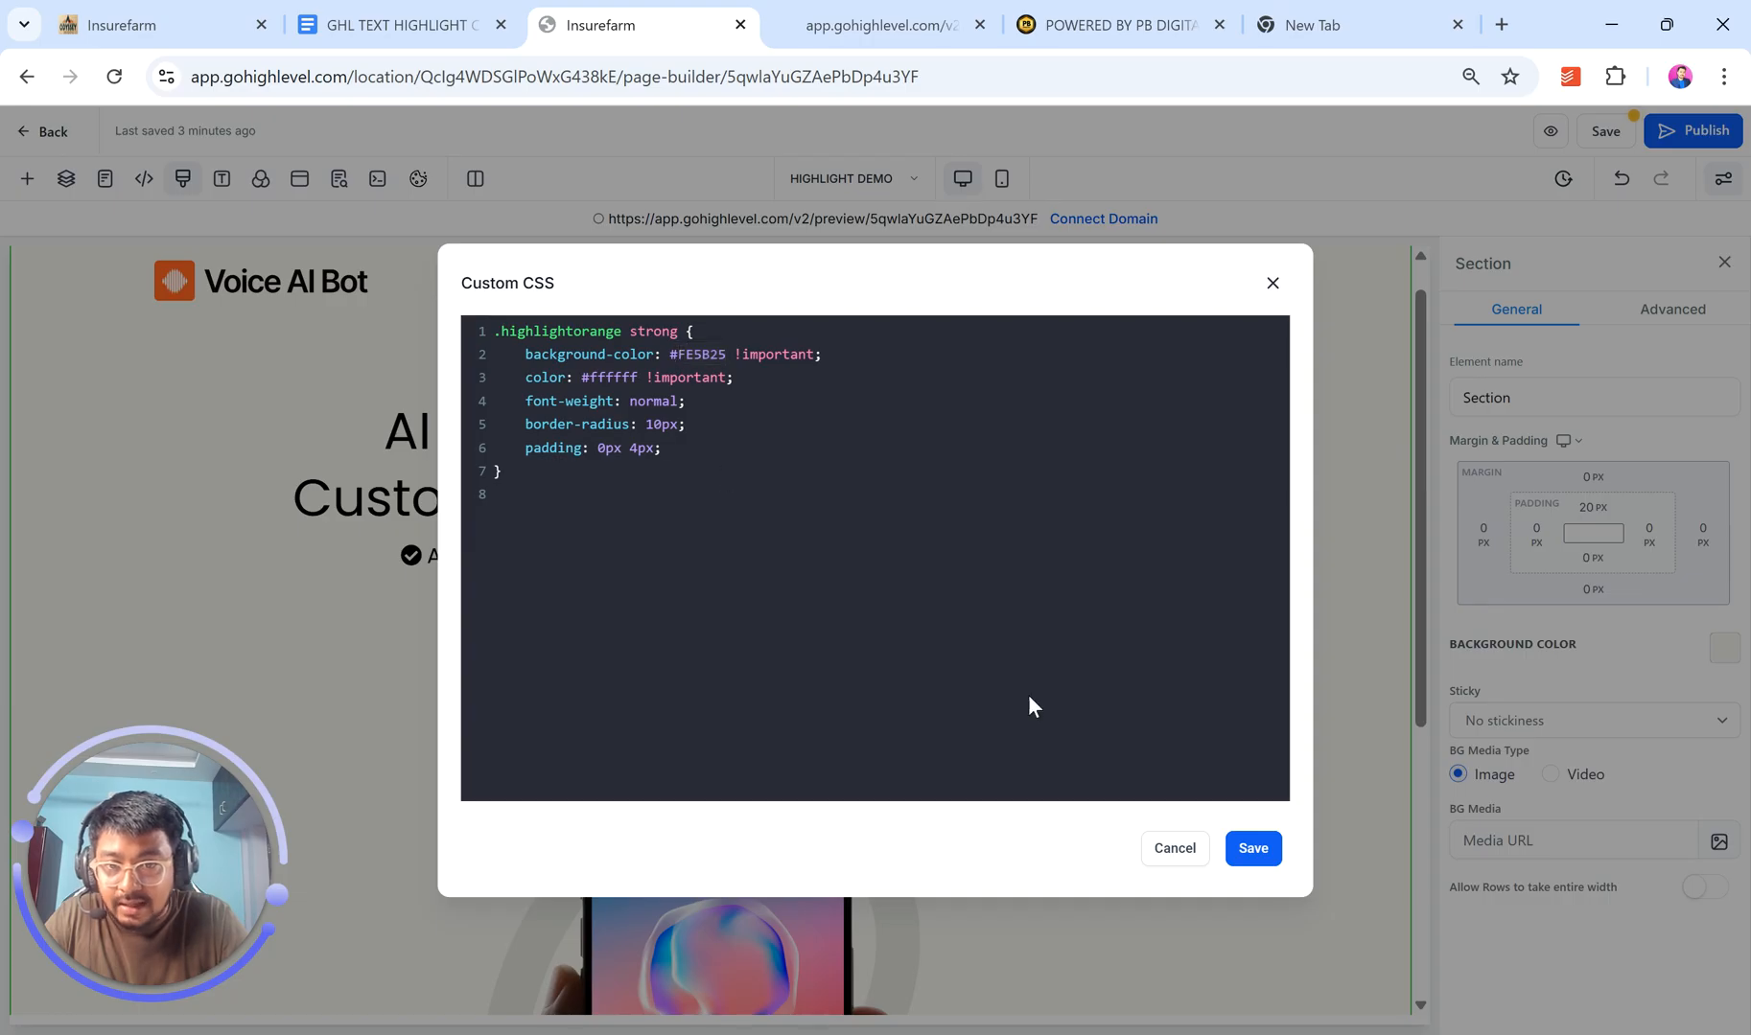
- Save the highlightorange Custom CSS with the FE5B25 background, reopening and saving once more
{"action": "left_click", "coordinate": [1252, 849]}
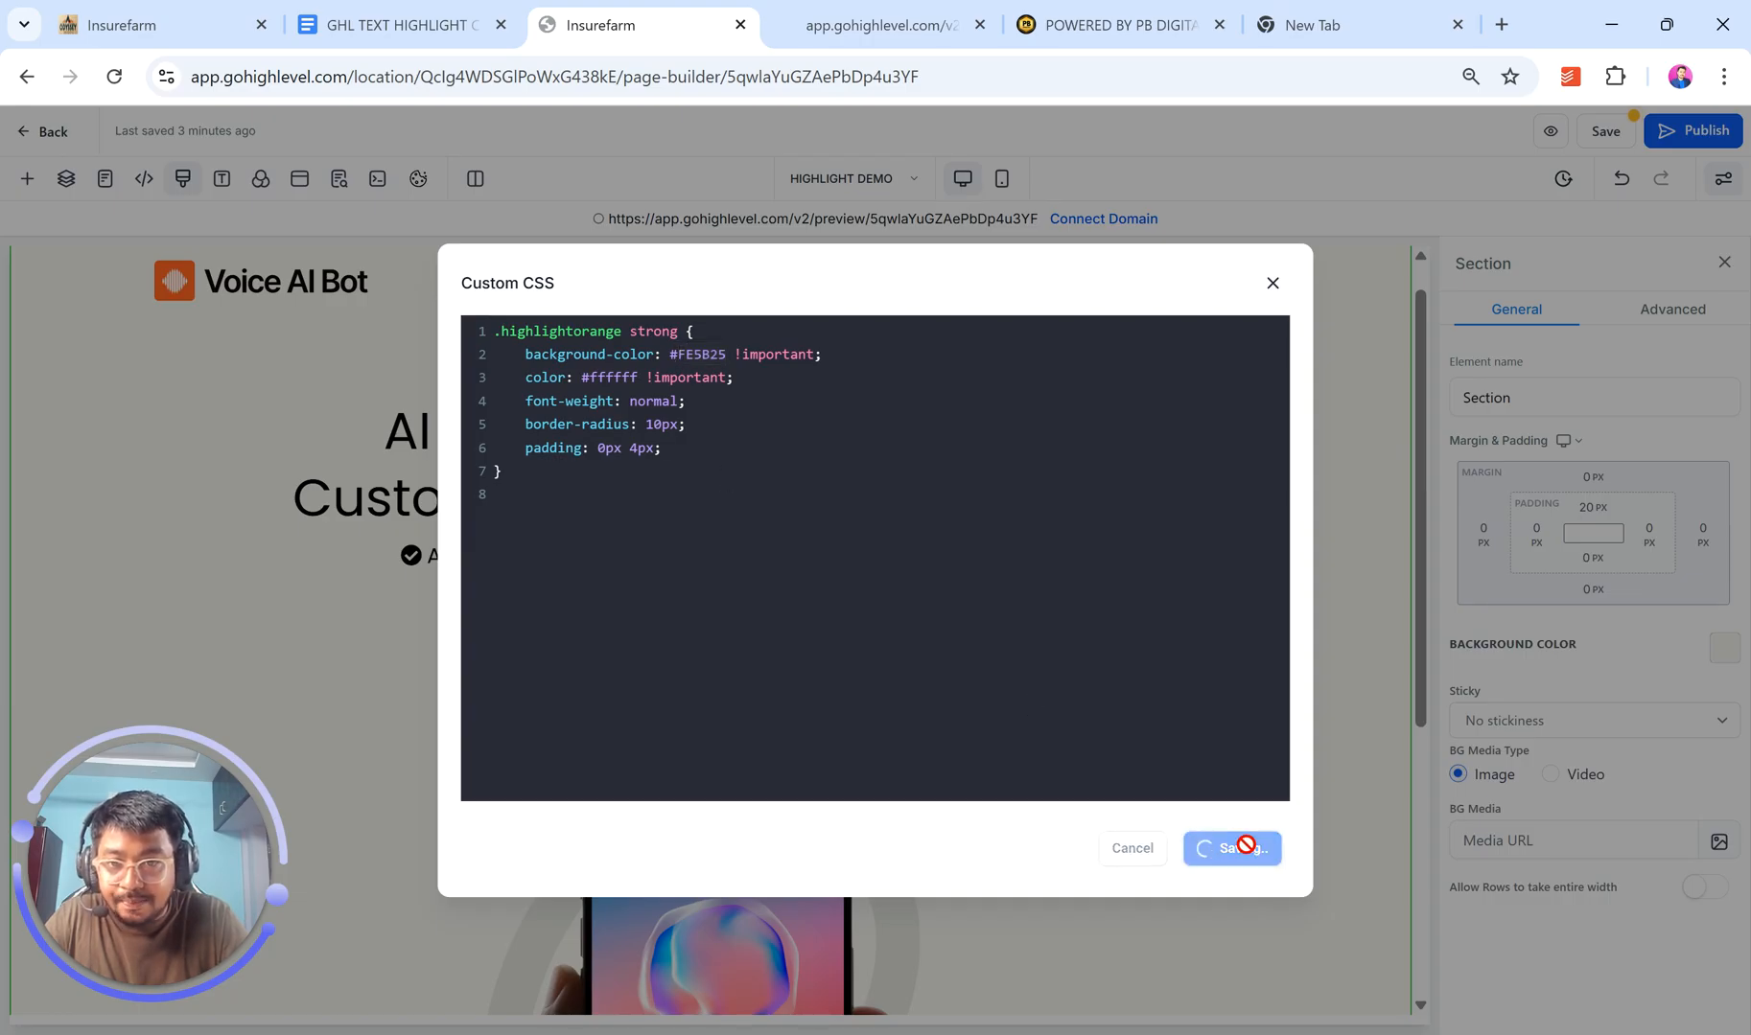
{"action": "left_click", "coordinate": [1233, 850]}
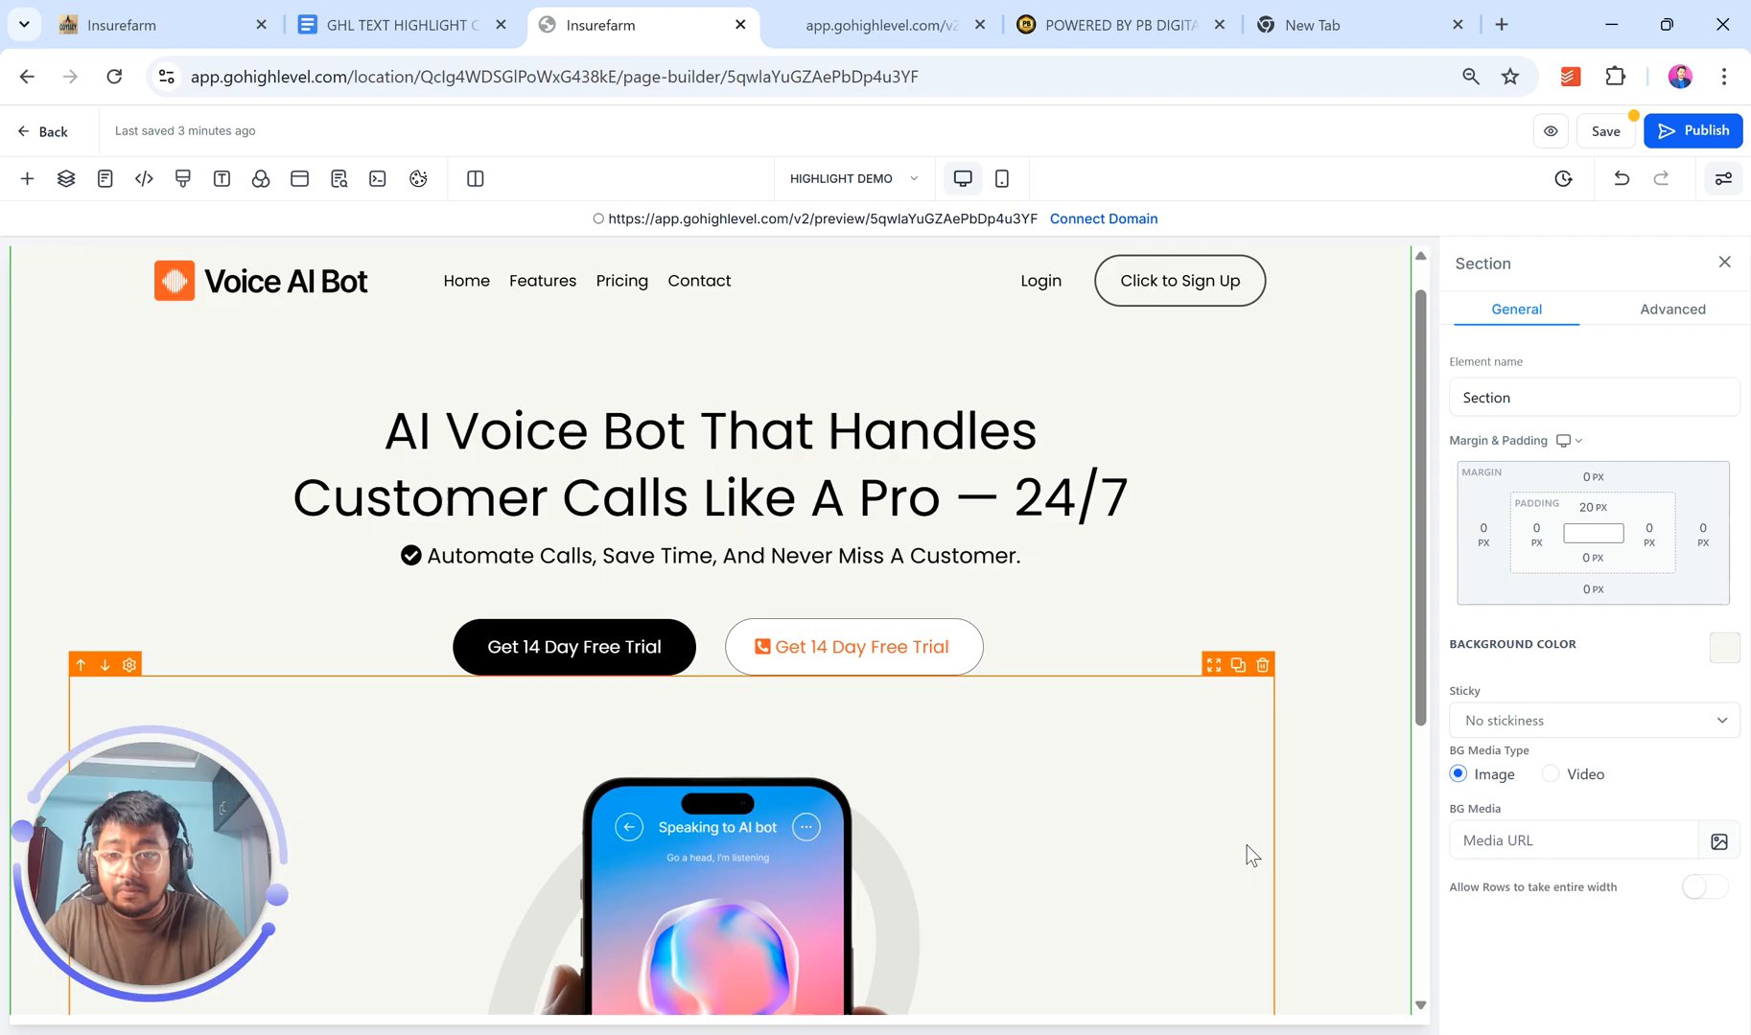
{"action": "left_click", "coordinate": [182, 181]}
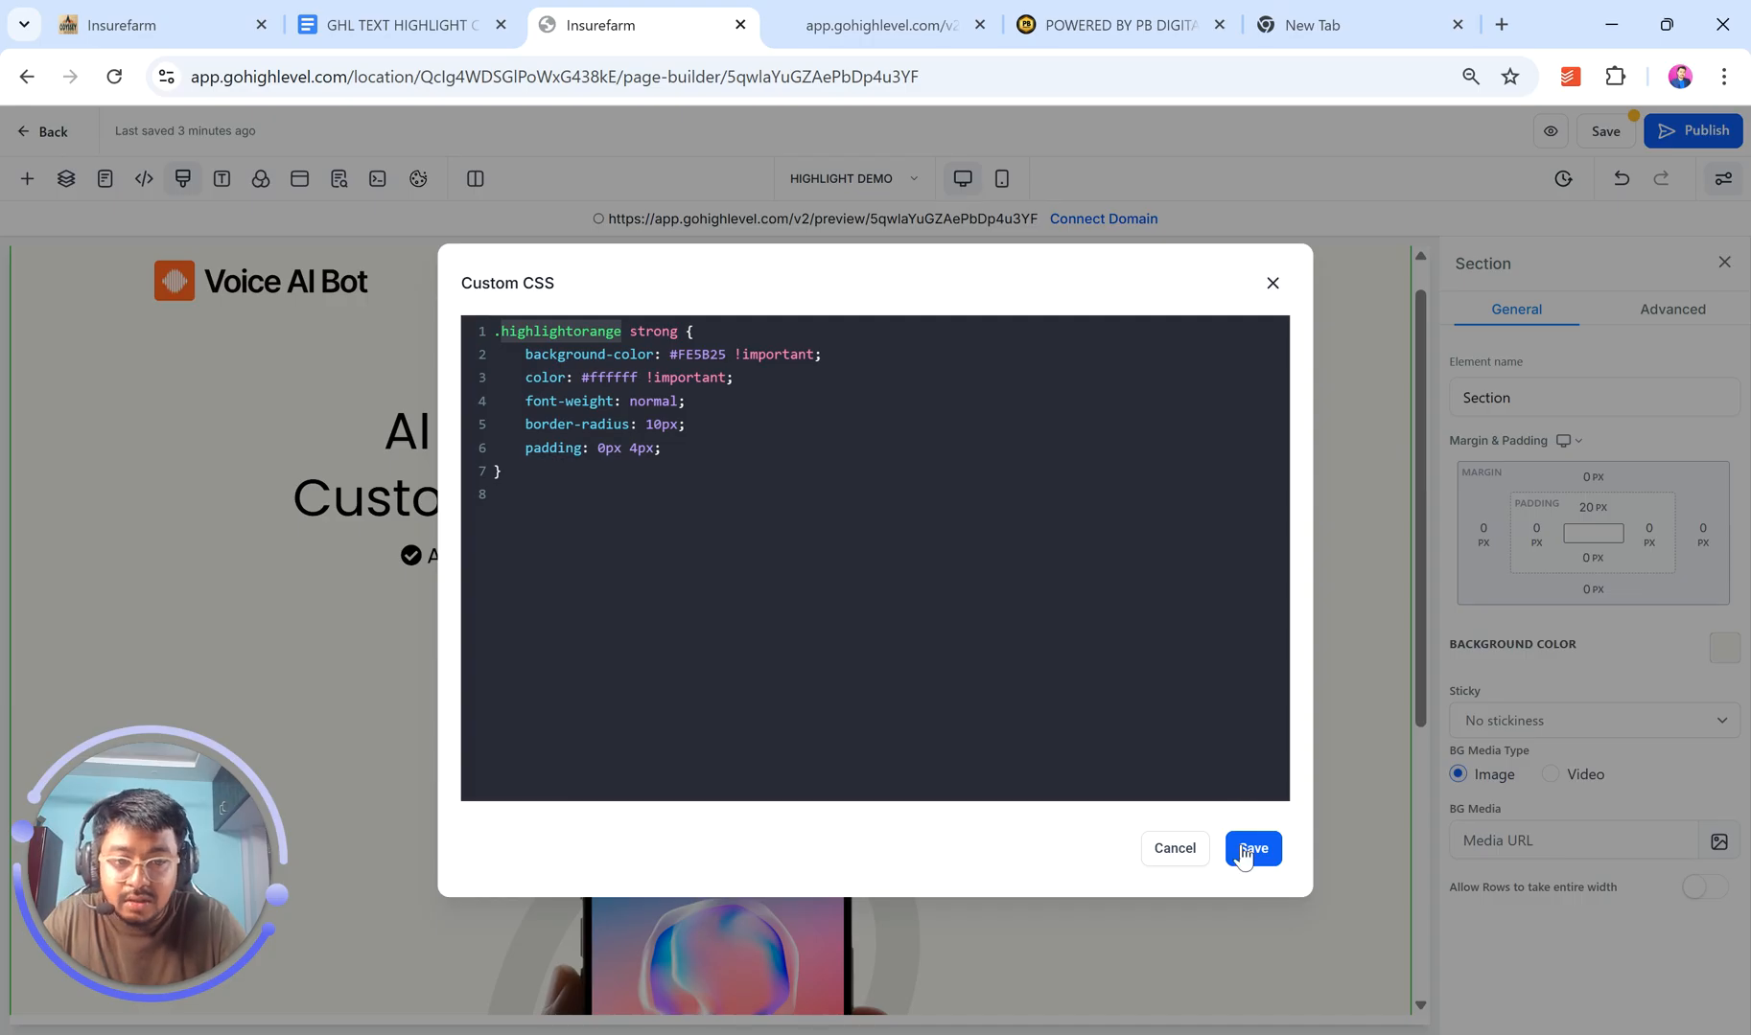
{"action": "left_click", "coordinate": [1254, 850]}
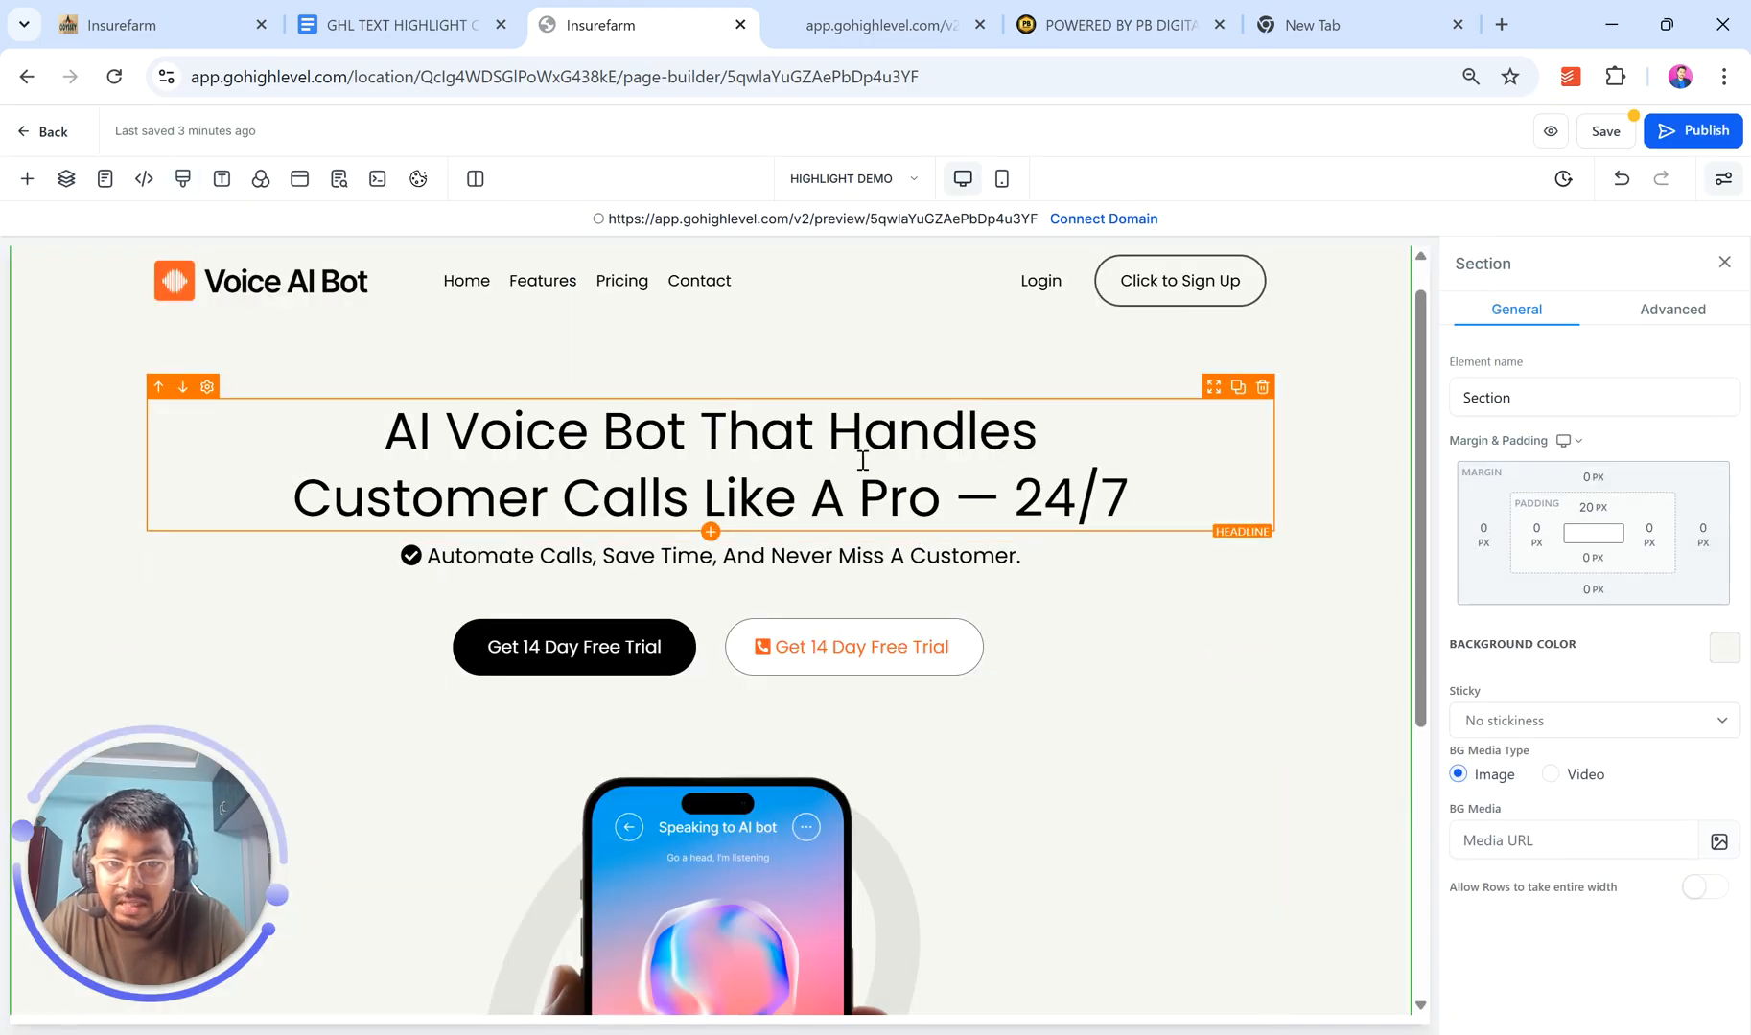
- Select the headline and give it the custom class highlightorange in its advanced settings
{"action": "left_click", "coordinate": [1036, 498]}
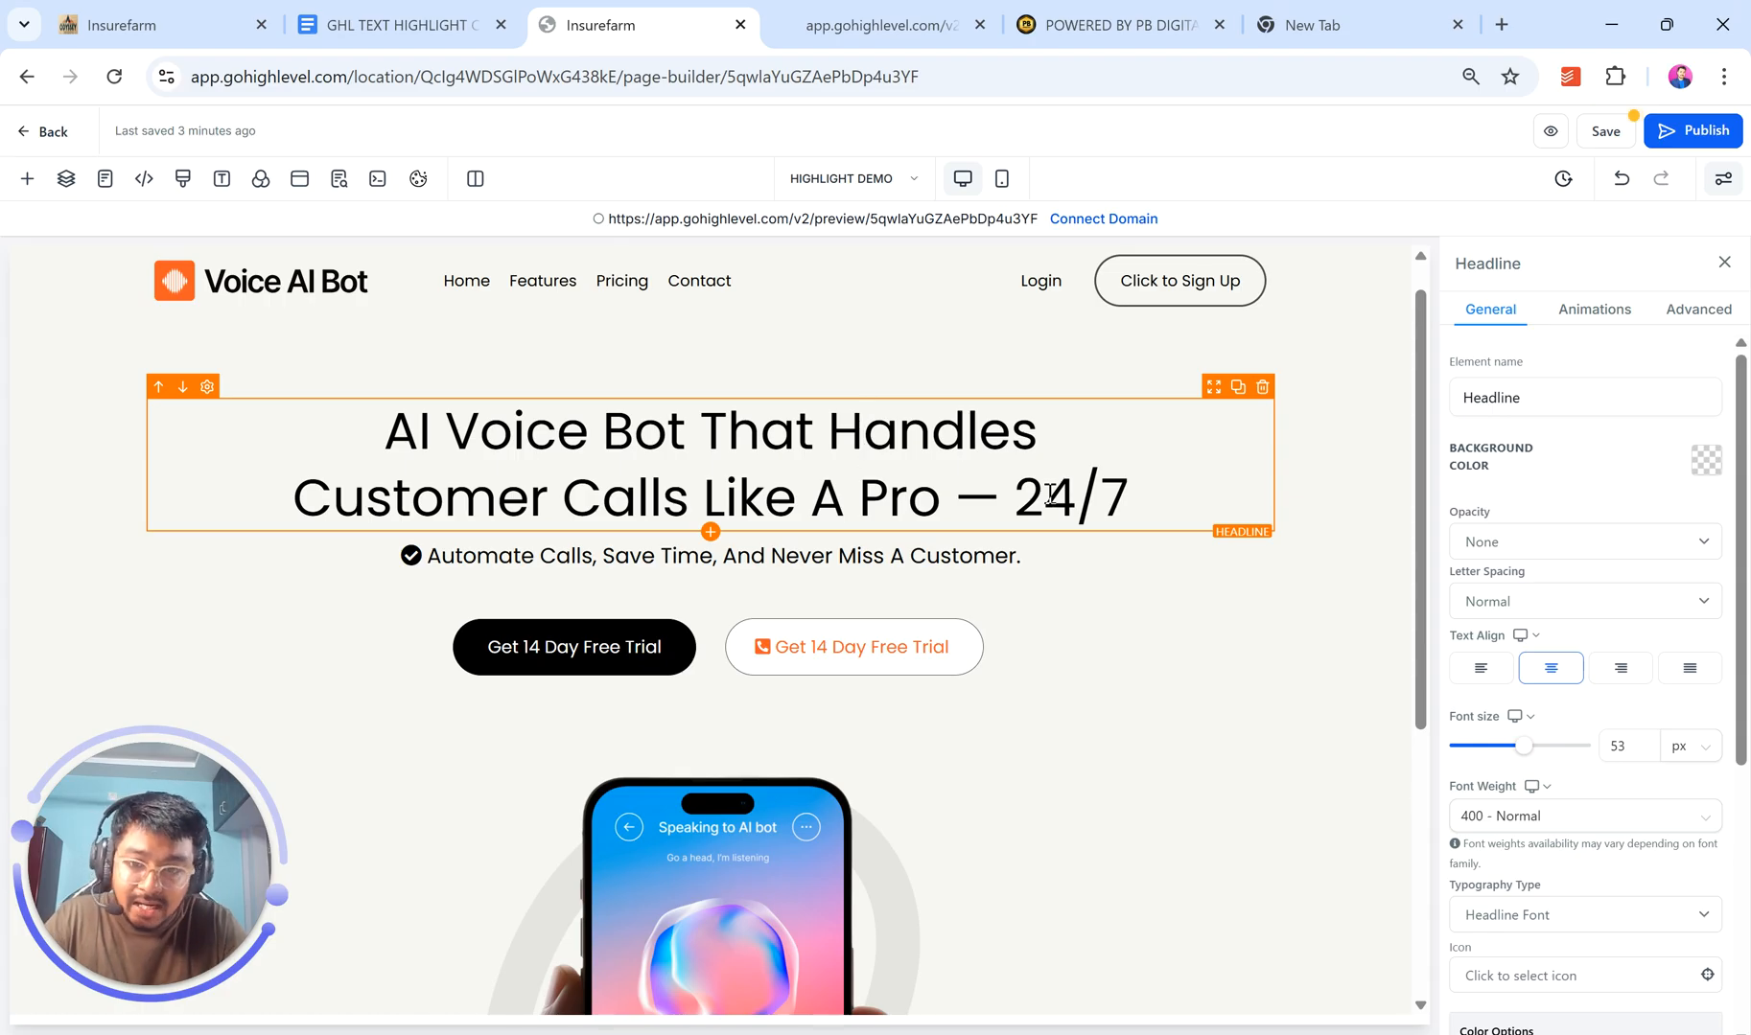
{"action": "left_click_drag", "start_coordinate": [289, 497], "coordinate": [643, 496]}
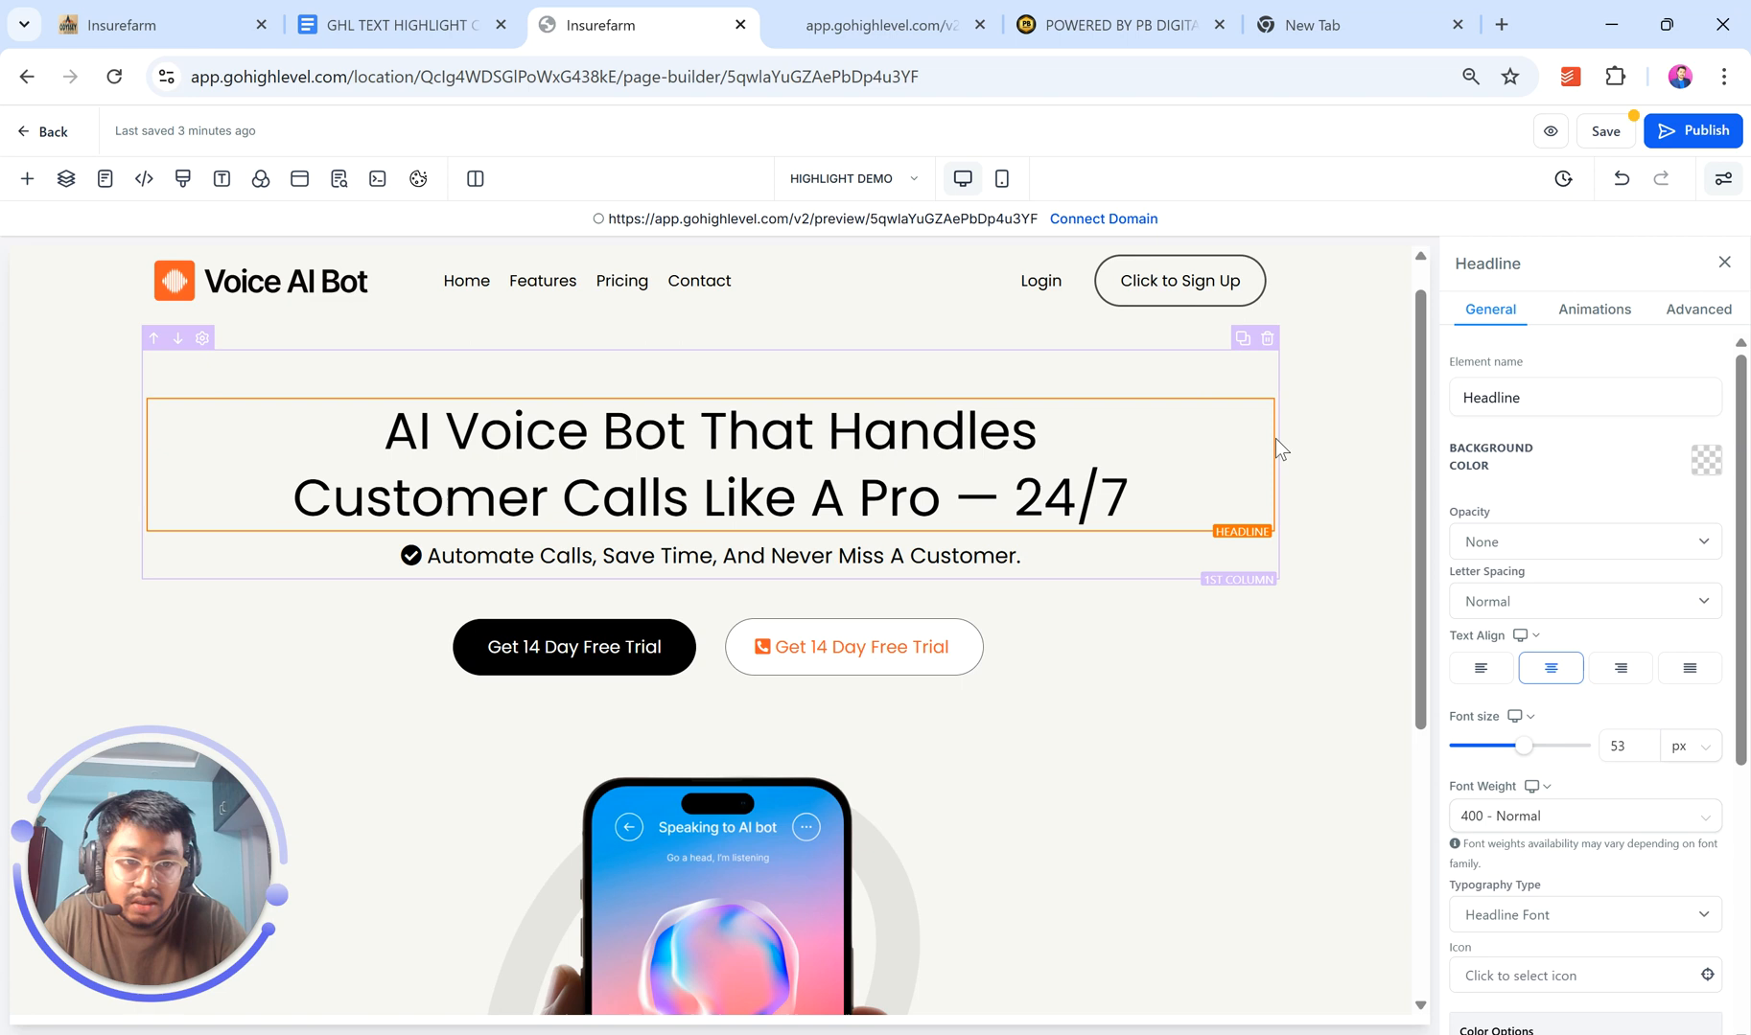
{"action": "left_click", "coordinate": [1005, 499]}
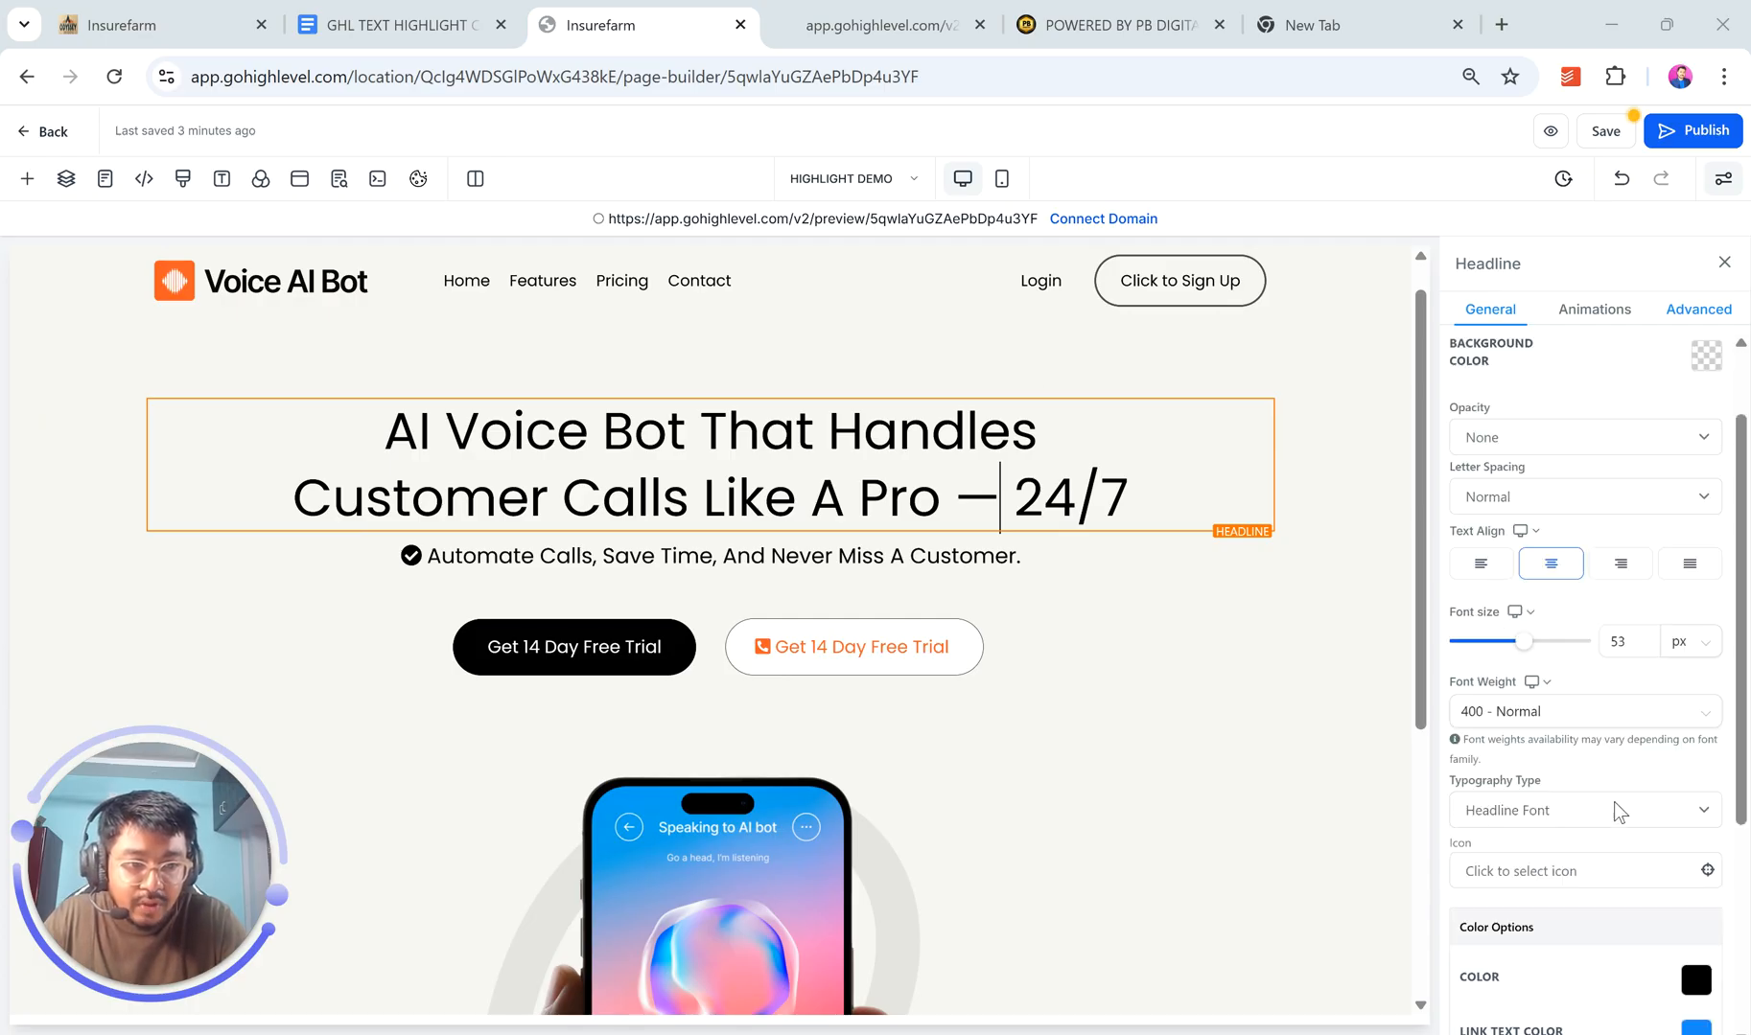
{"action": "mouse_move", "coordinate": [1630, 656]}
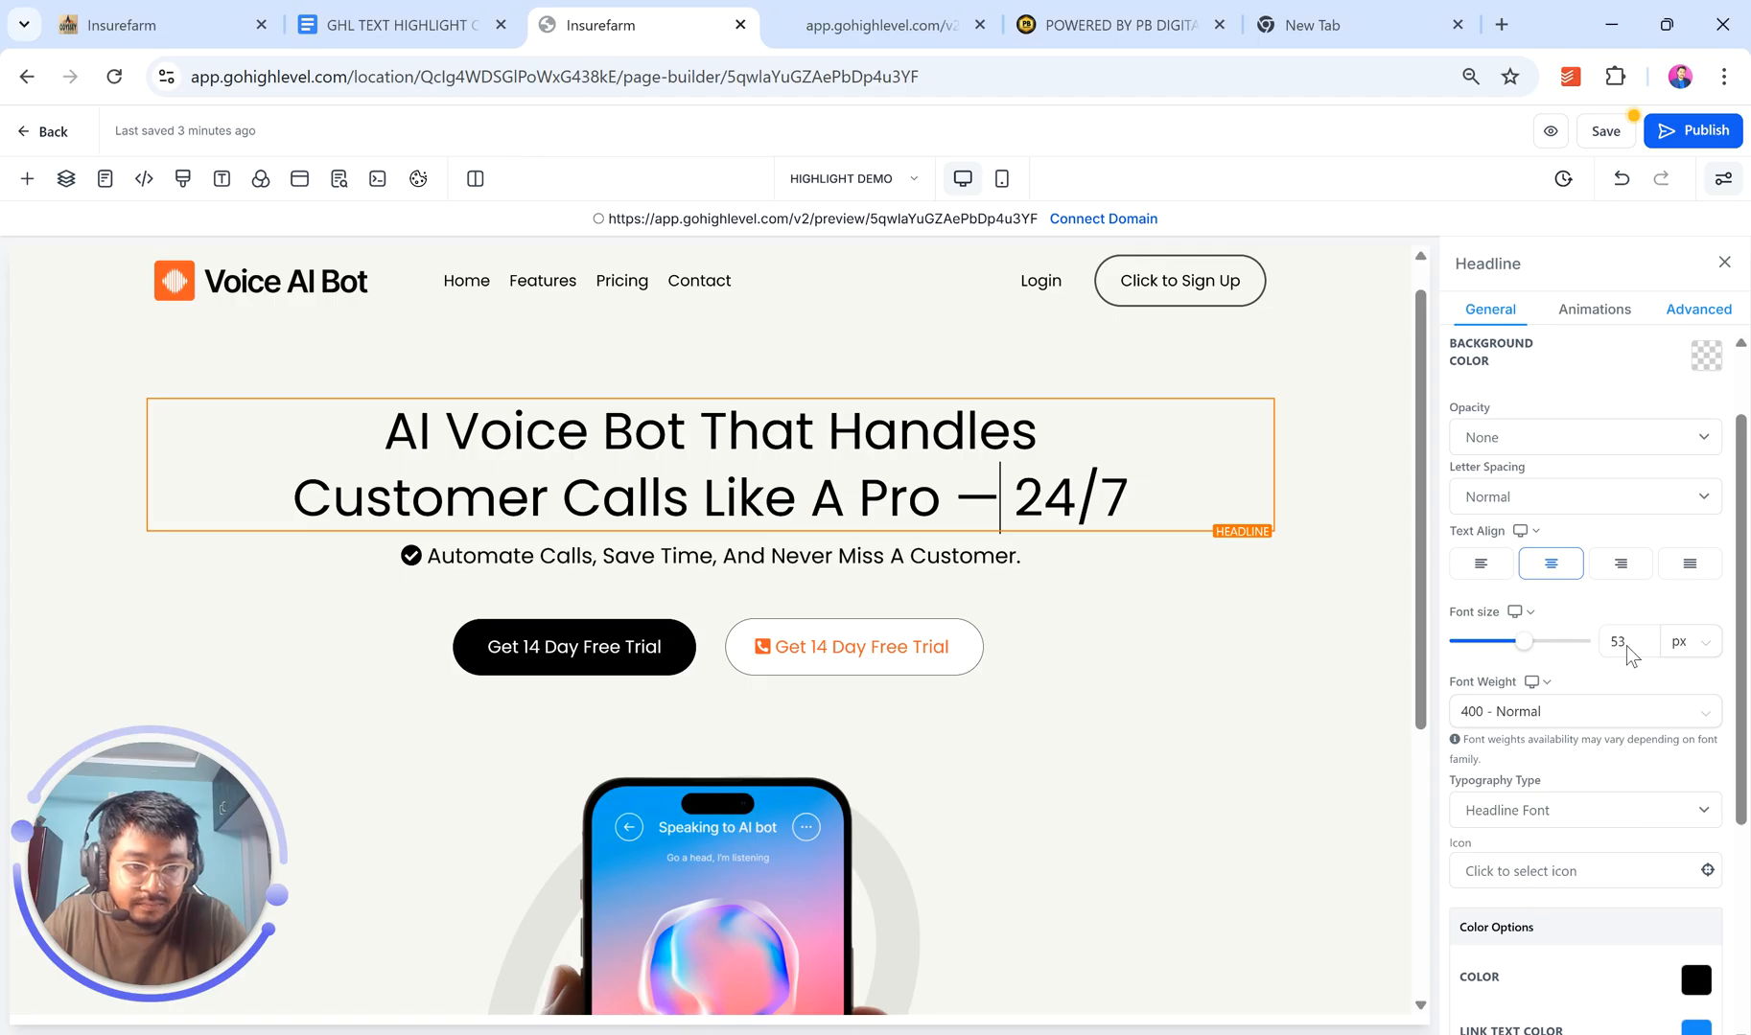
{"action": "mouse_move", "coordinate": [42, 439]}
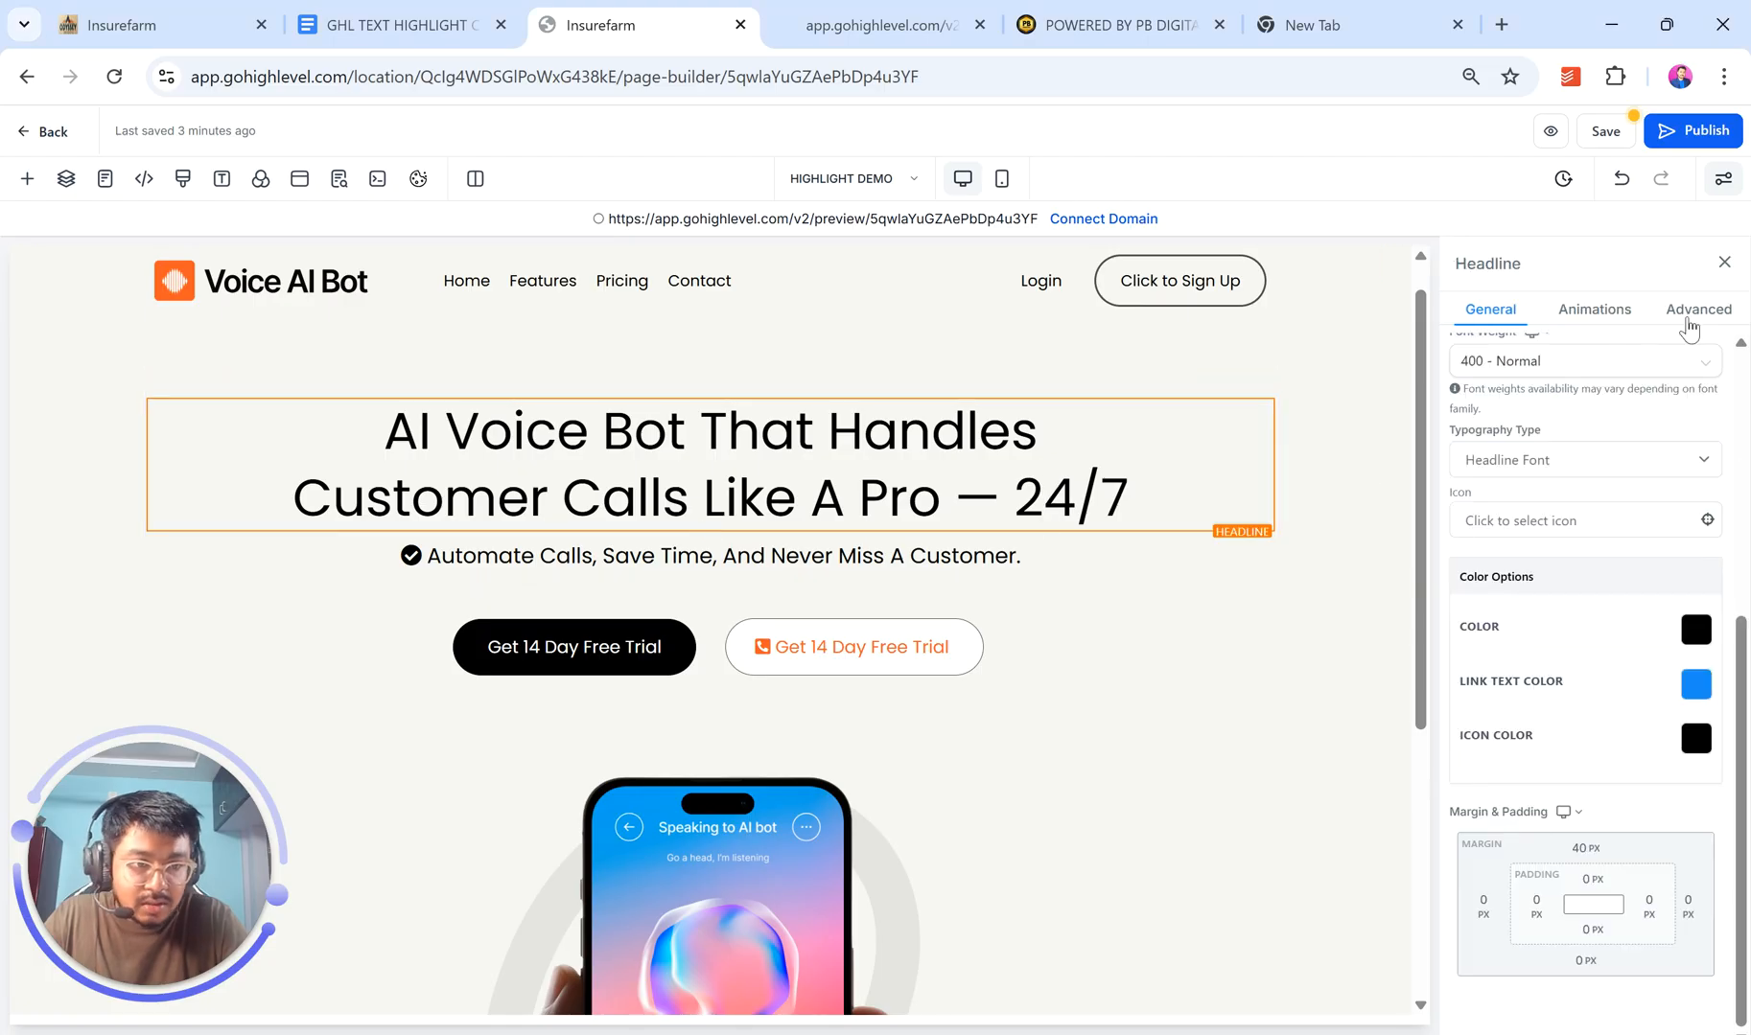
{"action": "left_click", "coordinate": [1699, 309]}
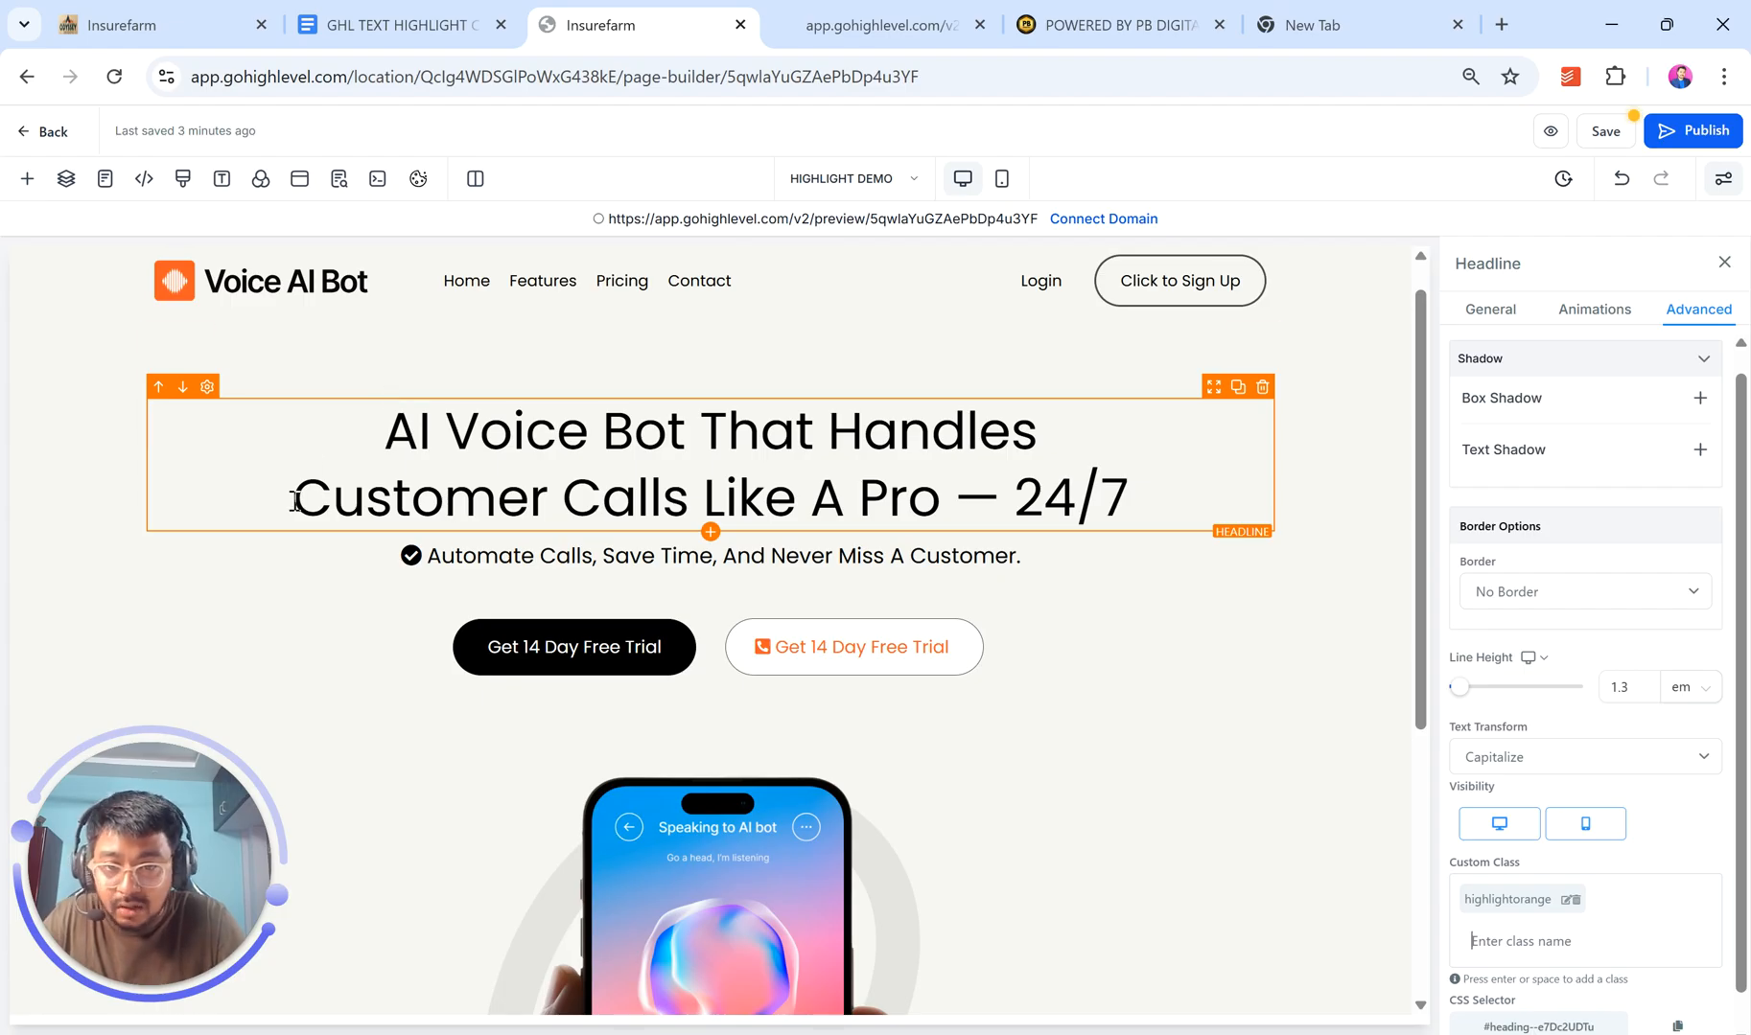
- Select 'Customer Calls' in the headline and make it bold
{"action": "double_click", "coordinate": [342, 498]}
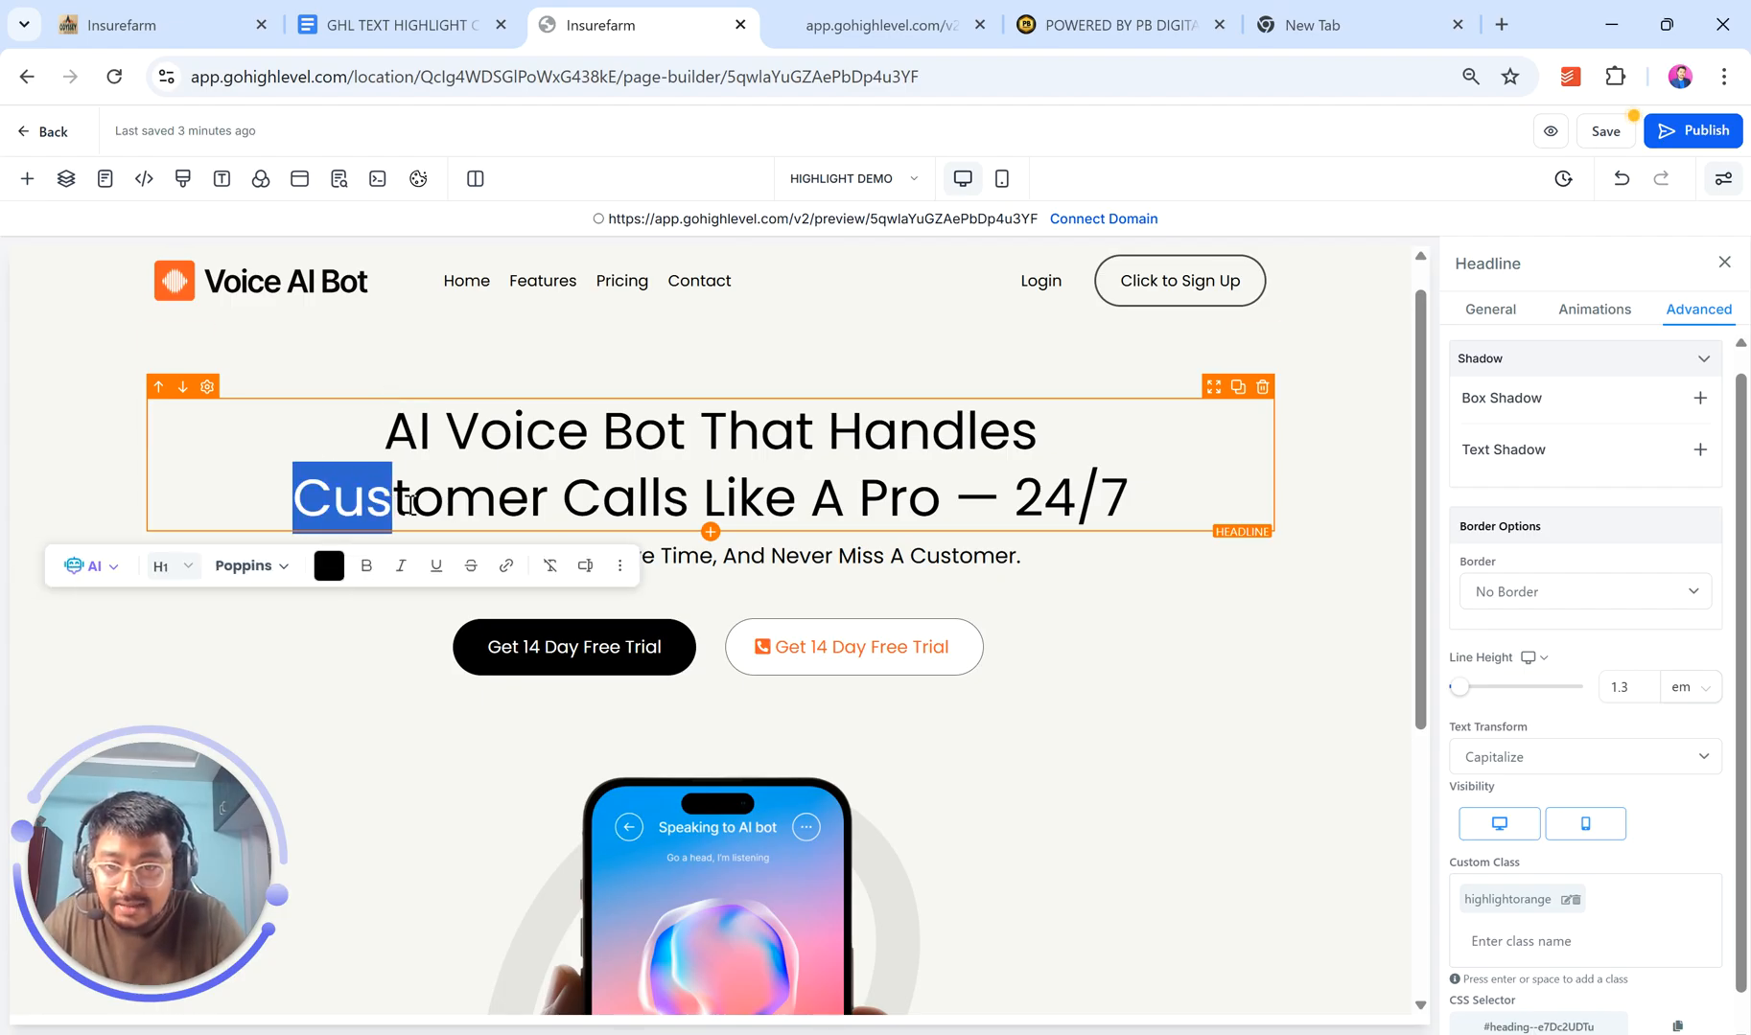
{"action": "left_click_drag", "start_coordinate": [392, 496], "coordinate": [687, 497]}
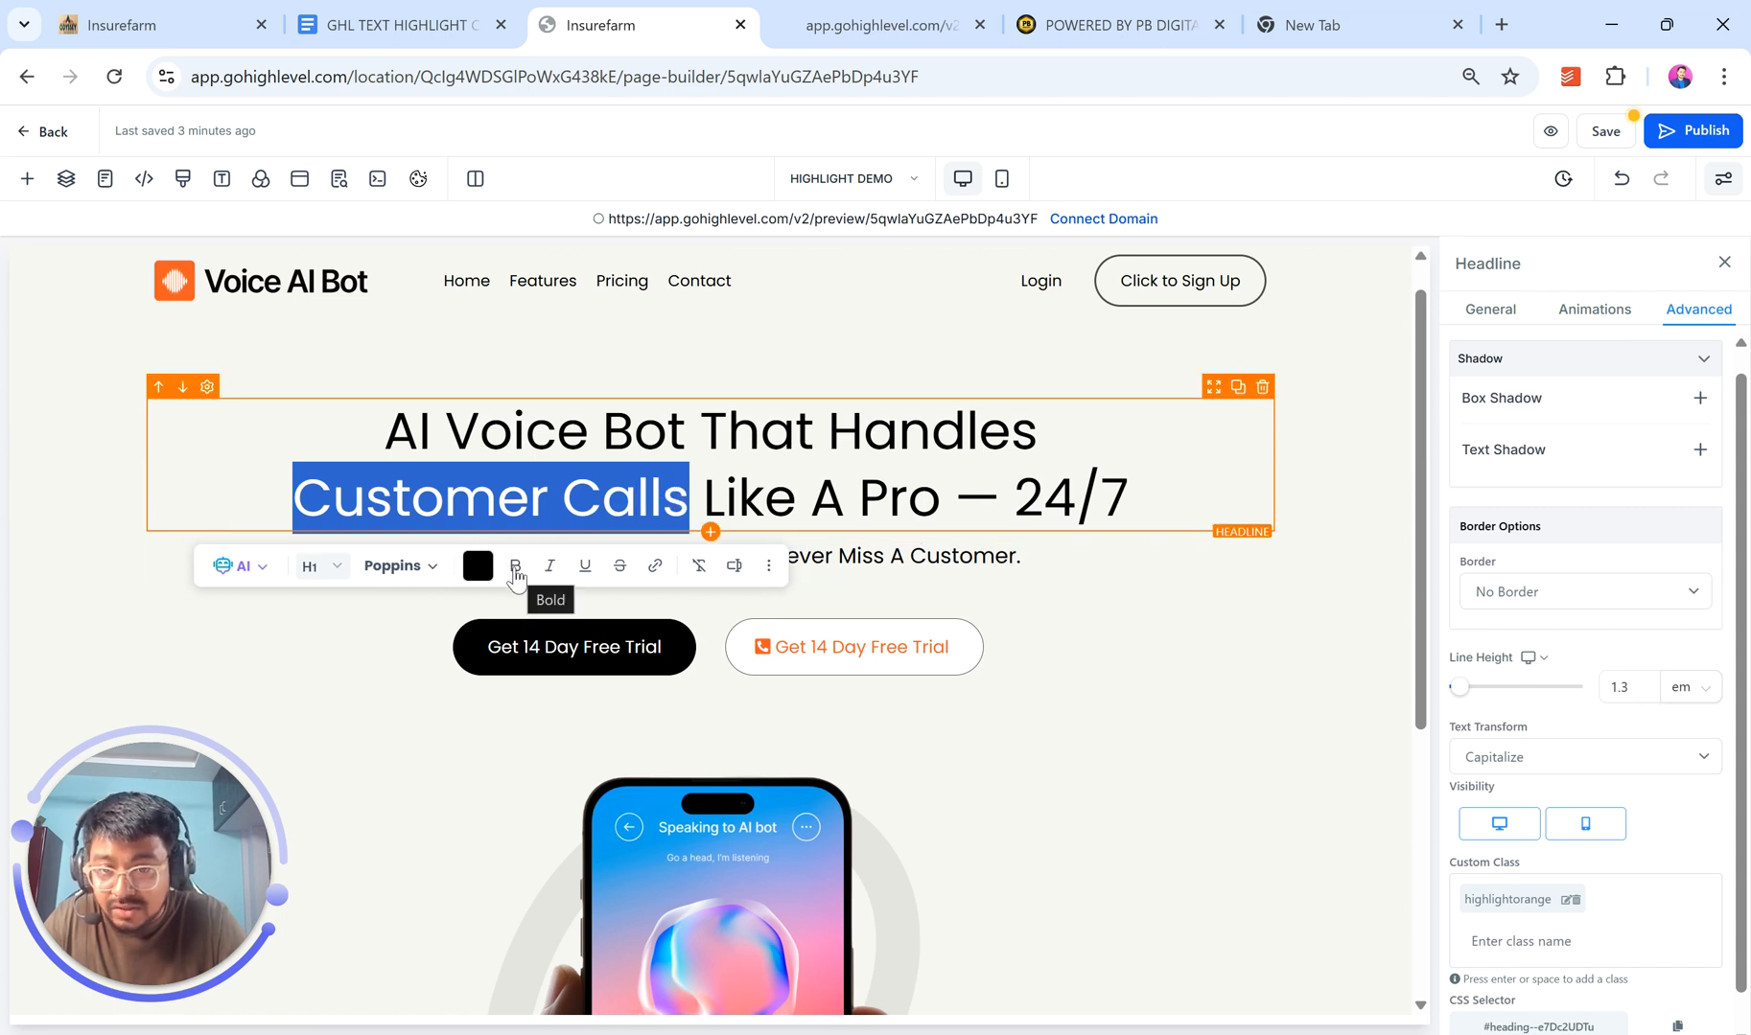
{"action": "left_click", "coordinate": [516, 565]}
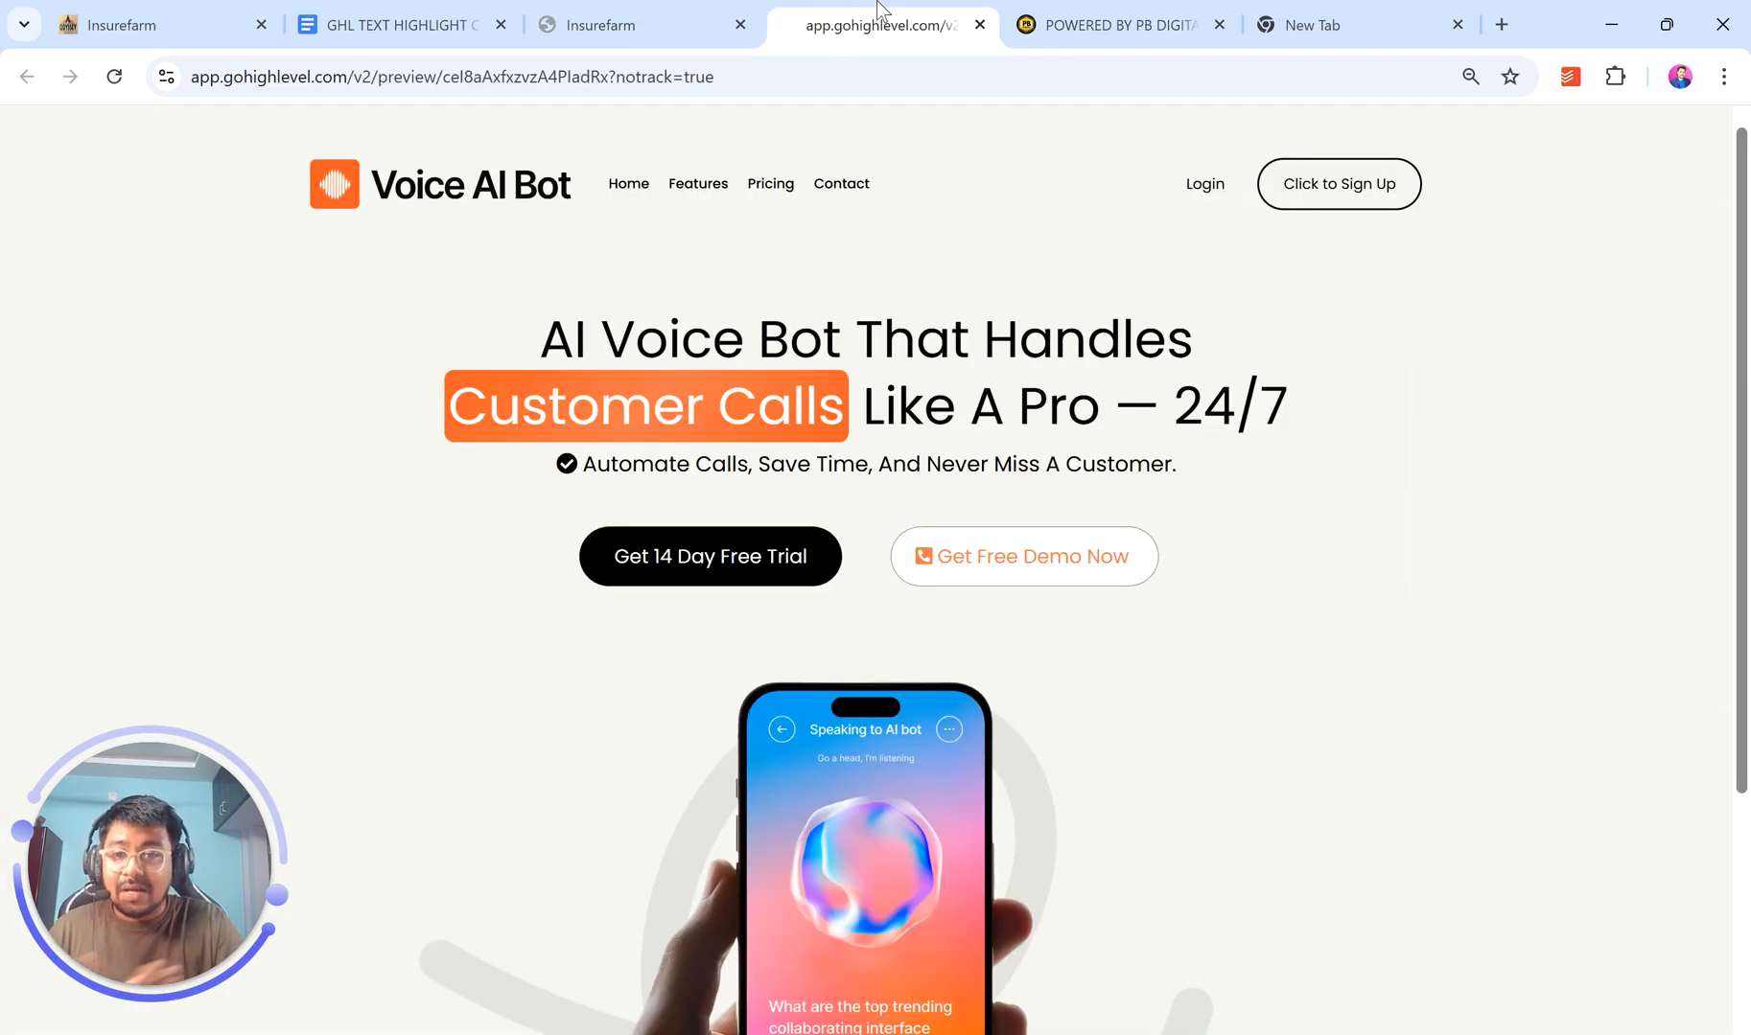
- Check the live preview, sample the blue #009FEA with ColorZilla, and return to the builder
{"action": "scroll", "scroll_direction": "down", "scroll_amount": 3}
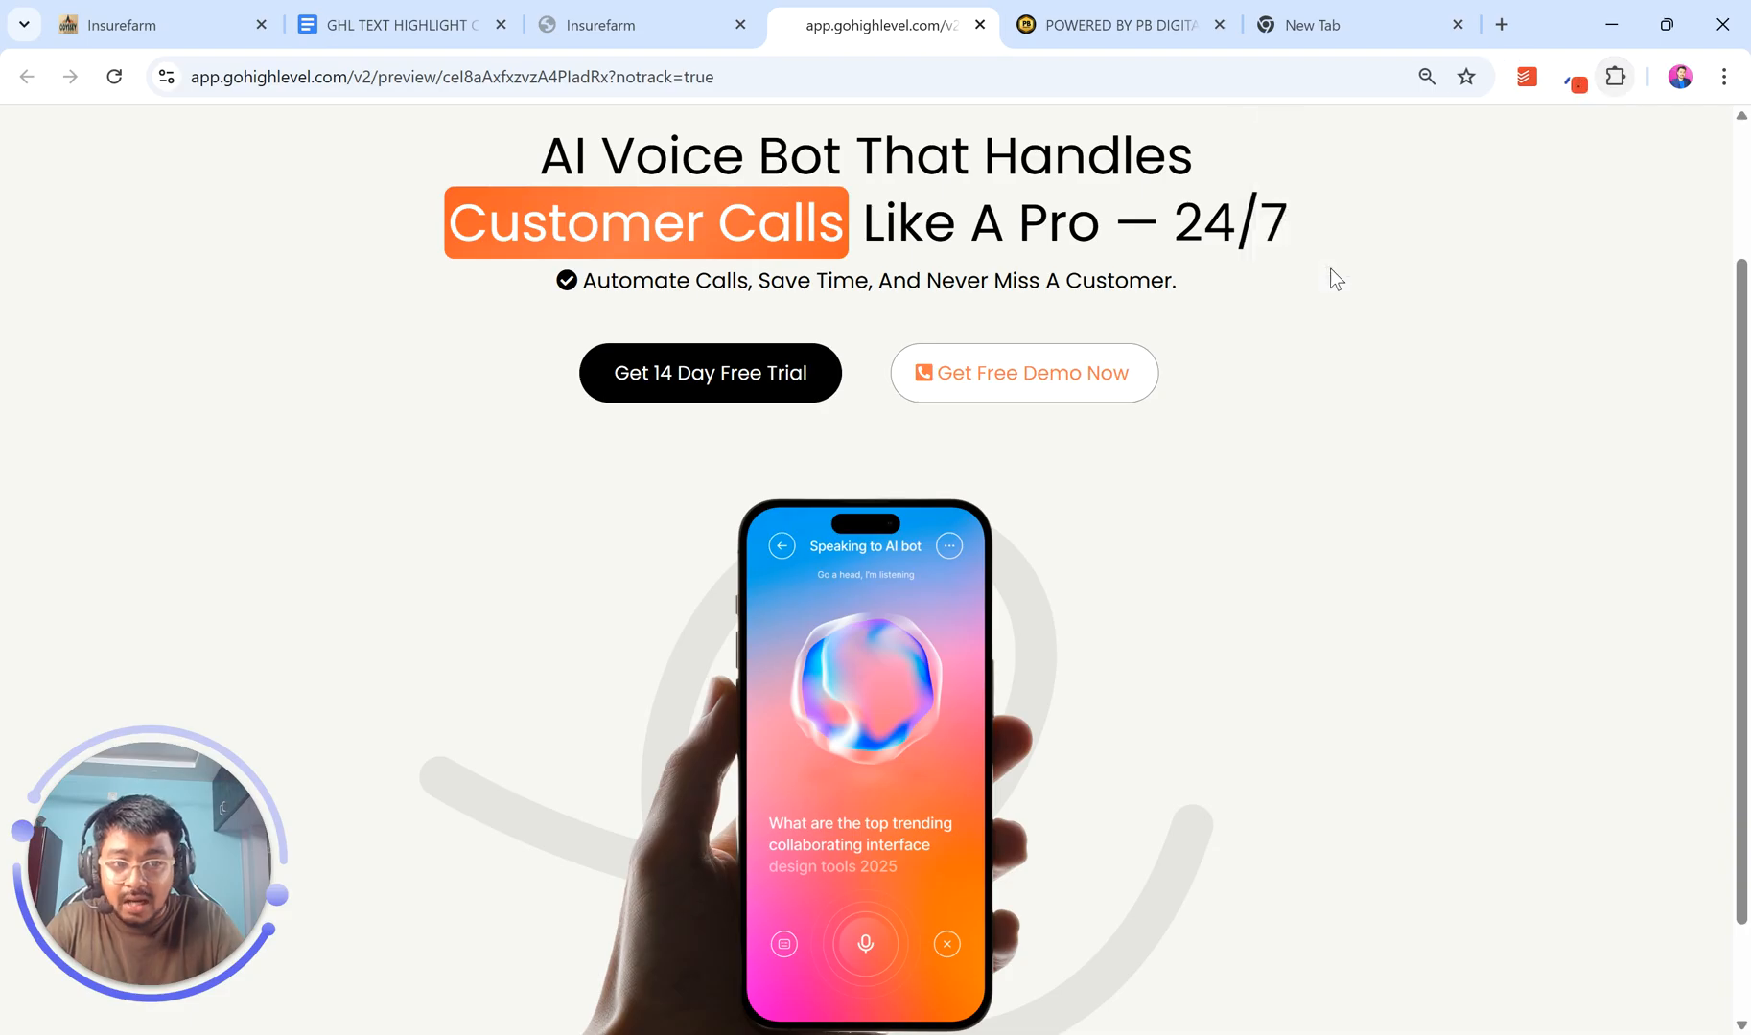
{"action": "left_click", "coordinate": [1577, 77]}
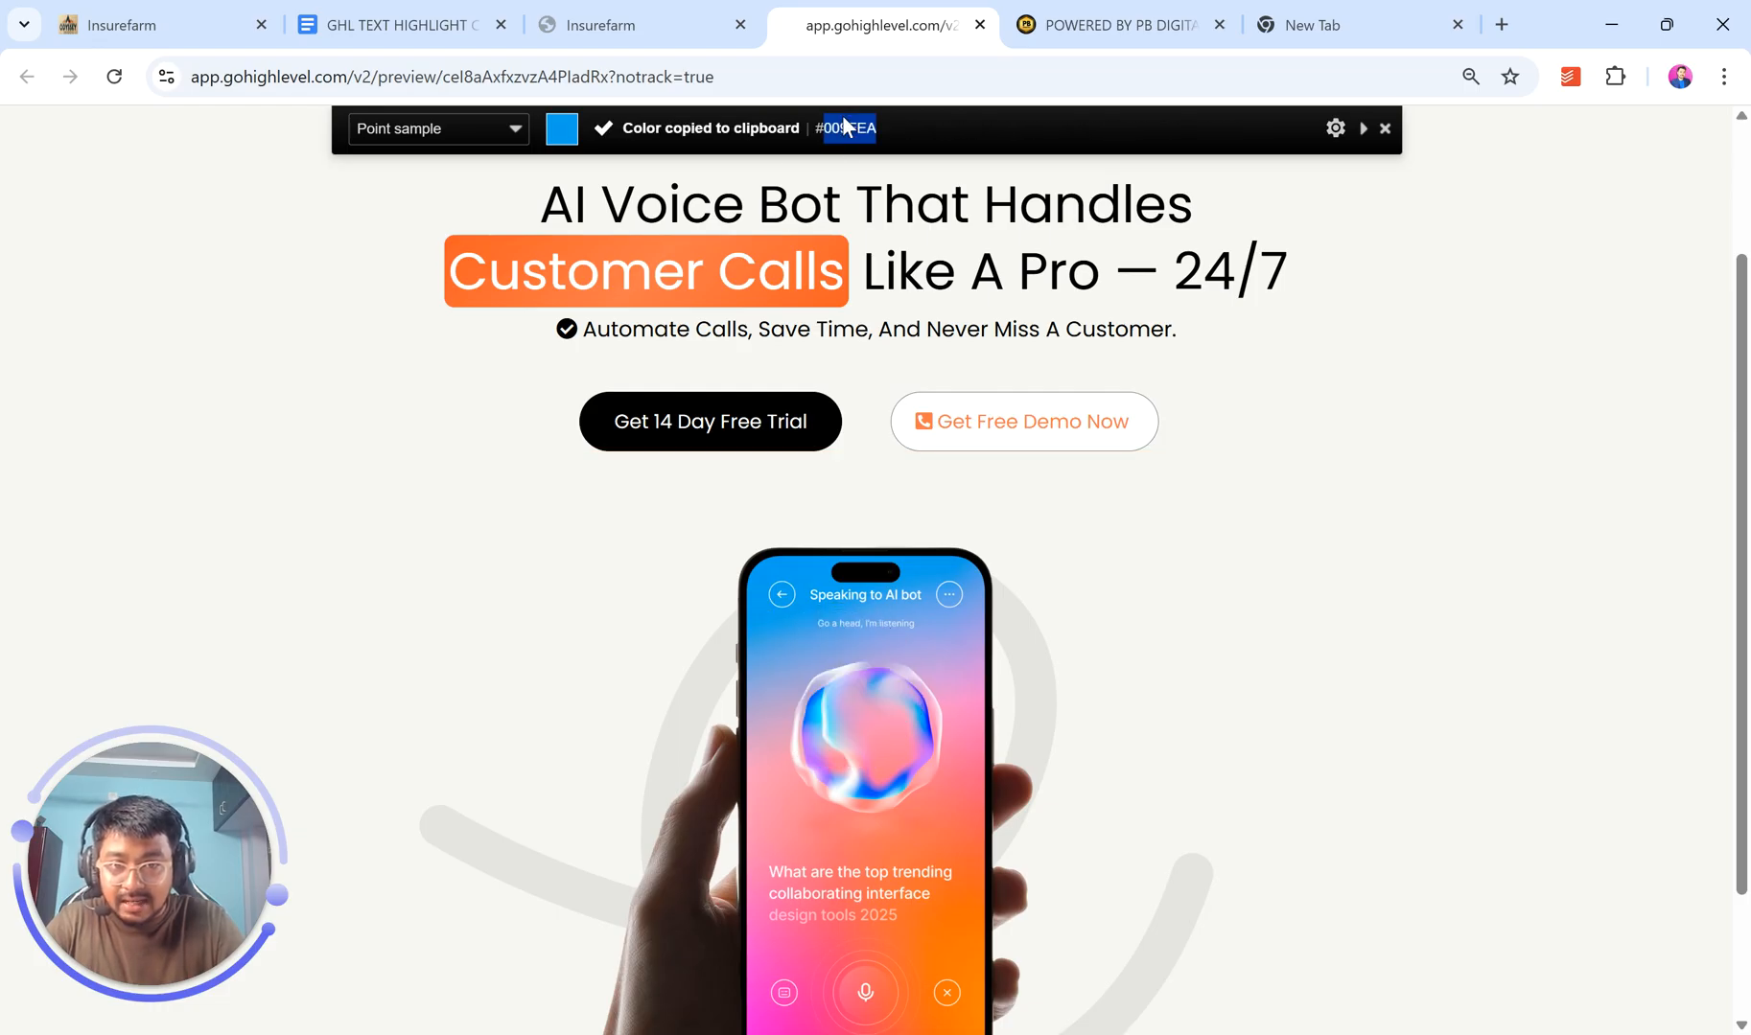
{"action": "left_click", "coordinate": [623, 27]}
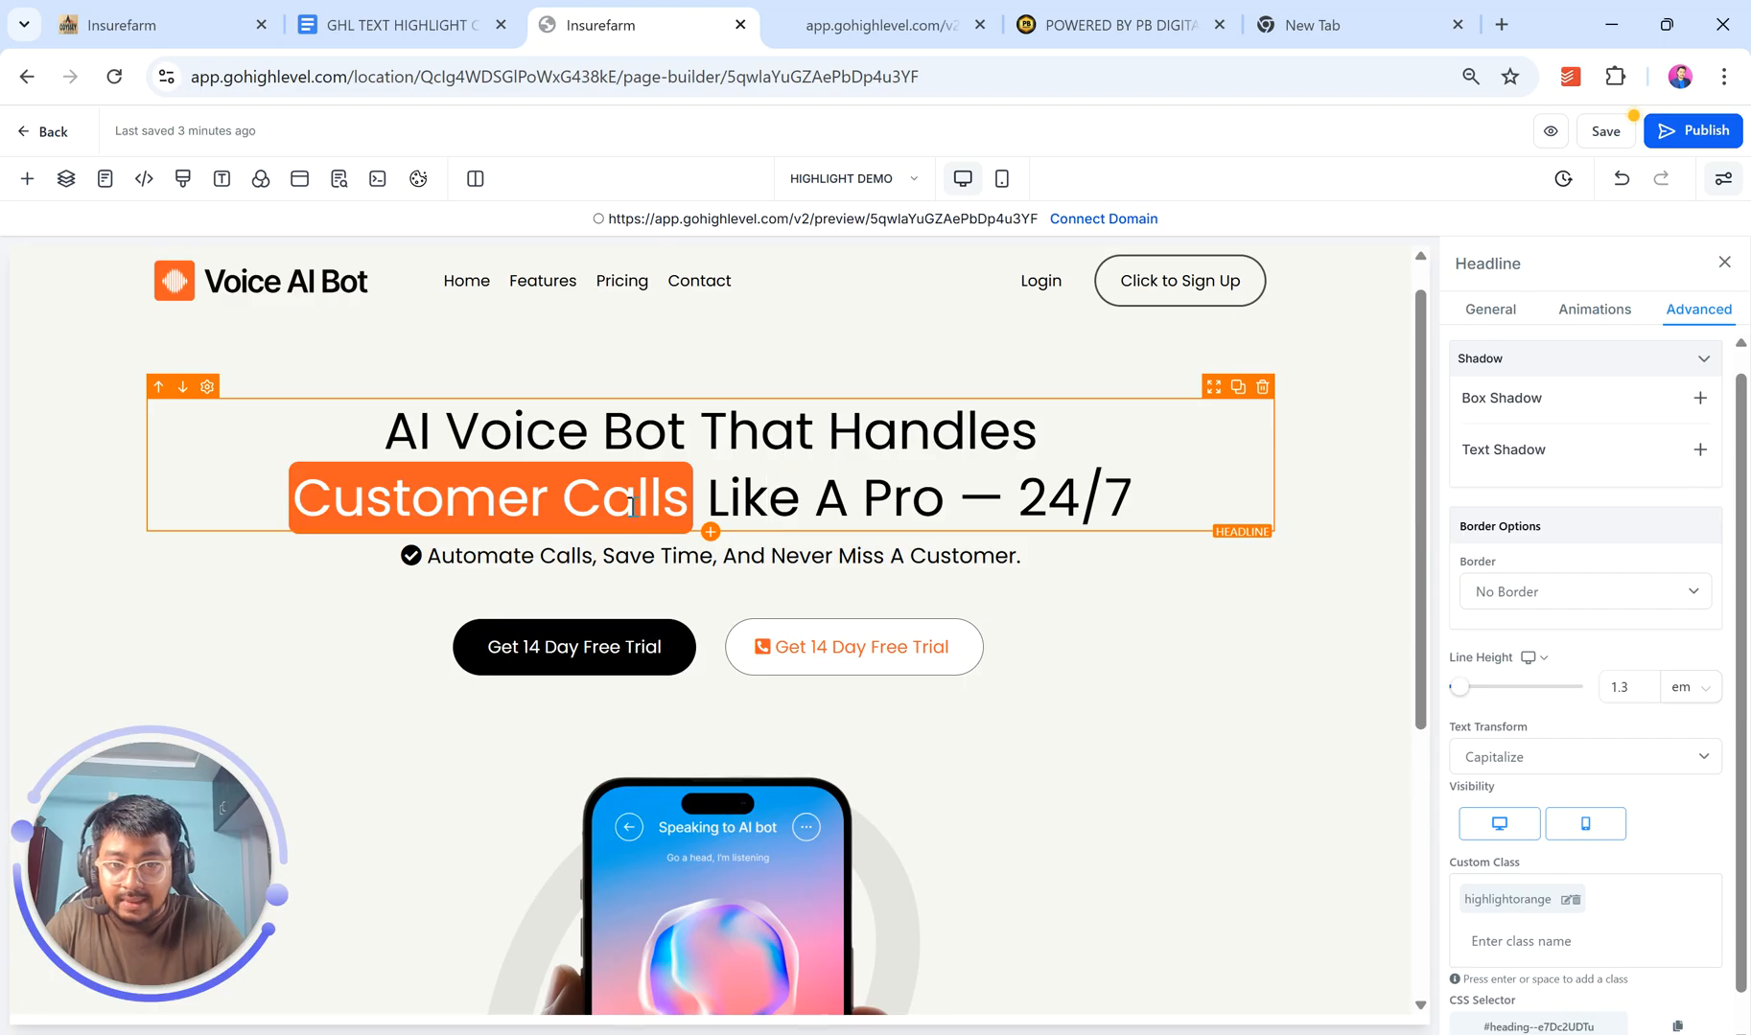
{"action": "mouse_move", "coordinate": [182, 178]}
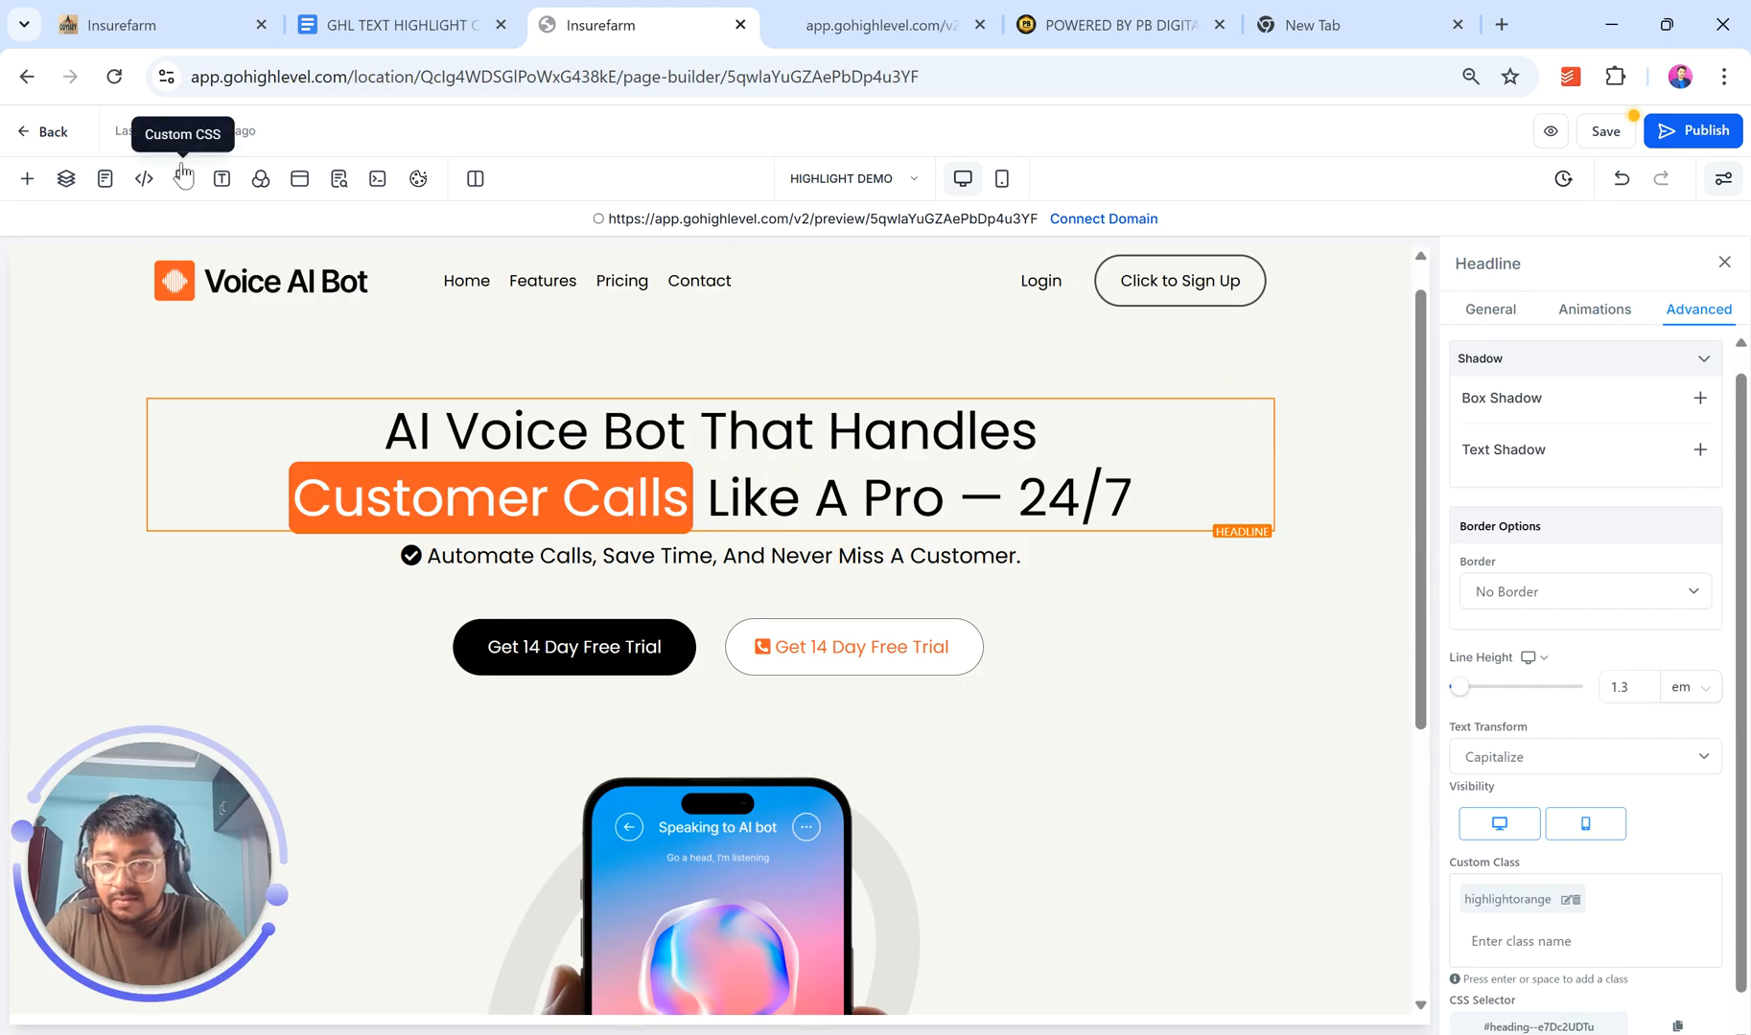
- Change the highlight class background-color to #009FEA in custom CSS and save it
{"action": "left_click", "coordinate": [182, 180]}
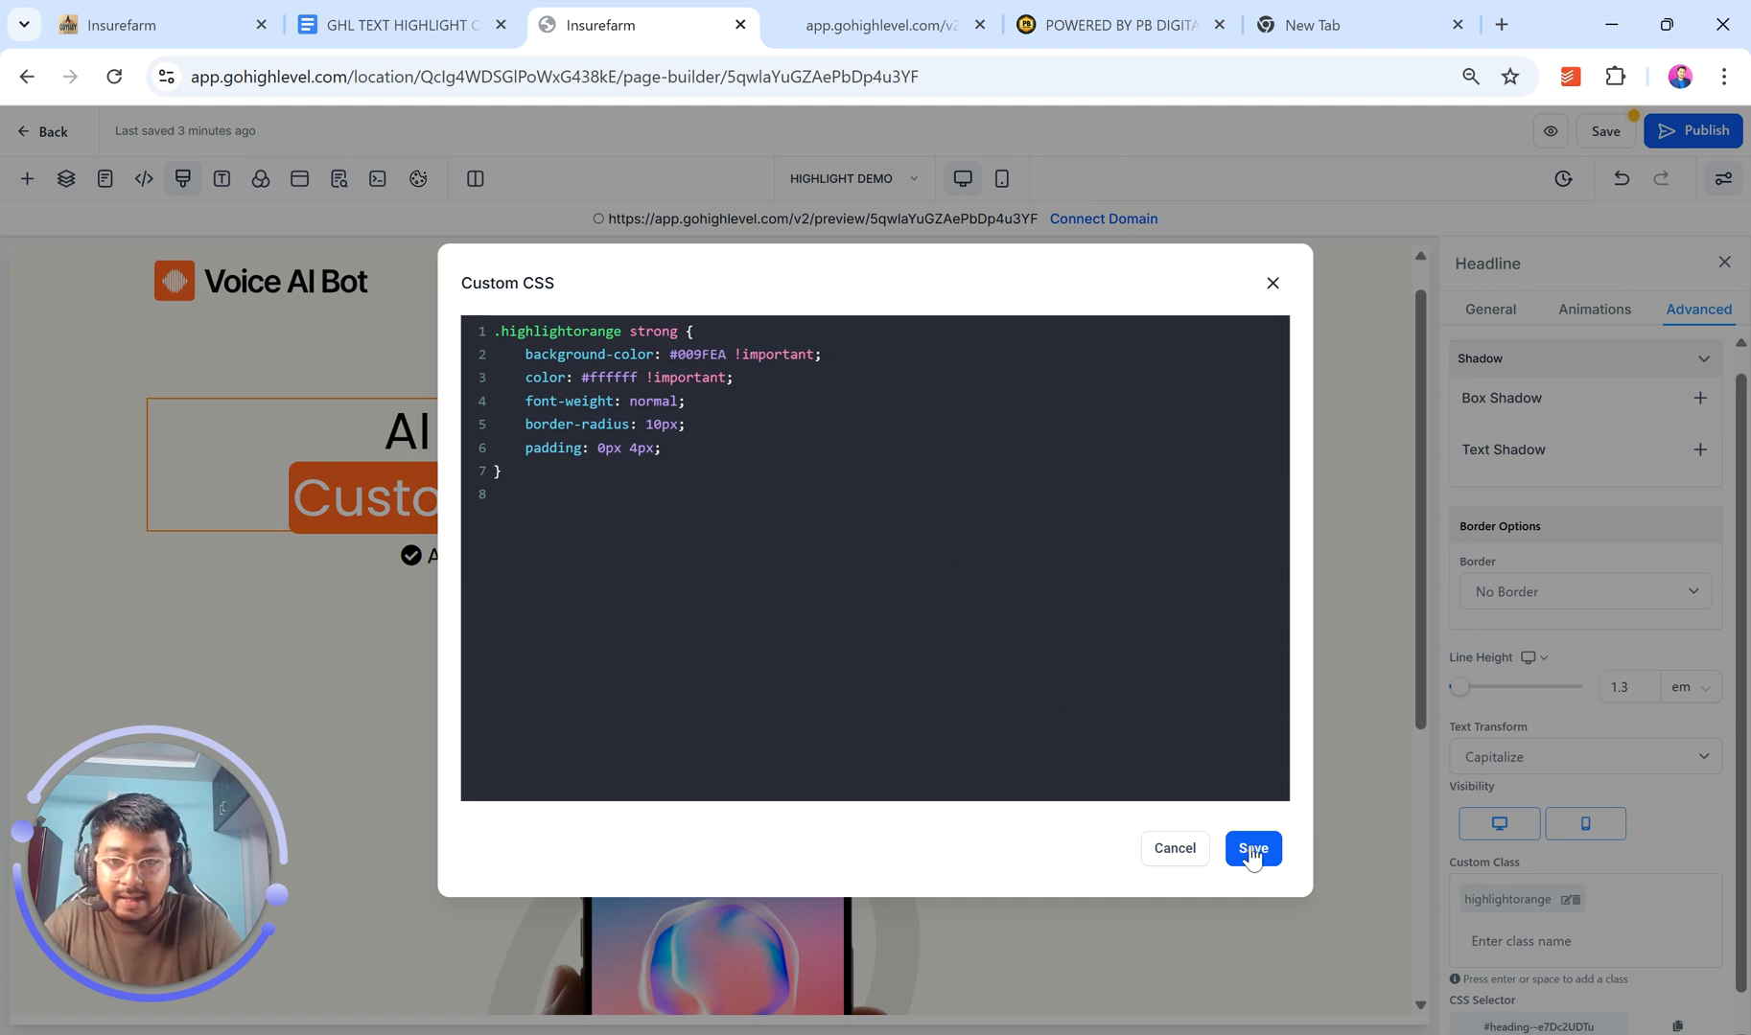
{"action": "left_click", "coordinate": [1253, 850]}
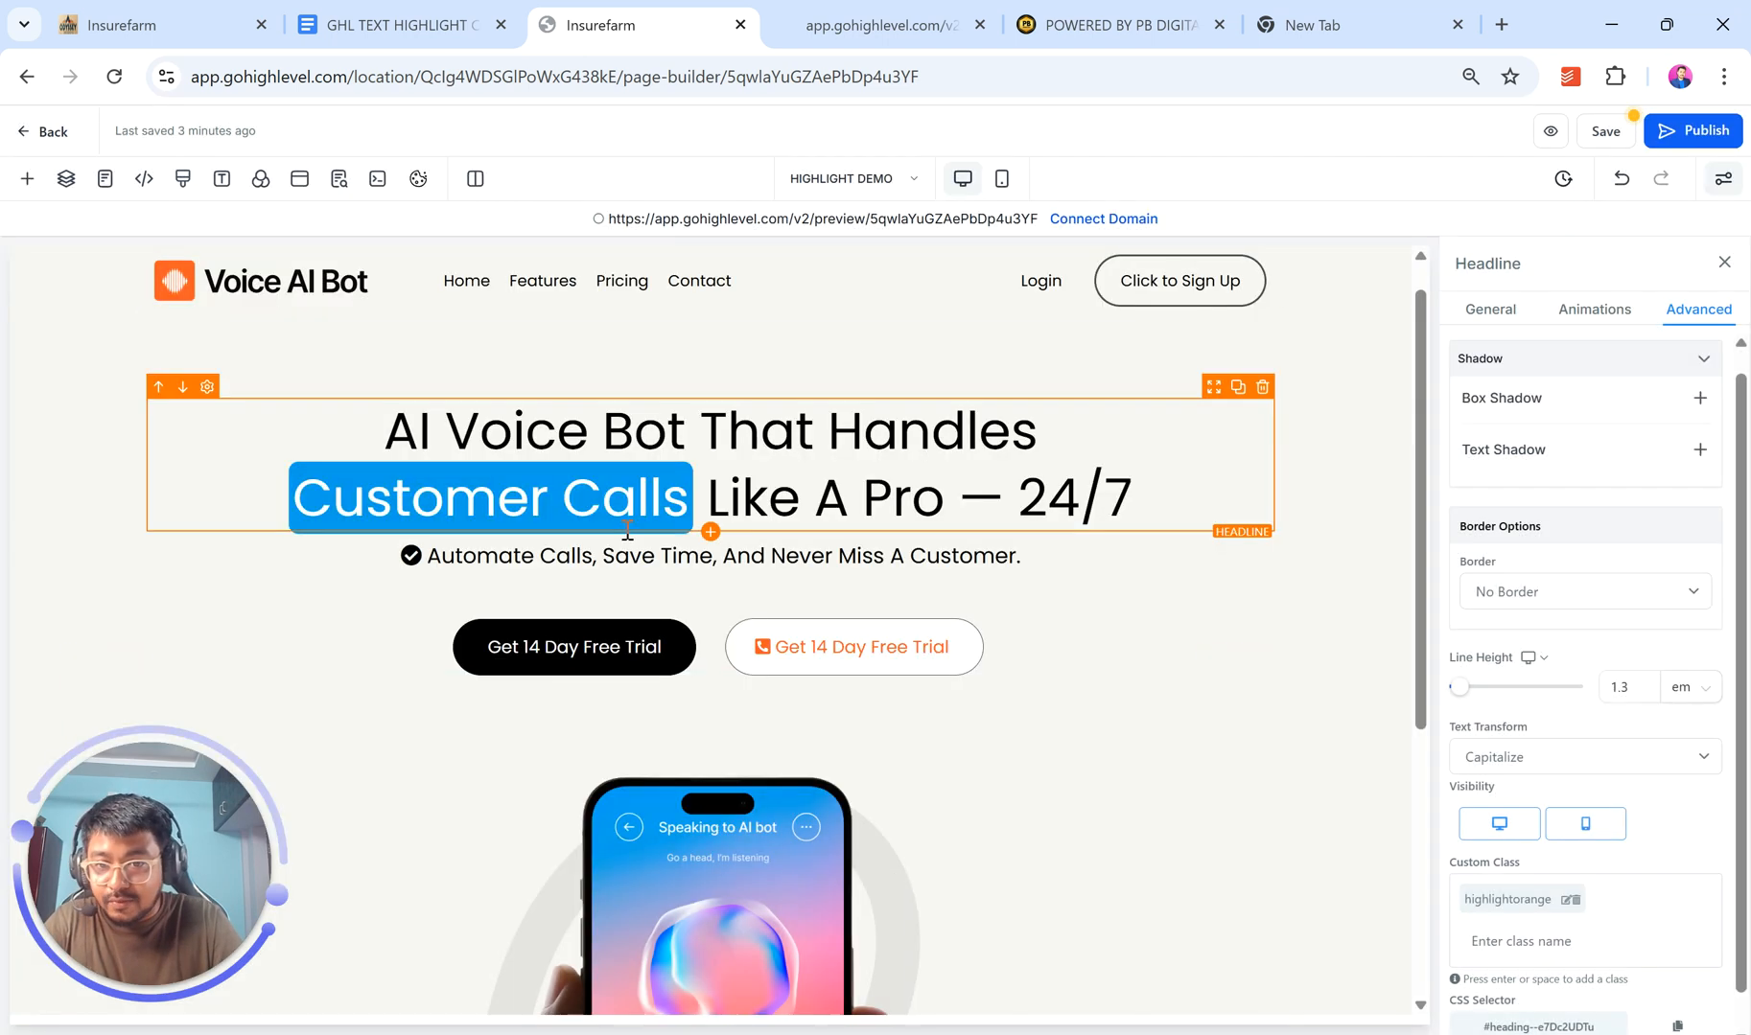
{"action": "left_click", "coordinate": [775, 608]}
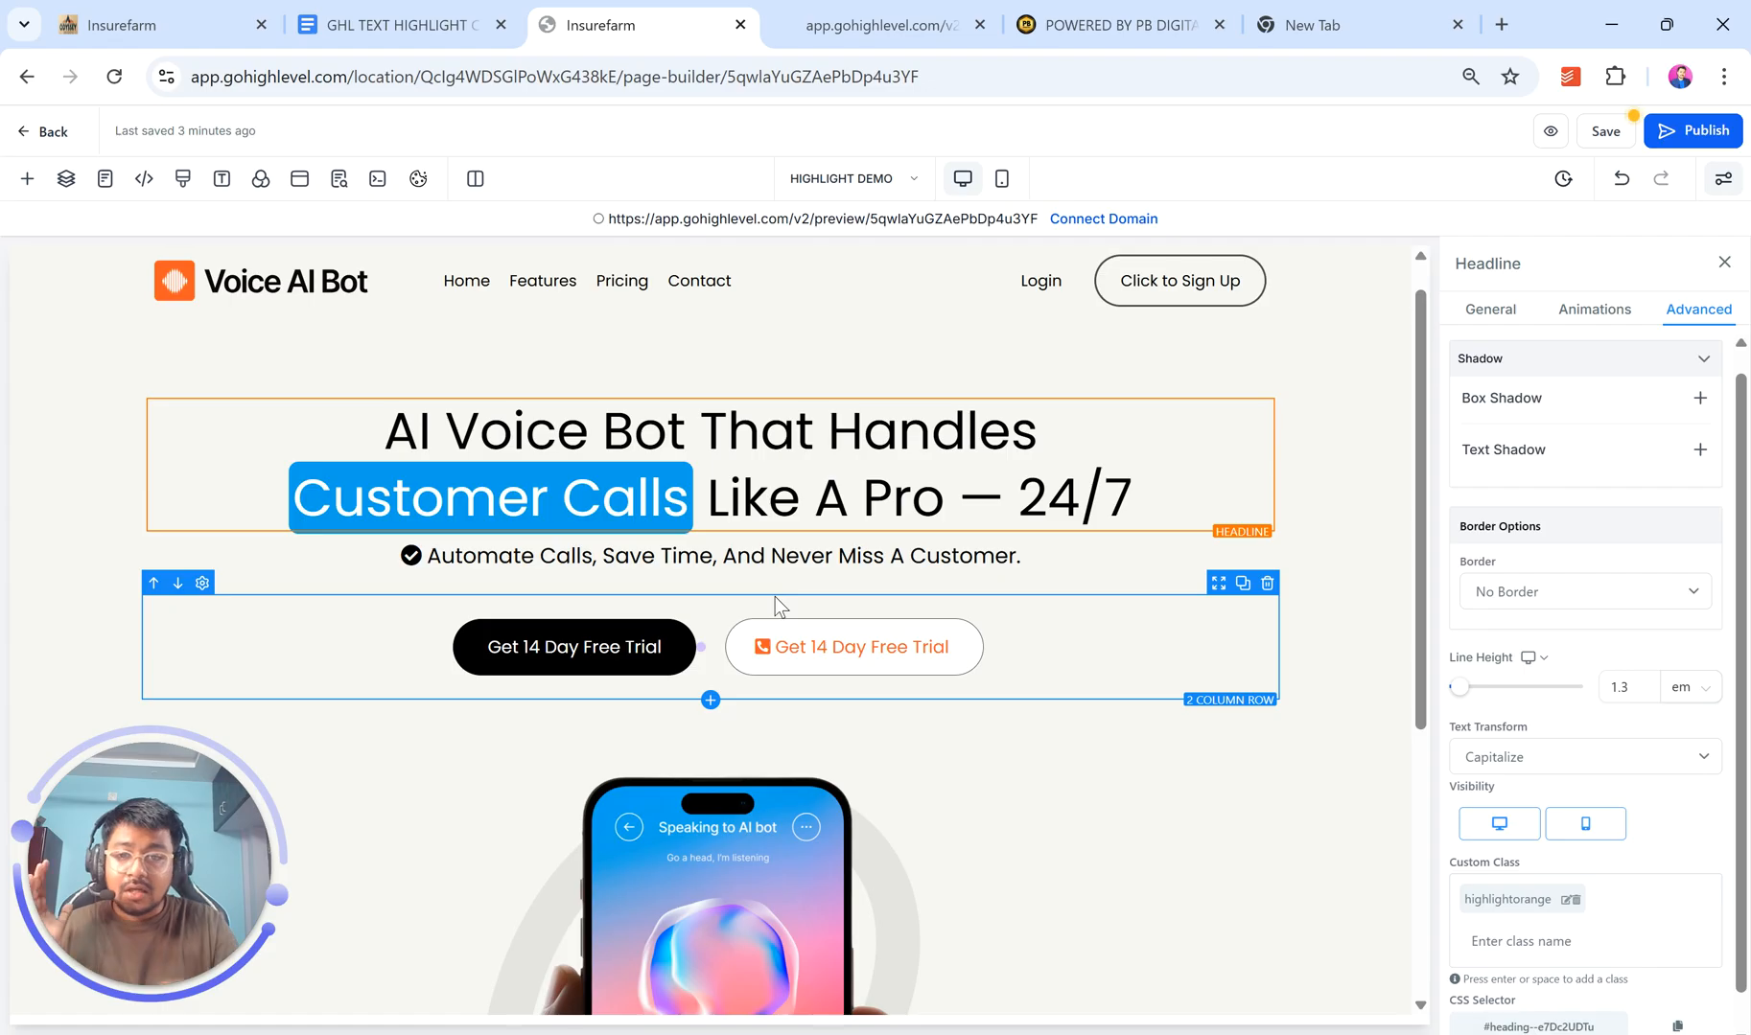
{"action": "left_click", "coordinate": [182, 180]}
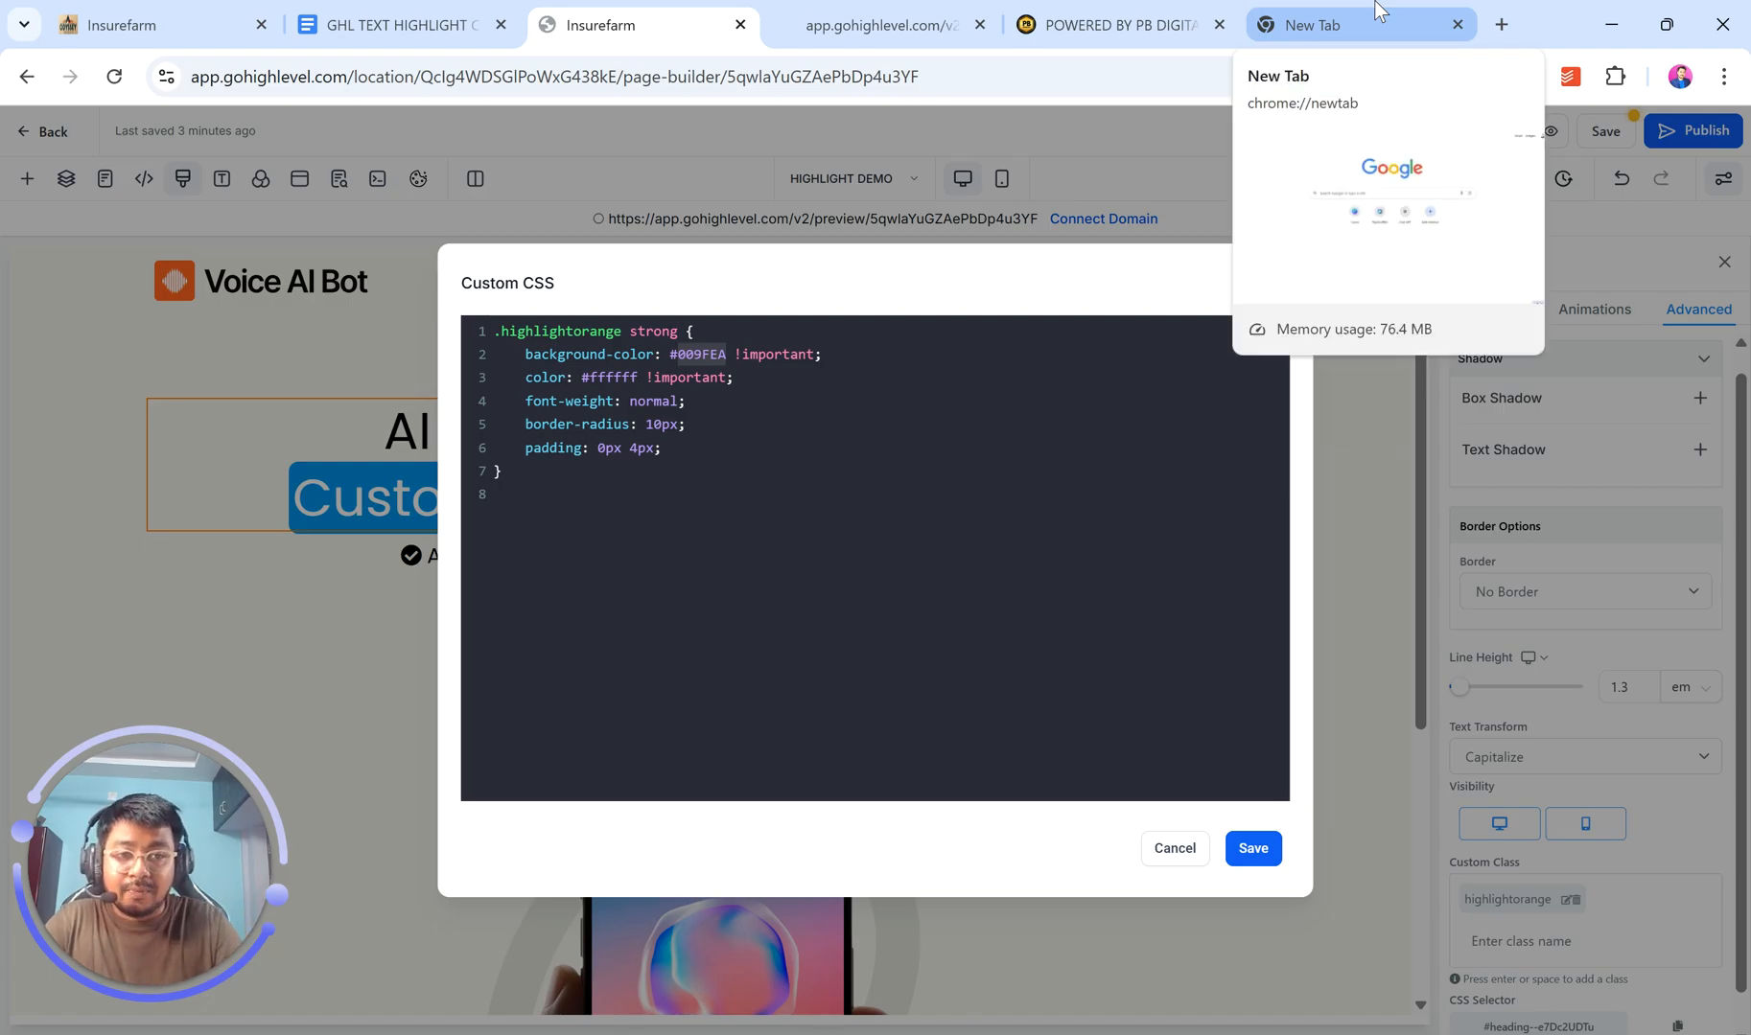
{"action": "left_click", "coordinate": [1093, 362]}
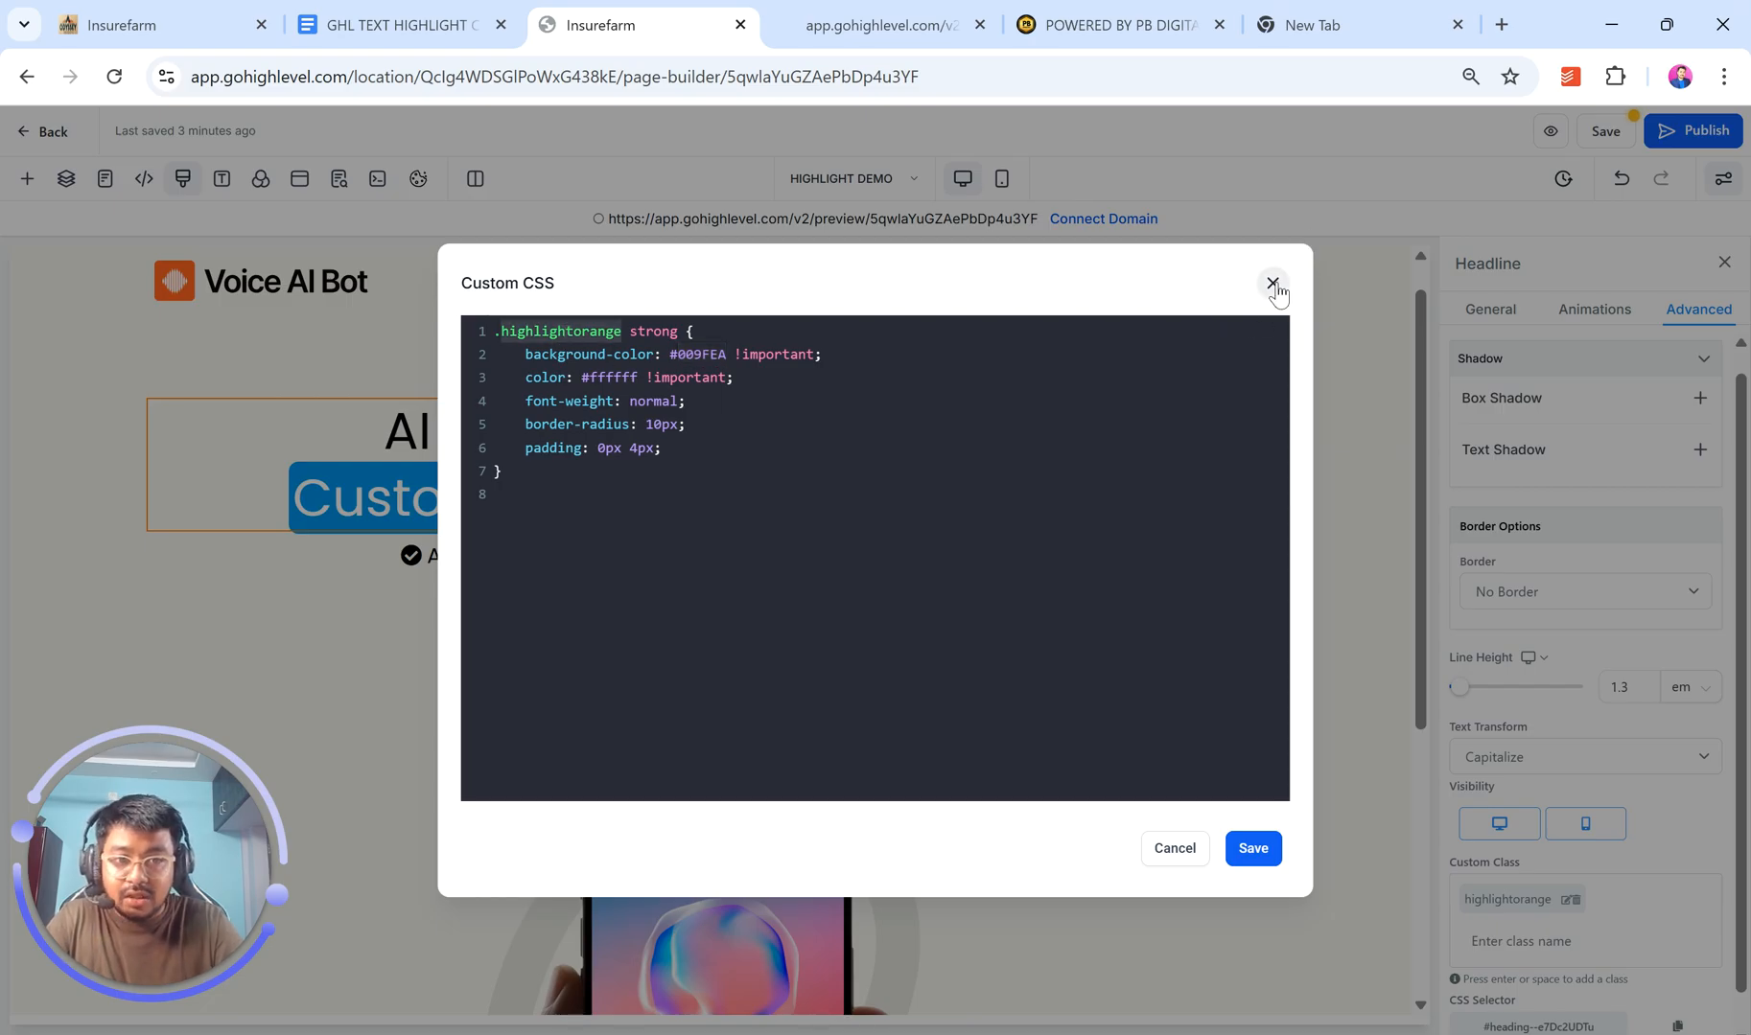
{"action": "left_click", "coordinate": [1272, 284]}
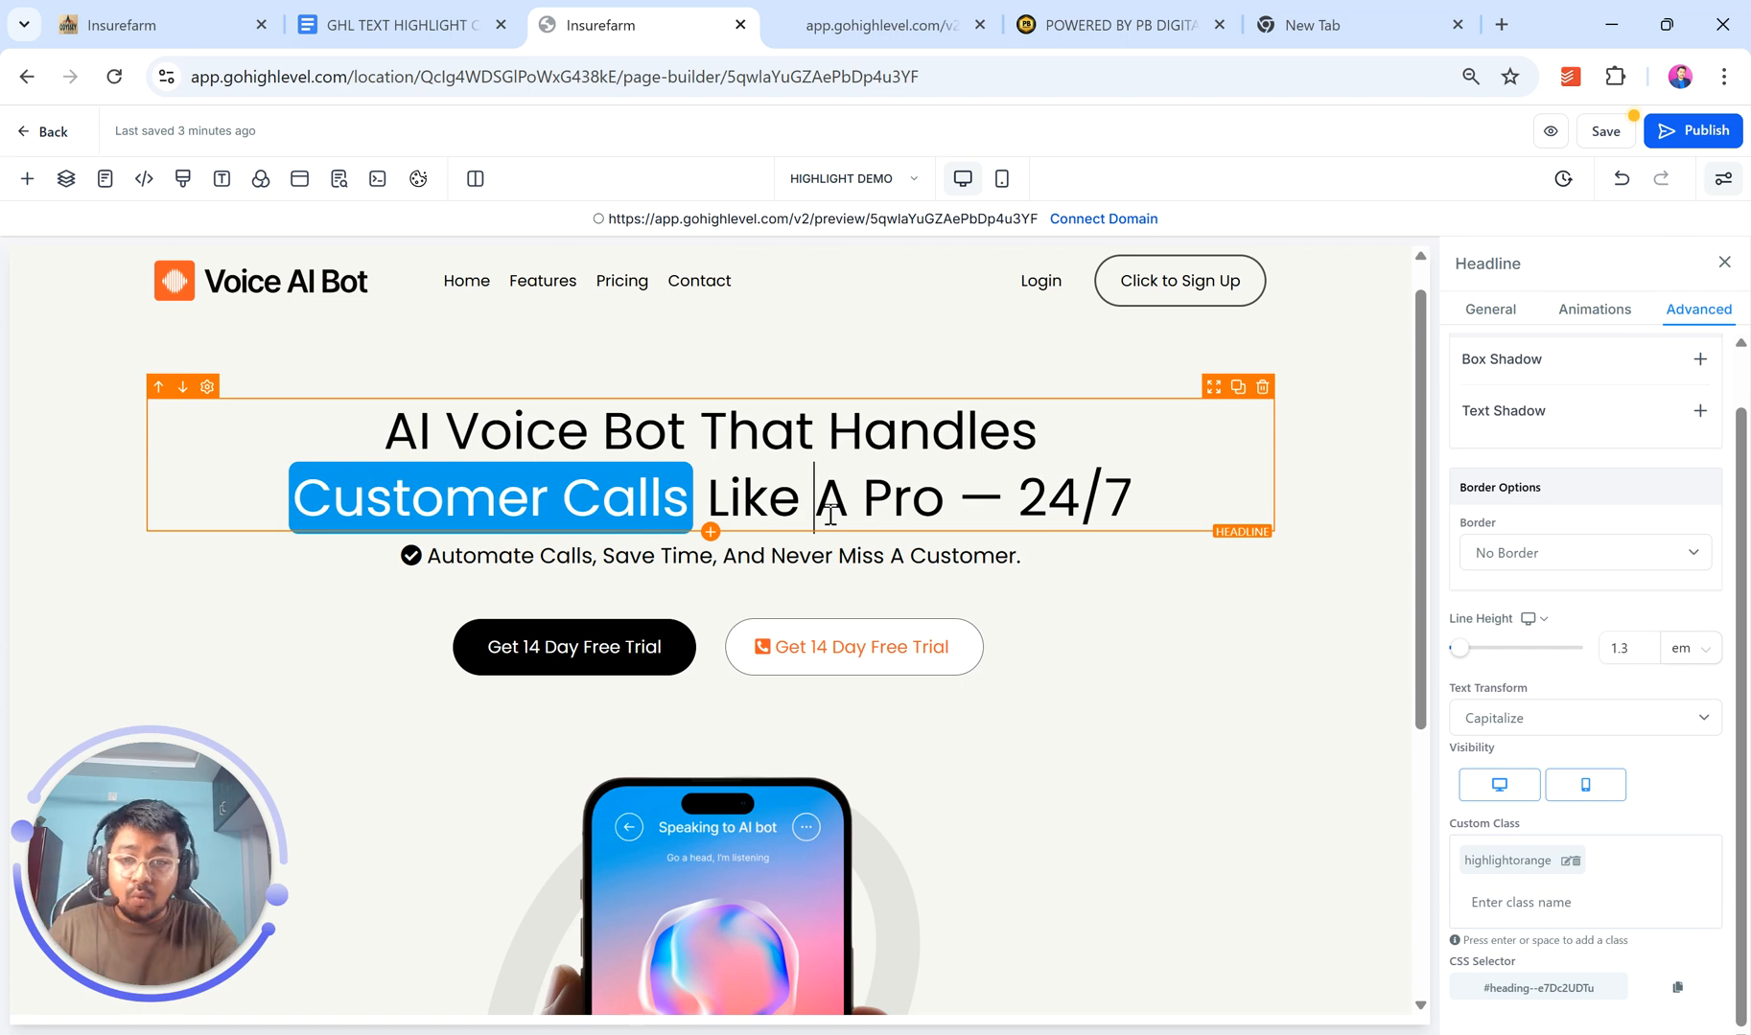
{"action": "left_click", "coordinate": [1001, 181]}
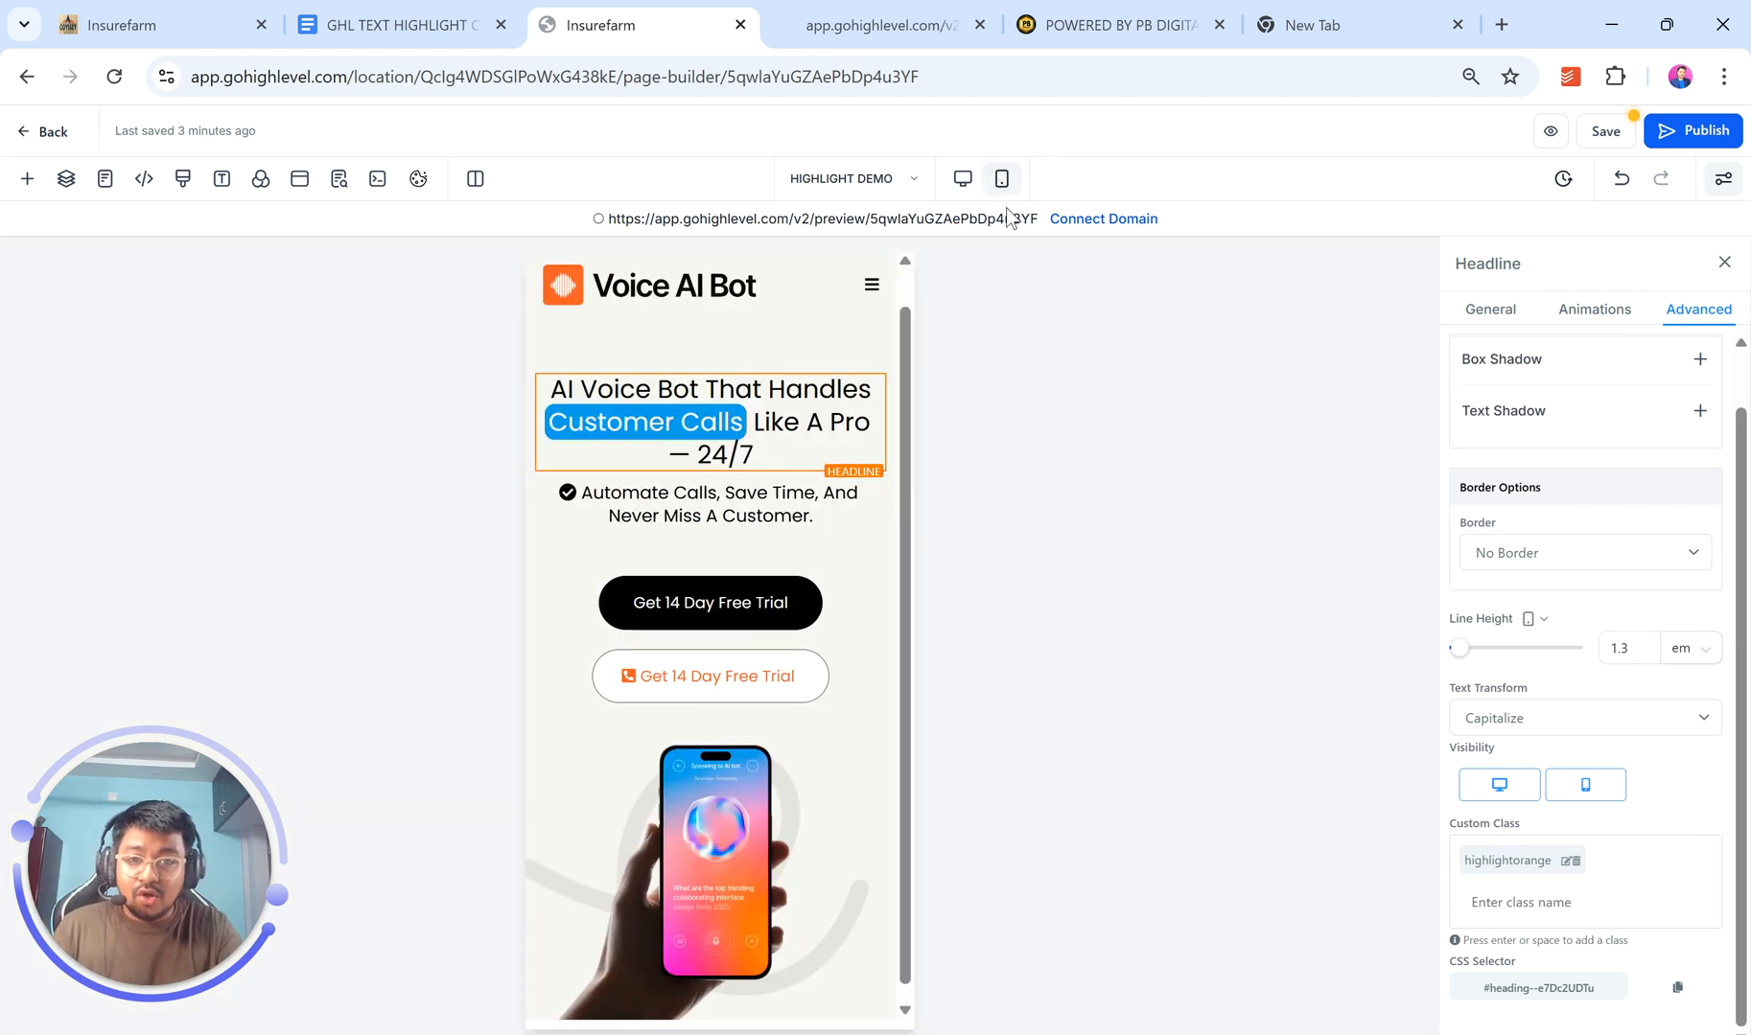
{"action": "left_click", "coordinate": [962, 179]}
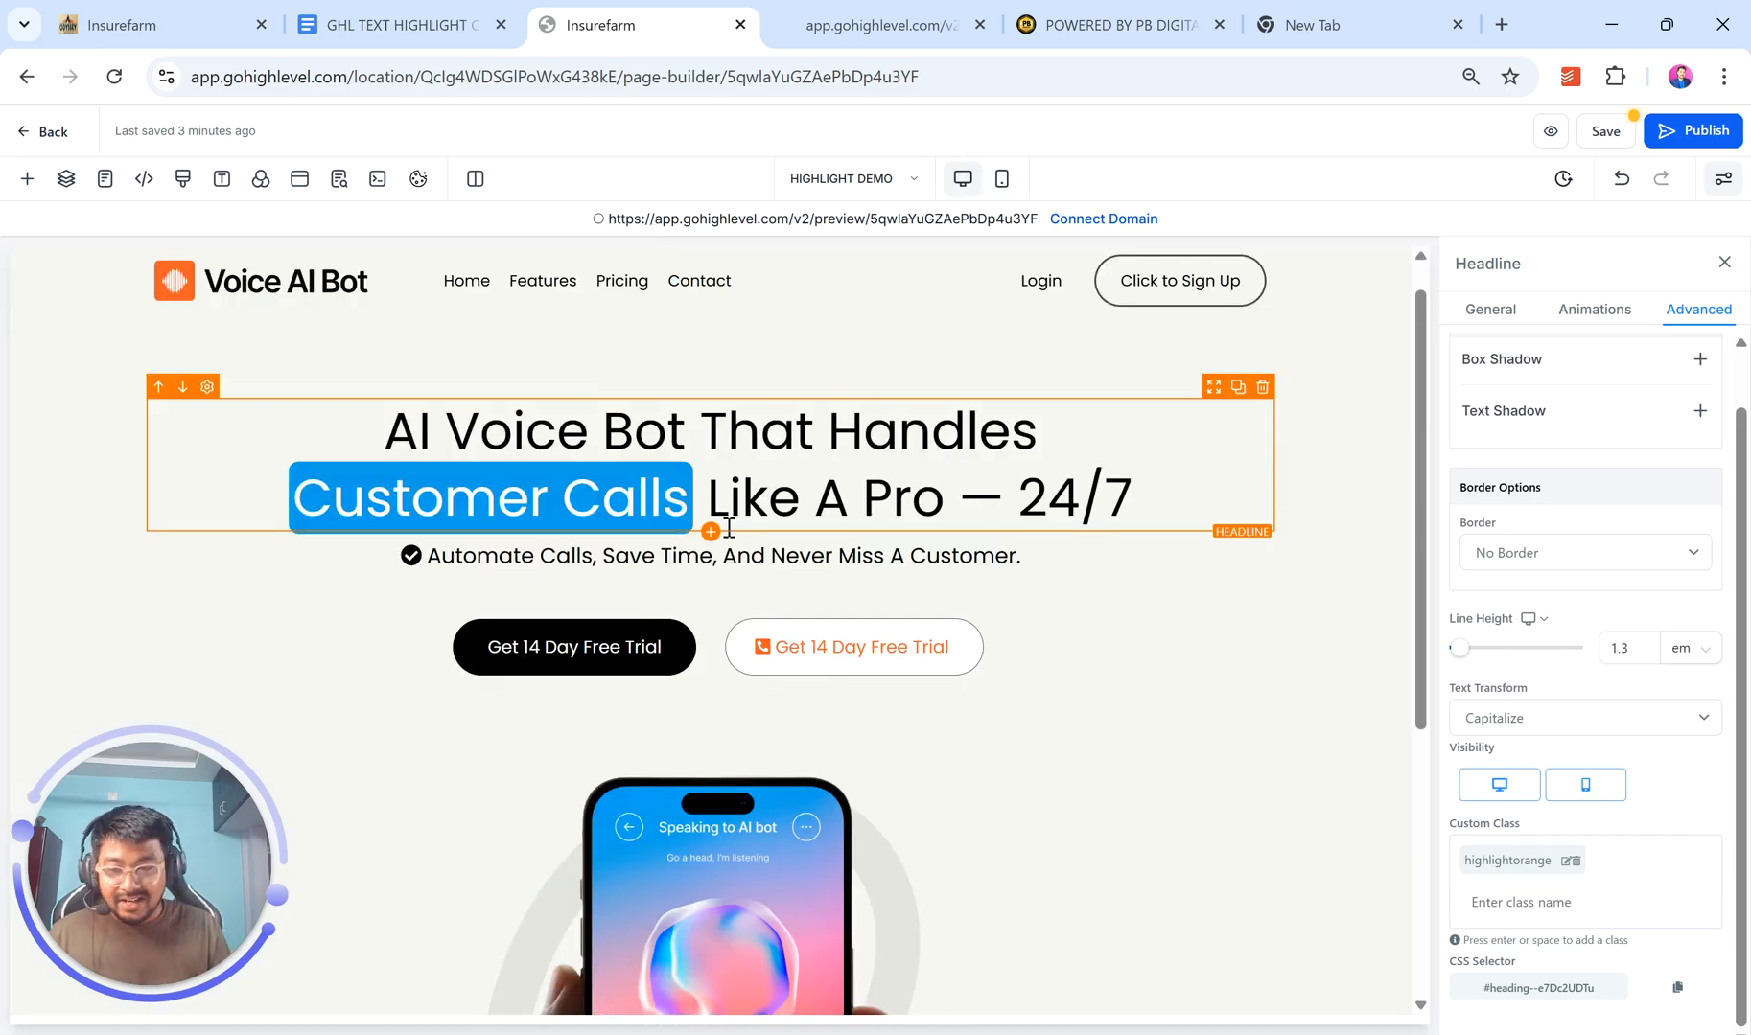